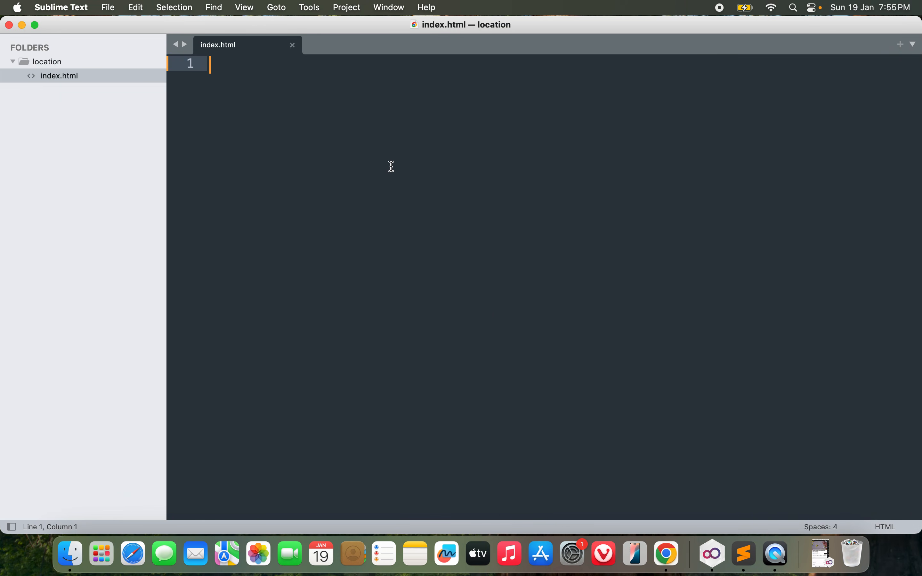
# - Create the HTML5 skeleton and title the page 'Realtime Location Tracker'
pyautogui.write('<!DOCTYPE html>')
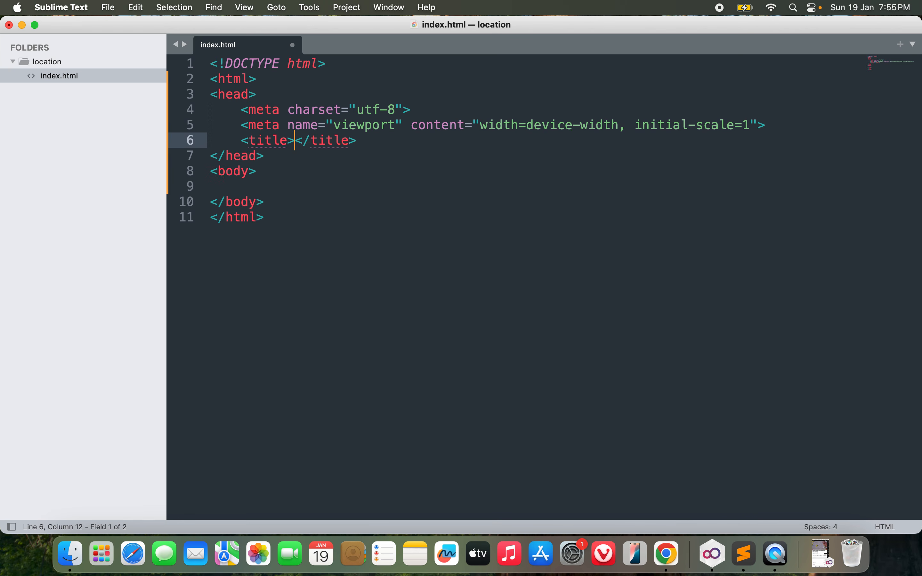
pyautogui.write('Realtime')
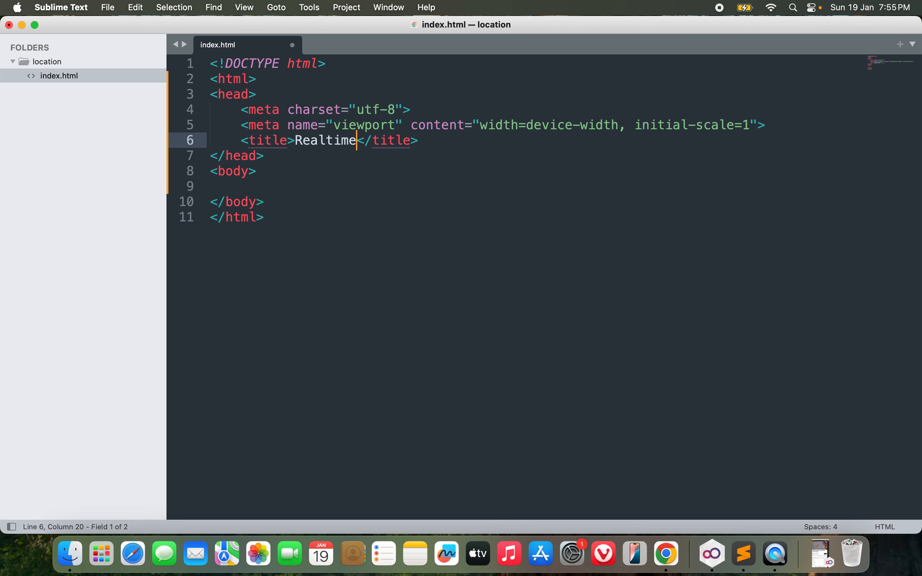
pyautogui.write('Location Track')
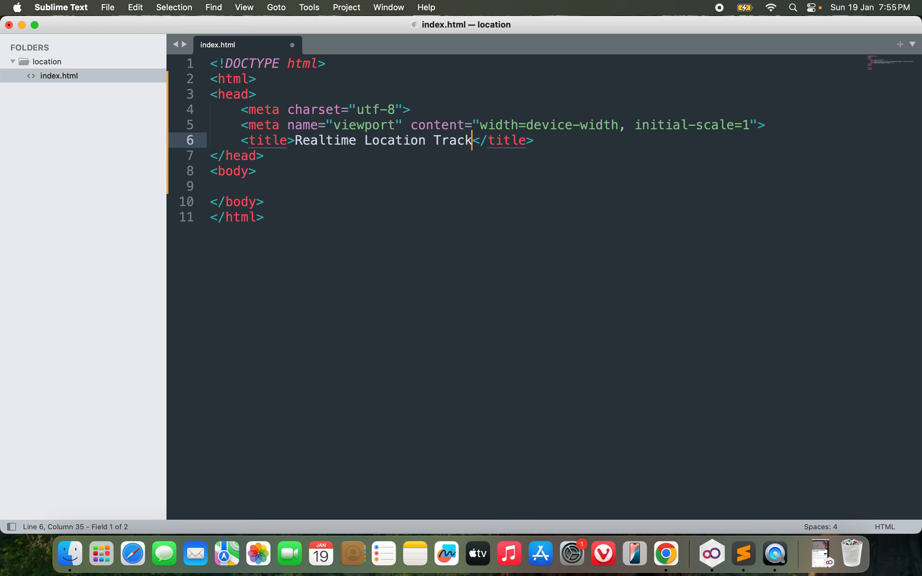
pyautogui.write('er')
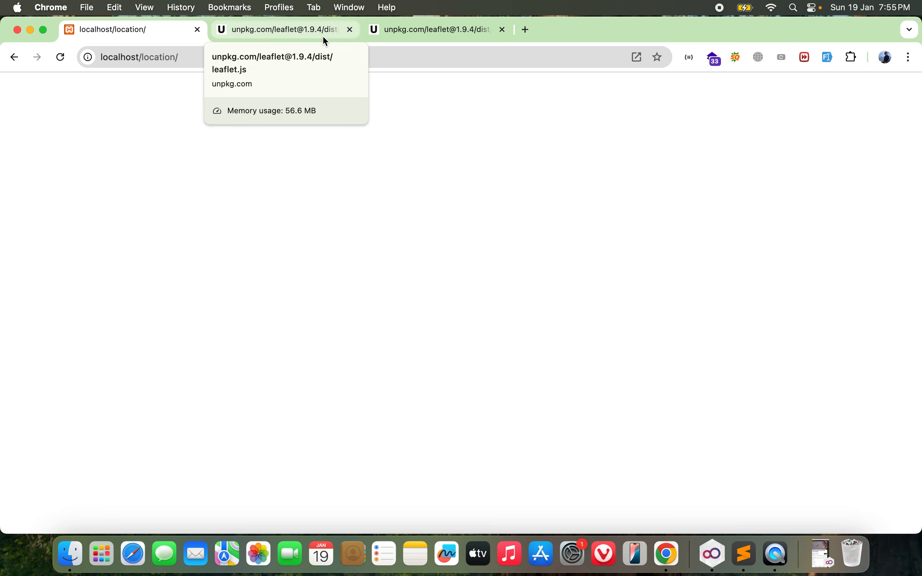
pyautogui.click(282, 29)
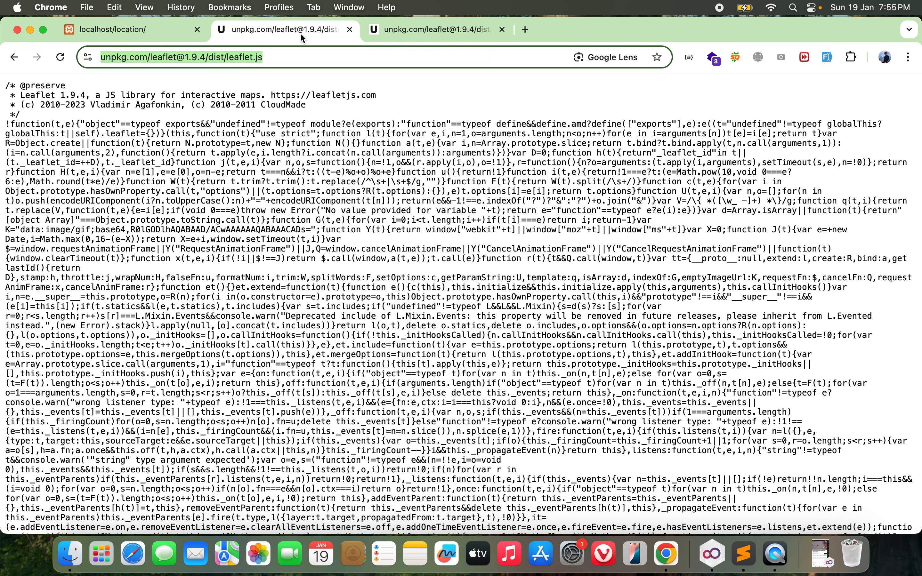
pyautogui.click(432, 30)
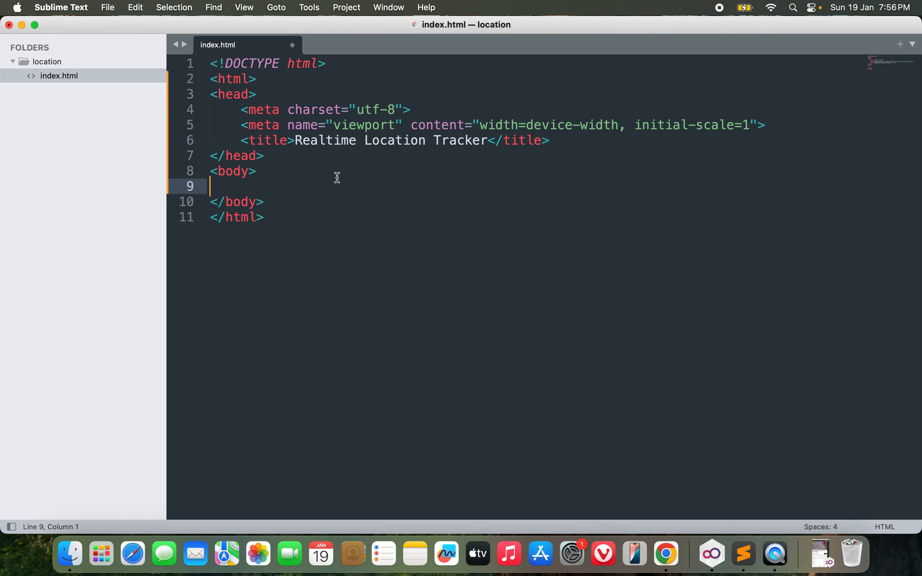
pyautogui.write('<li')
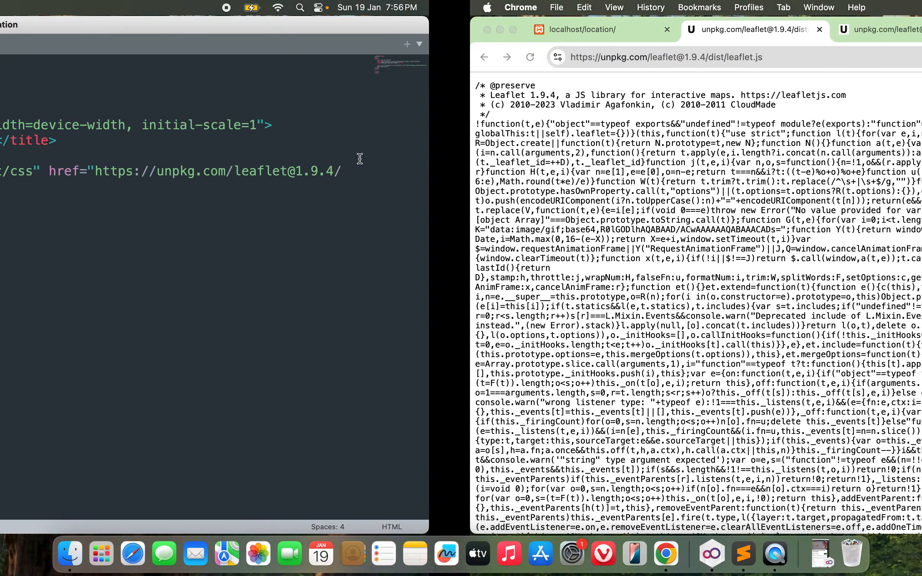
pyautogui.write('link')
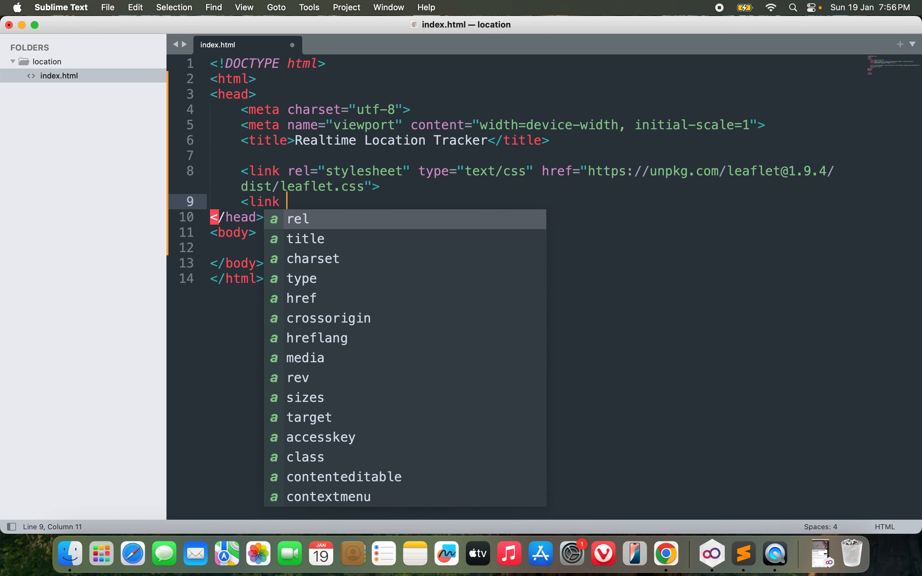
pyautogui.write('script')
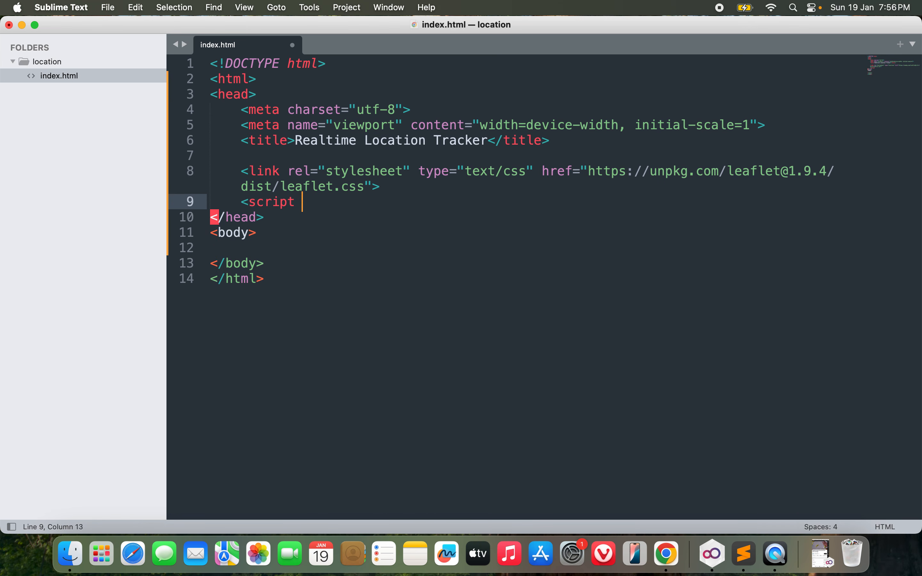
pyautogui.write('src="https://unpkg.com/leaflet@1.9.4/dist/leaflet.js"></script>')
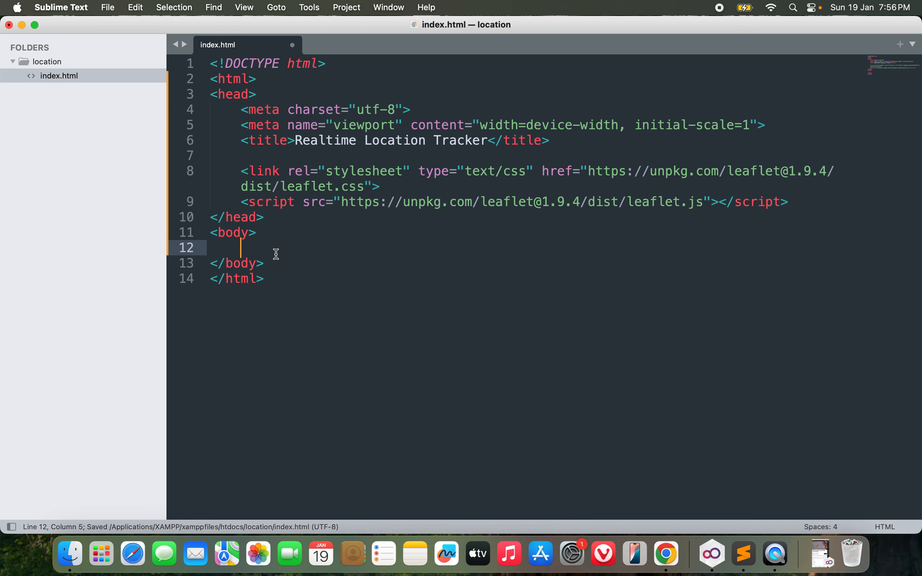
# - Add a header div with an h1 'Realtime Location Tracker' and a coordinates div
pyautogui.write('<di')
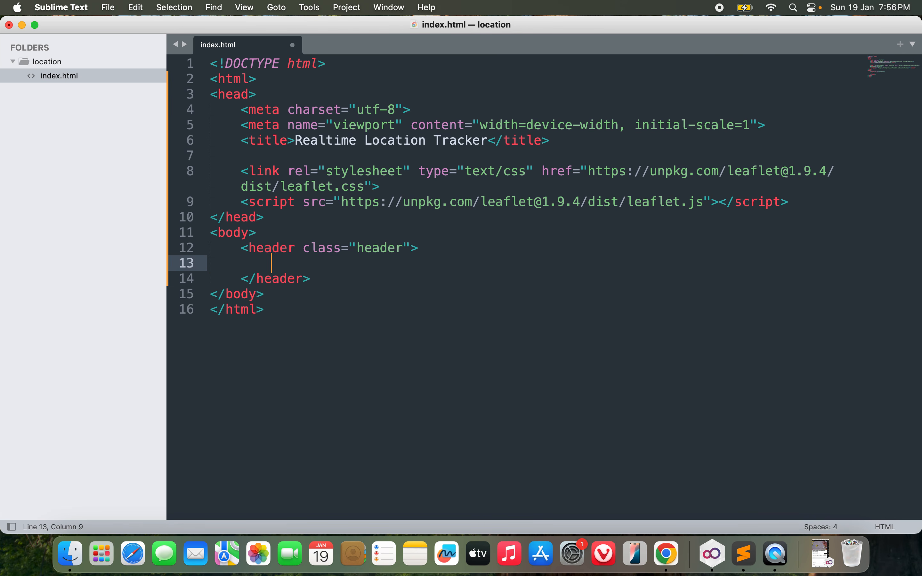
pyautogui.write('<h1>')
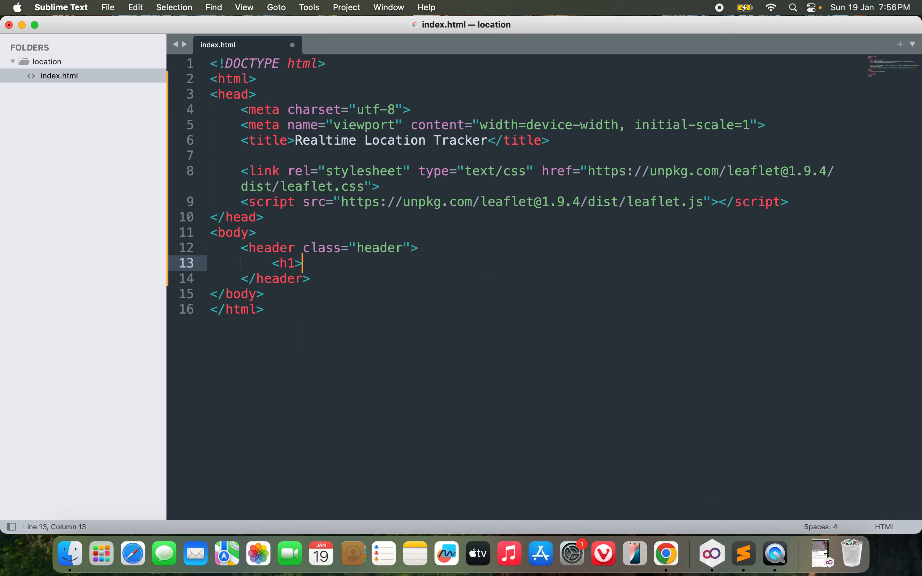
pyautogui.write('Realtime L')
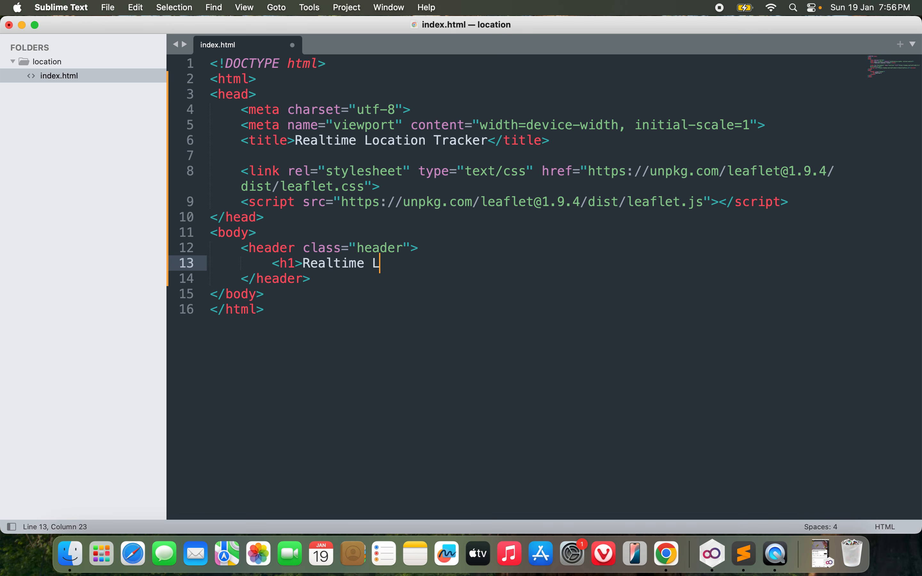
pyautogui.write('ocation Tracker</h1>')
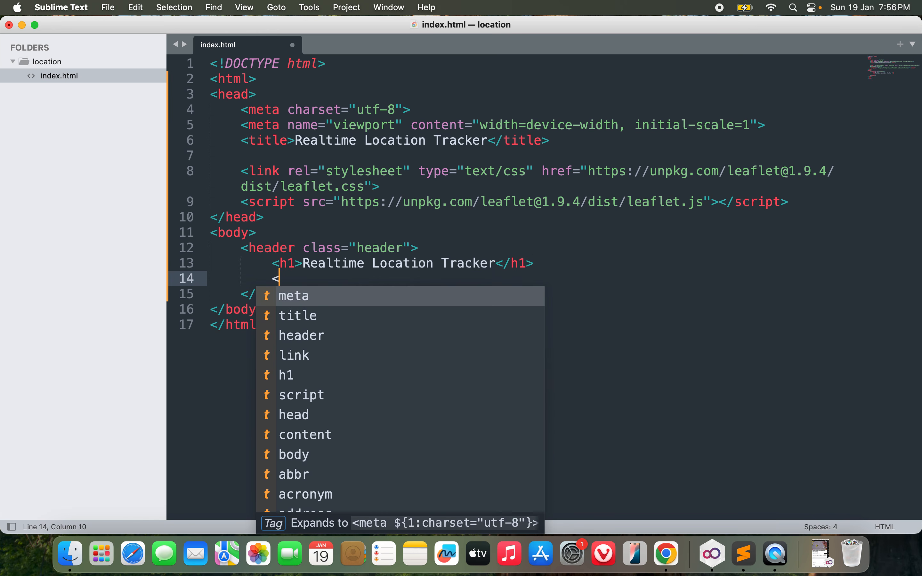
pyautogui.write('div class="coor">')
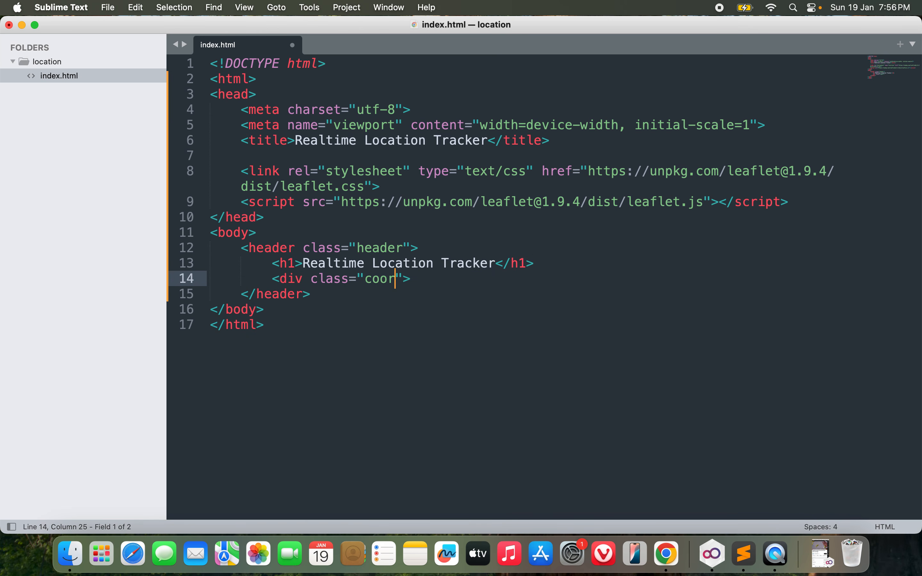
pyautogui.write('dinates')
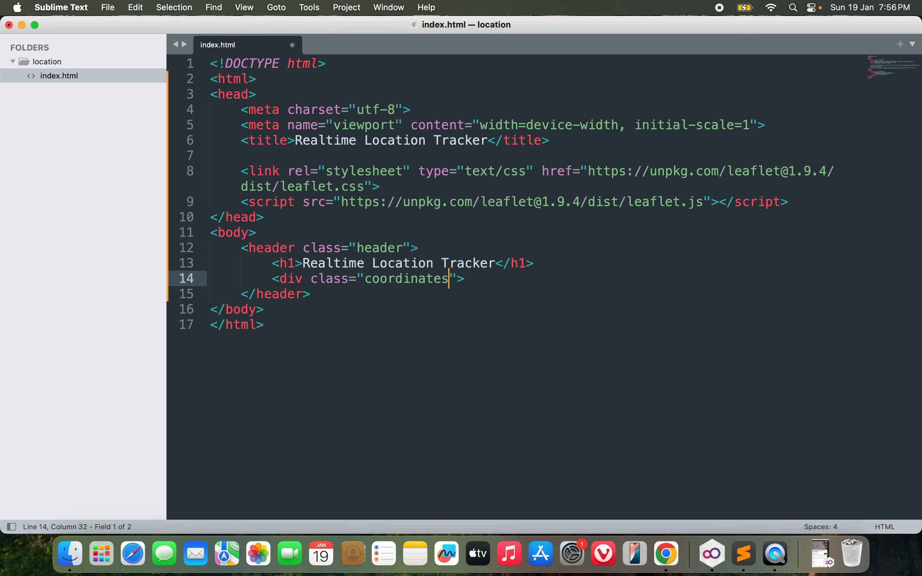
pyautogui.write('id="co"')
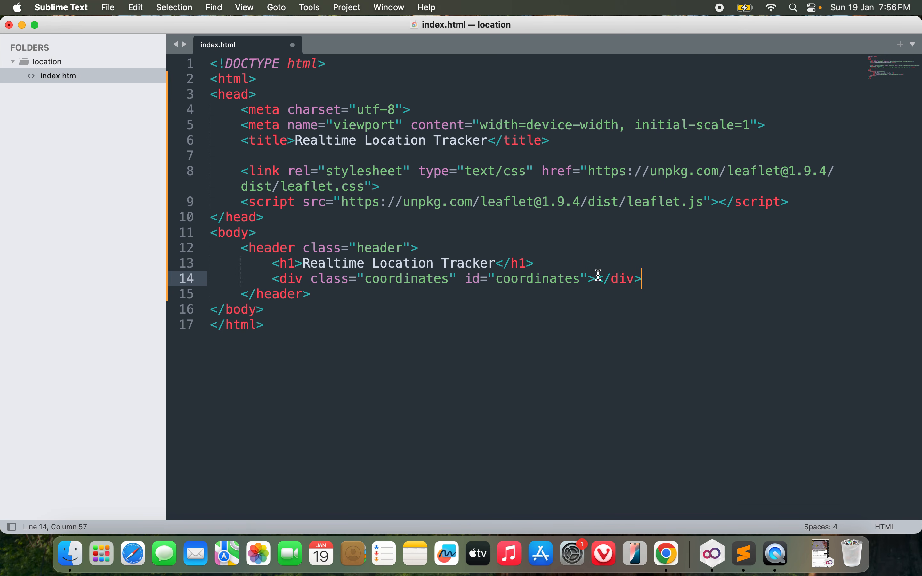
# - Fill the coordinates div with 'Acquiring Location ....' and add an empty div with id map
pyautogui.write('Ac')
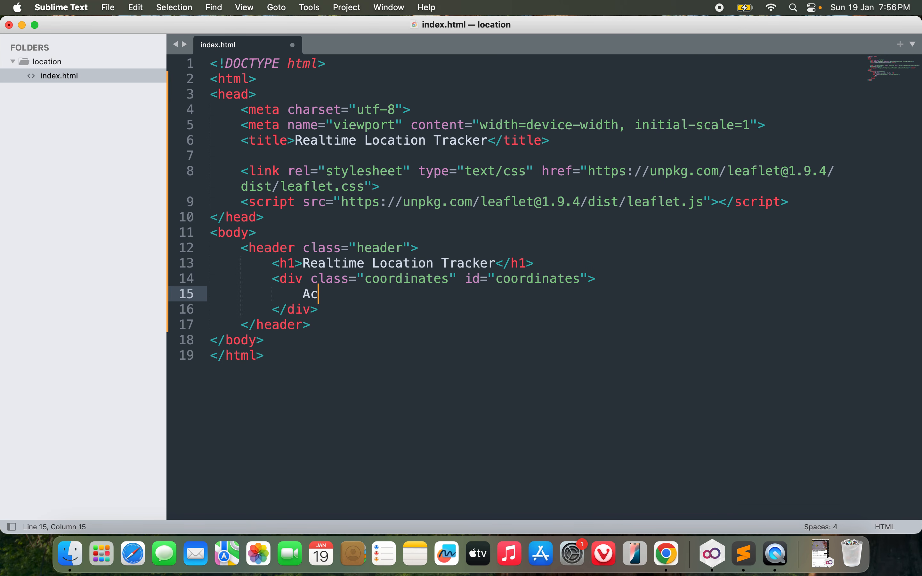
pyautogui.write('quiring Loca')
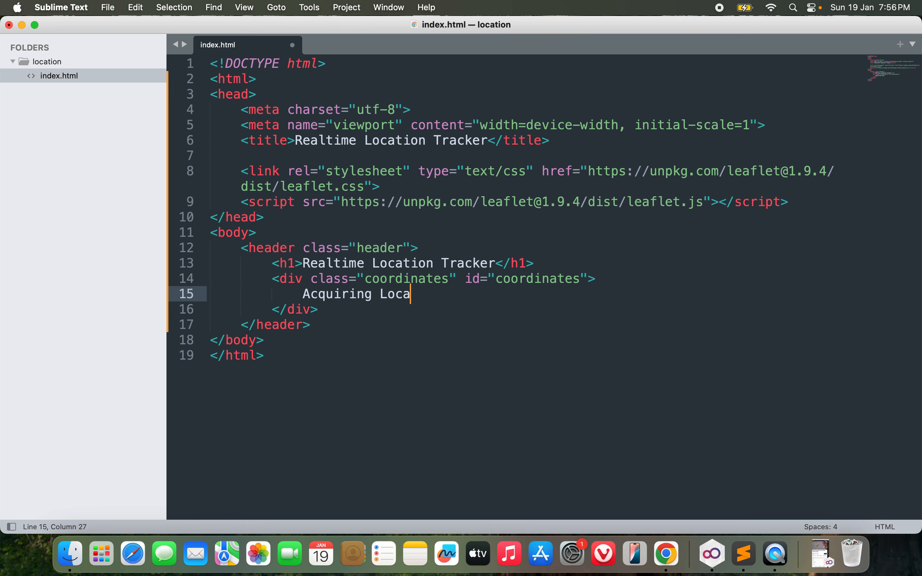
pyautogui.write('tion ....')
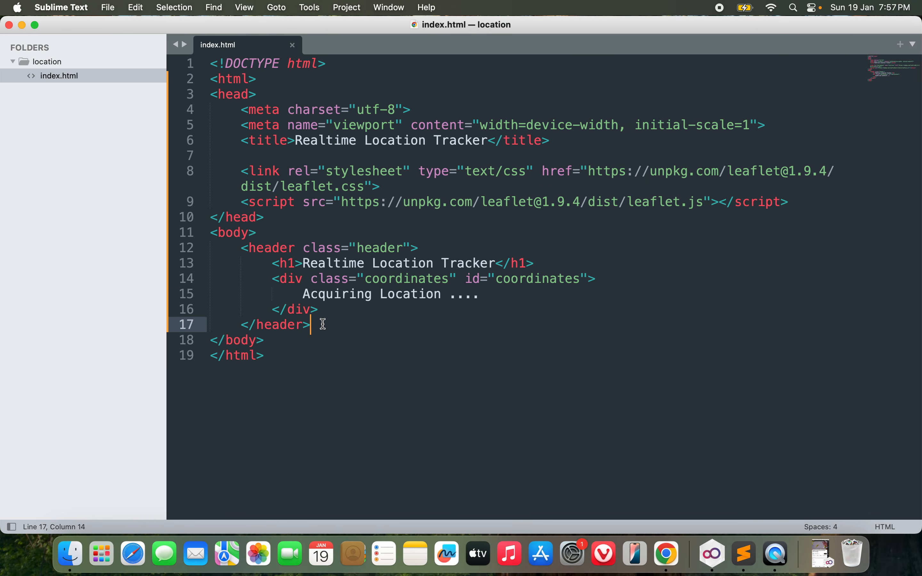
pyautogui.write('Mduv')
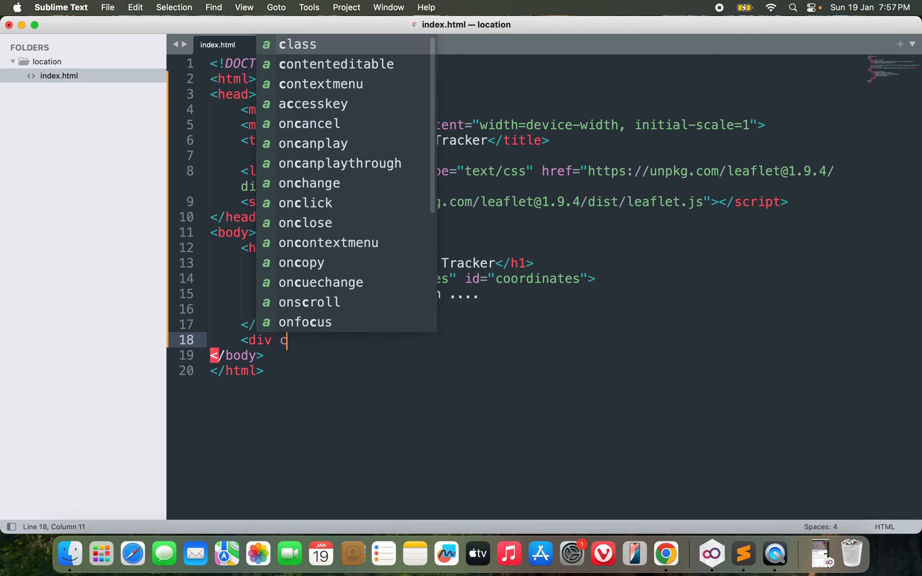
pyautogui.write('id=""')
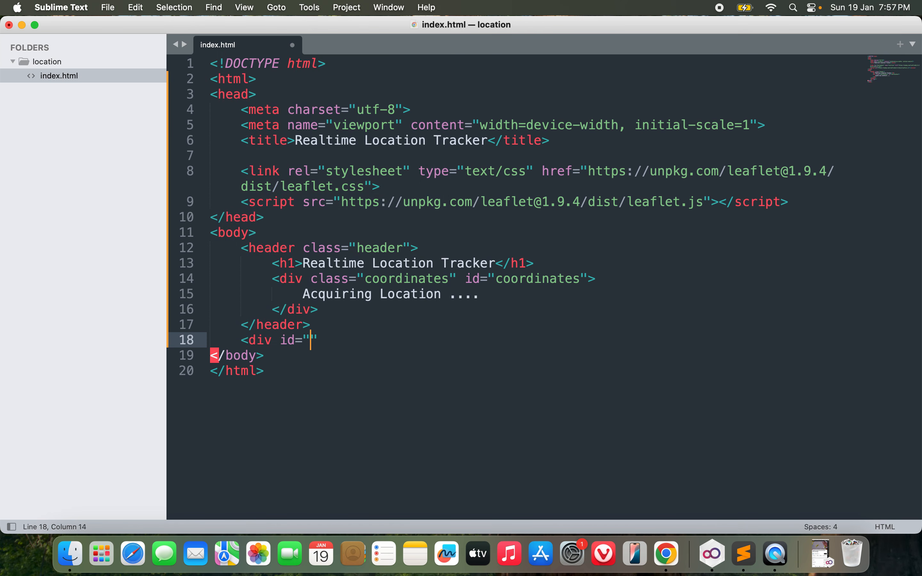
pyautogui.write('map"></div>')
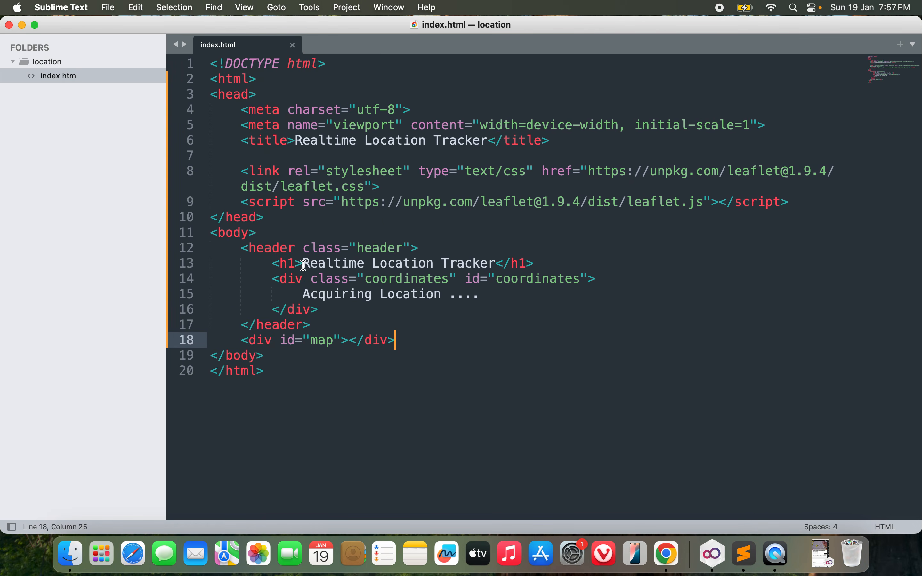
pyautogui.click(788, 202)
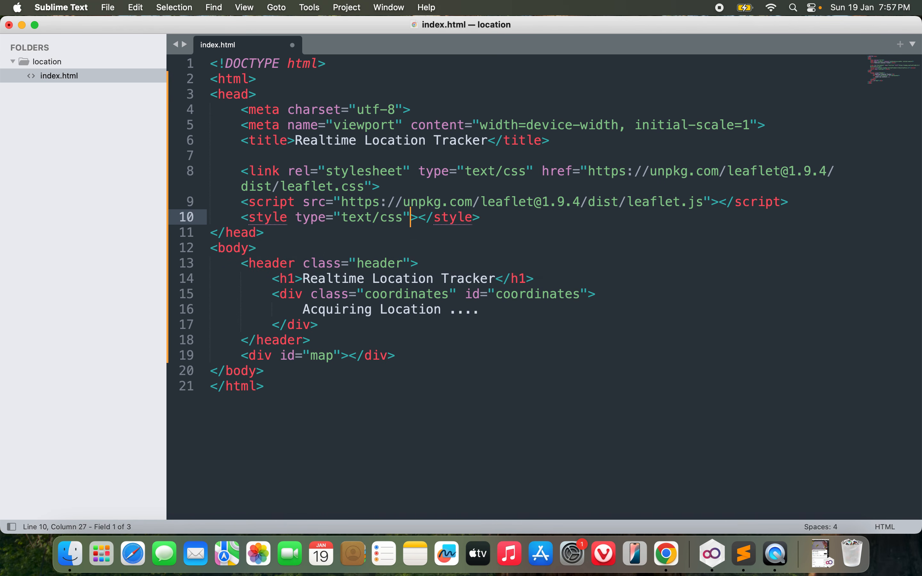
# - Style body with font-family sans-serif and background cornflowerblue, then start a .header rule
pyautogui.press('enter')
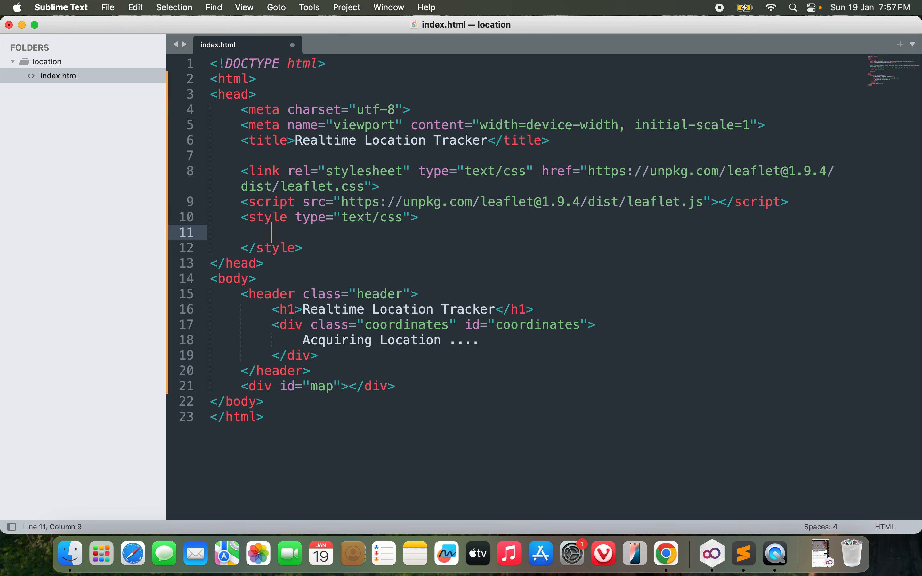
pyautogui.write('body{')
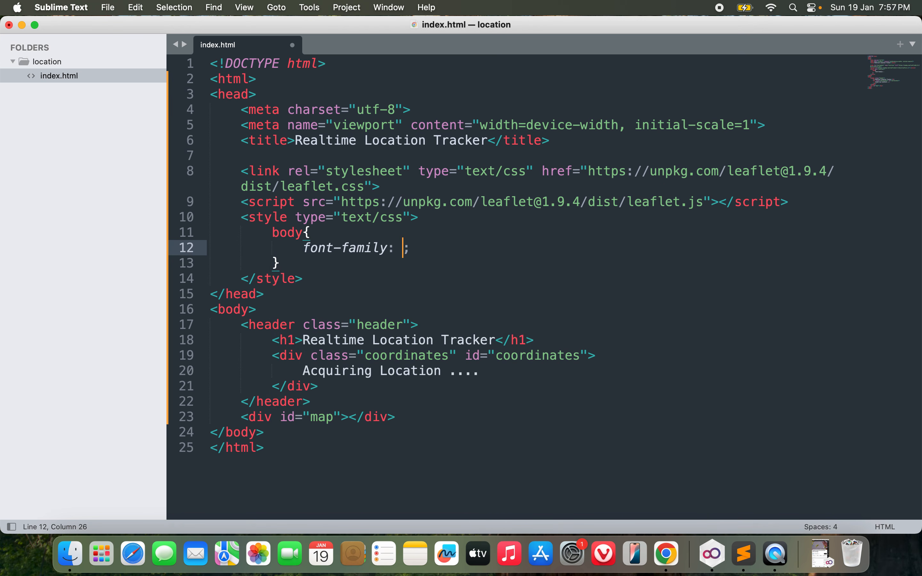
pyautogui.write('sans-serif;')
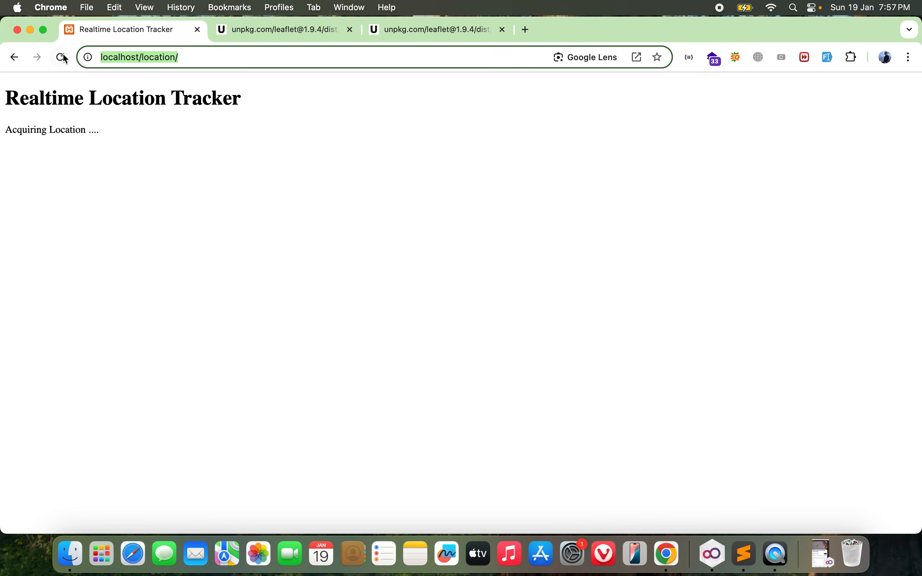
pyautogui.click(60, 57)
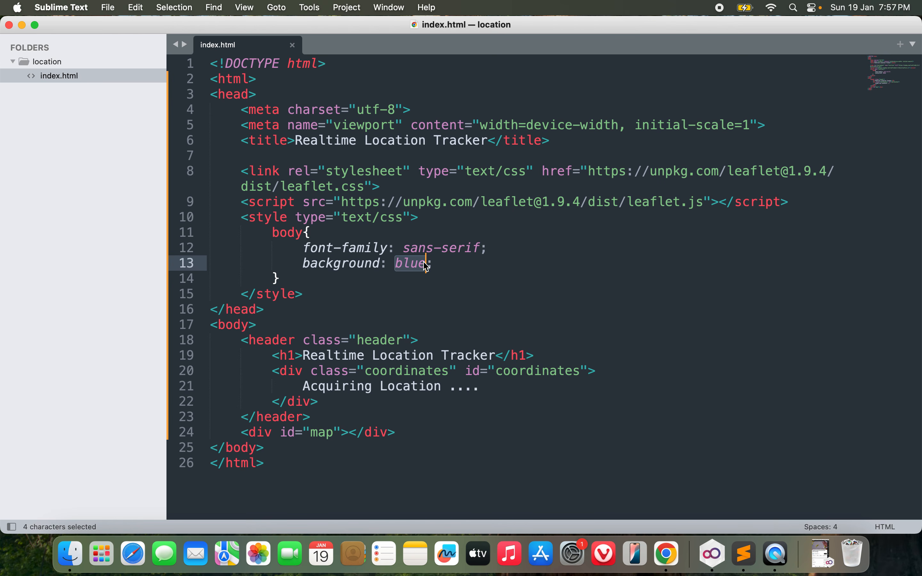
pyautogui.write('corn')
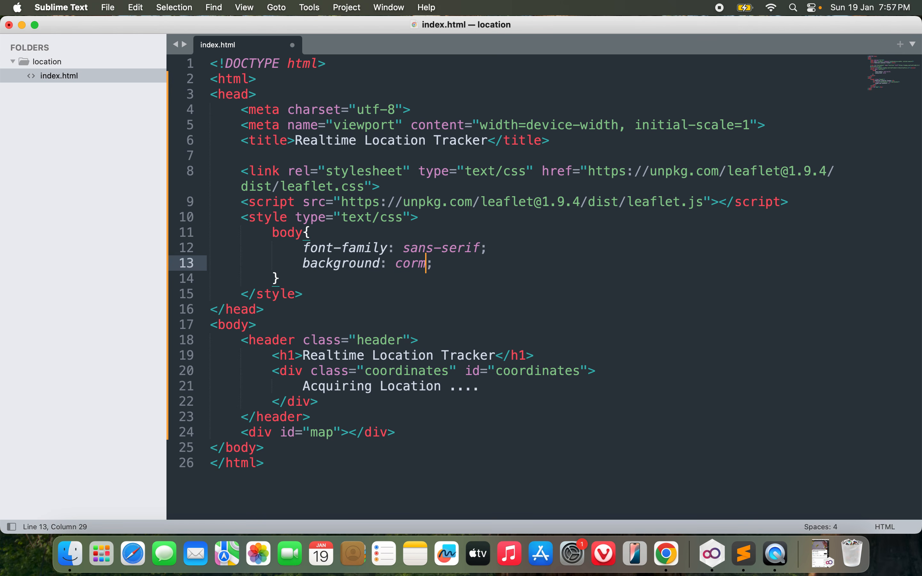
pyautogui.press('backspace')
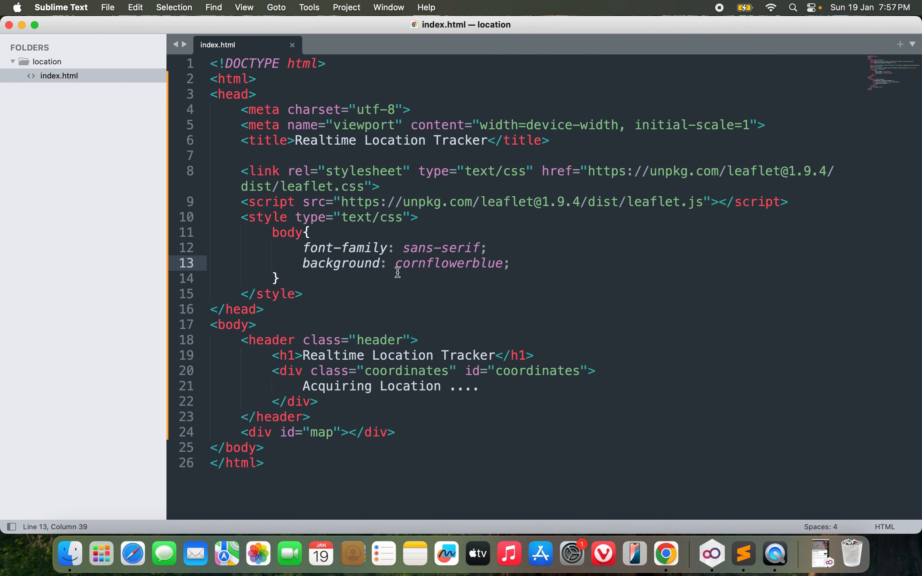
pyautogui.write('.header{')
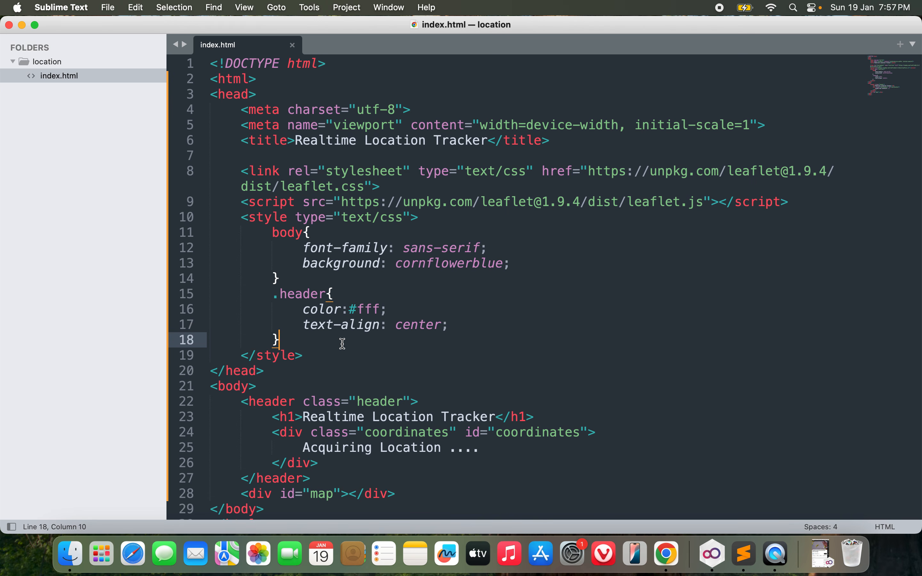
# - Add a .header h1 rule with font-size 1.9rem and bold weight, and preview it in Chrome
pyautogui.write('.header h1')
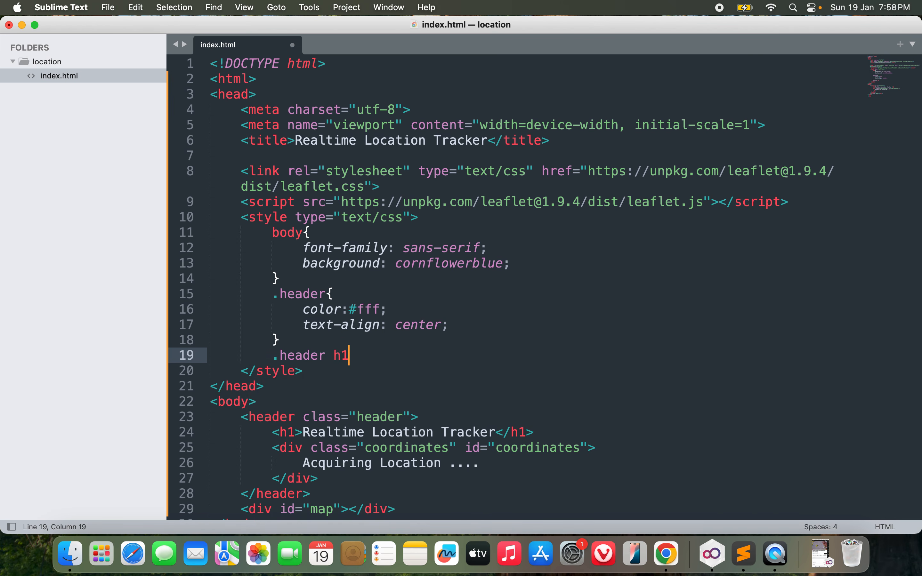
pyautogui.write('{')
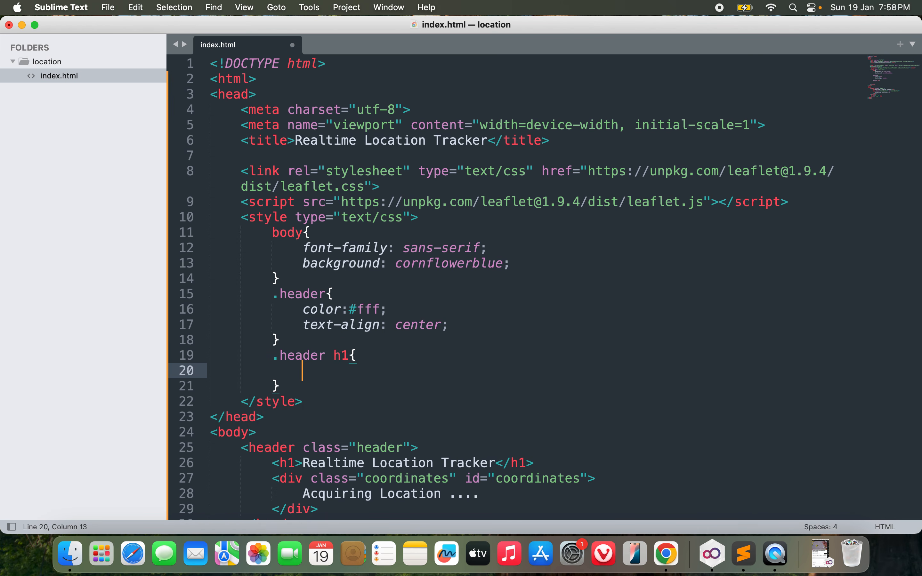
pyautogui.write('font-')
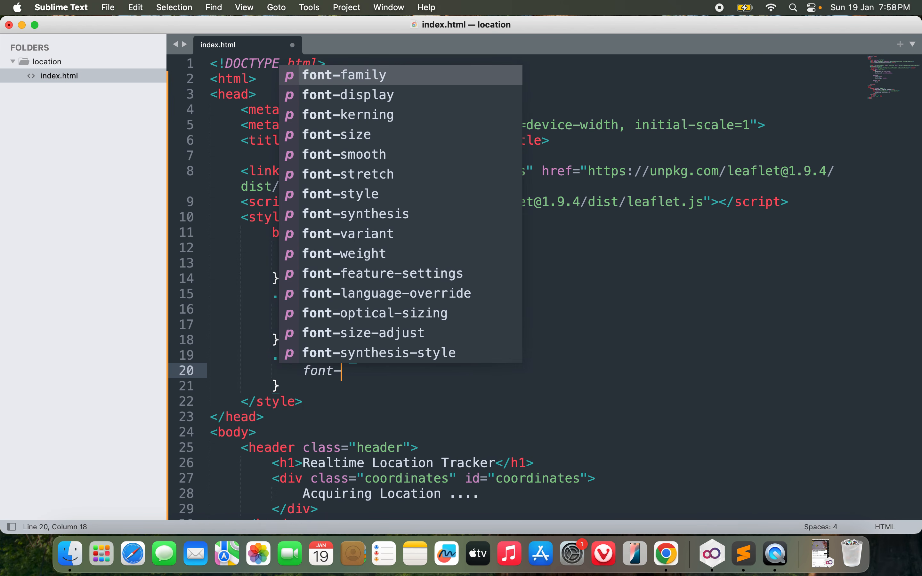
pyautogui.write('size: 1.9rem;')
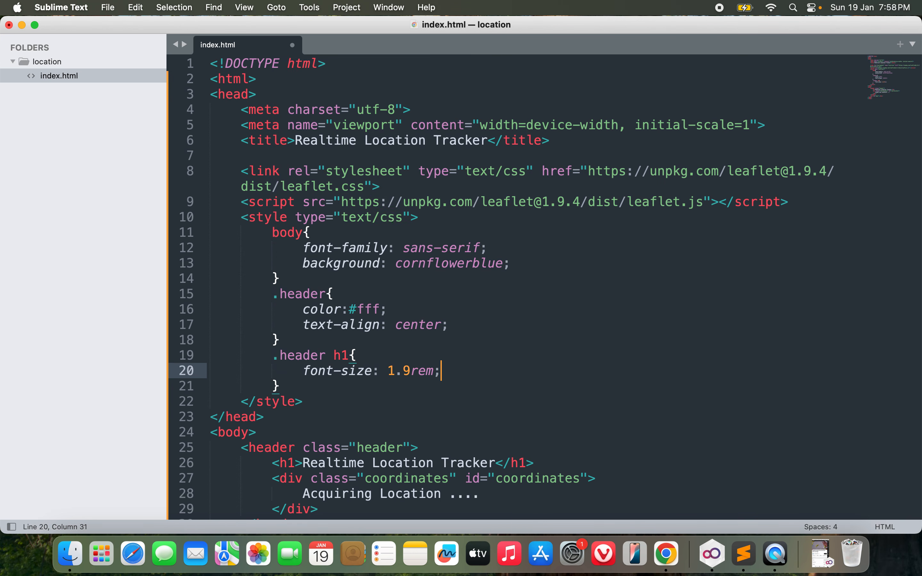
pyautogui.write('font-weight: bold;')
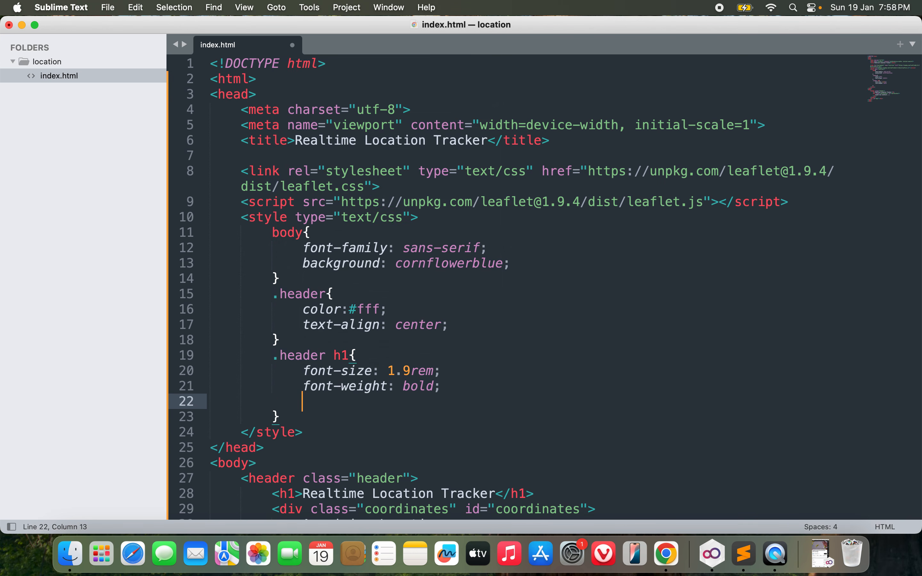
pyautogui.write('marg')
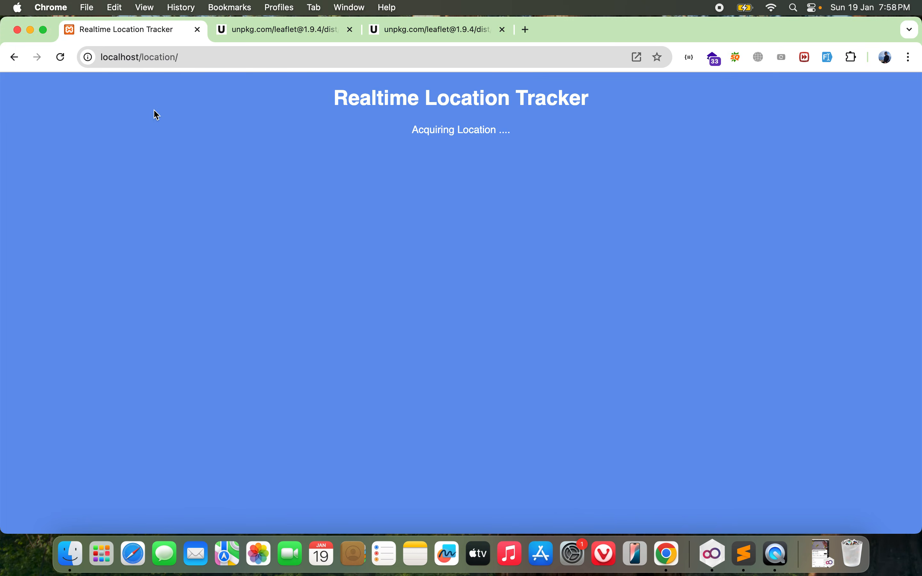
pyautogui.click(61, 57)
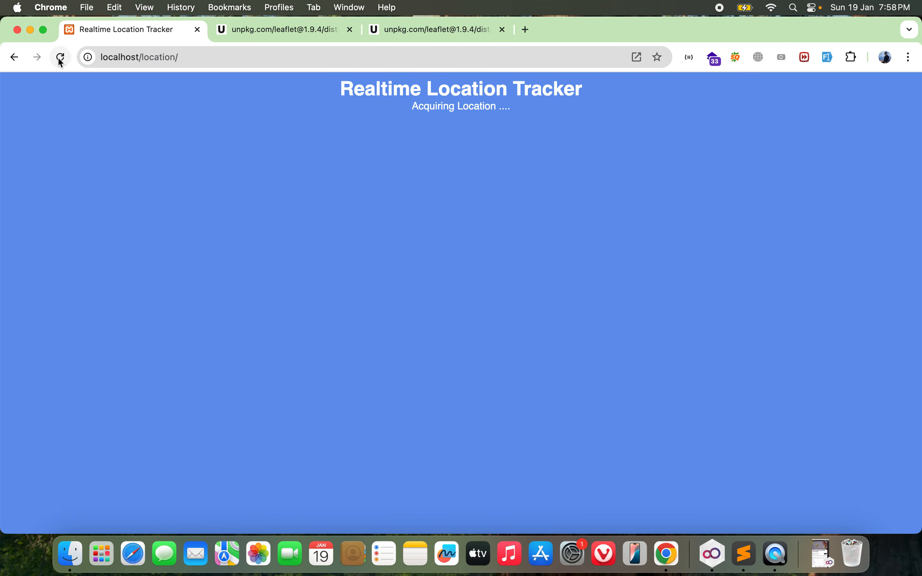
pyautogui.click(60, 57)
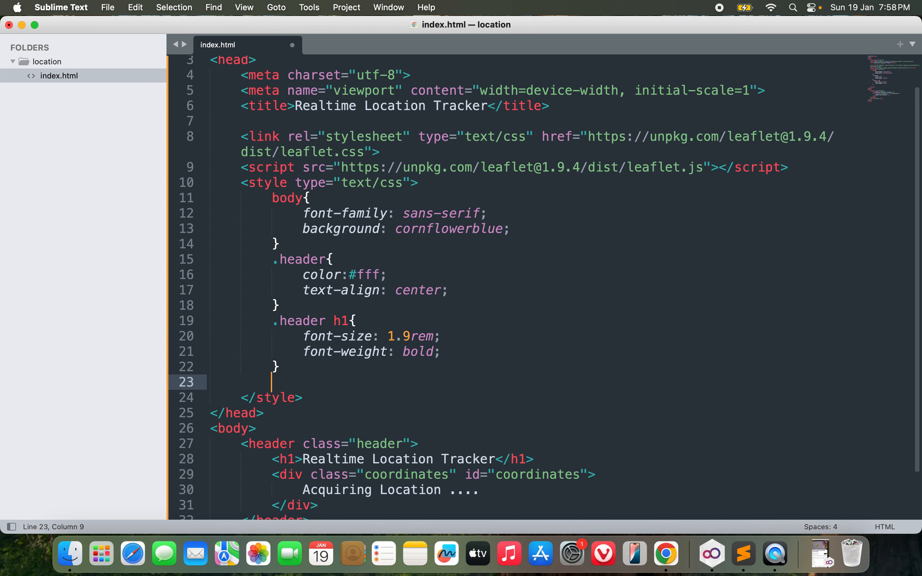
# - Set .coordinates font-size 0.9rem and give #map a #ddd background, 70vh height, 90% width and margin 0 auto
pyautogui.write('.coor')
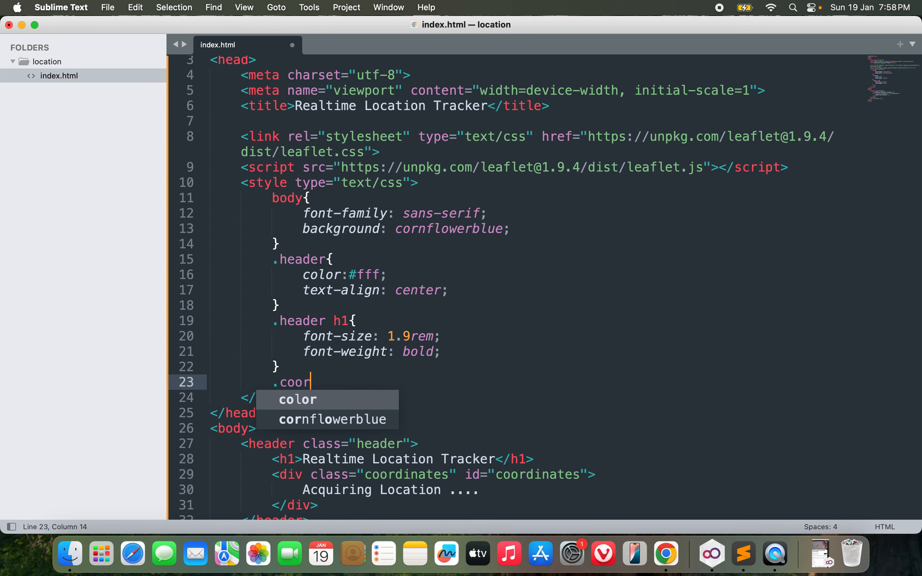
pyautogui.write('dinates{')
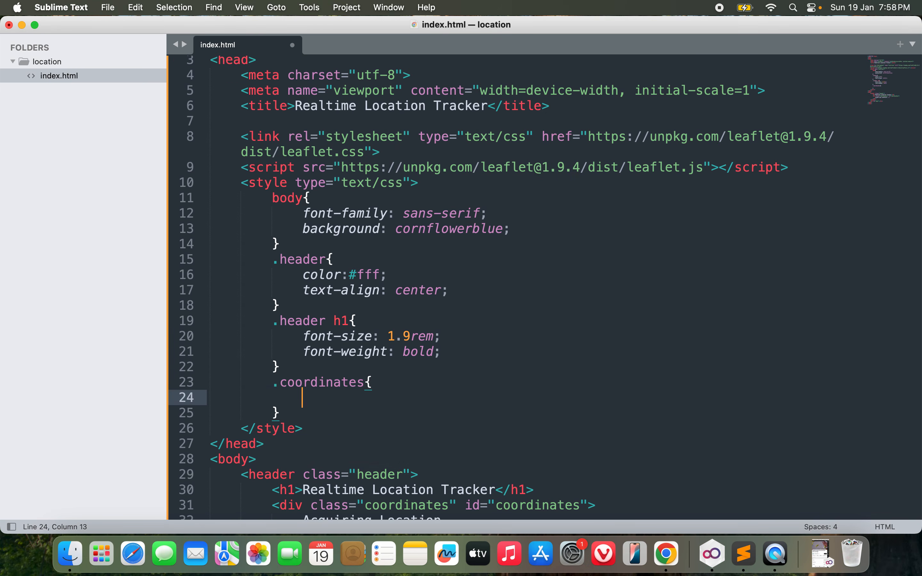
pyautogui.write('font-size: 0.9rem;')
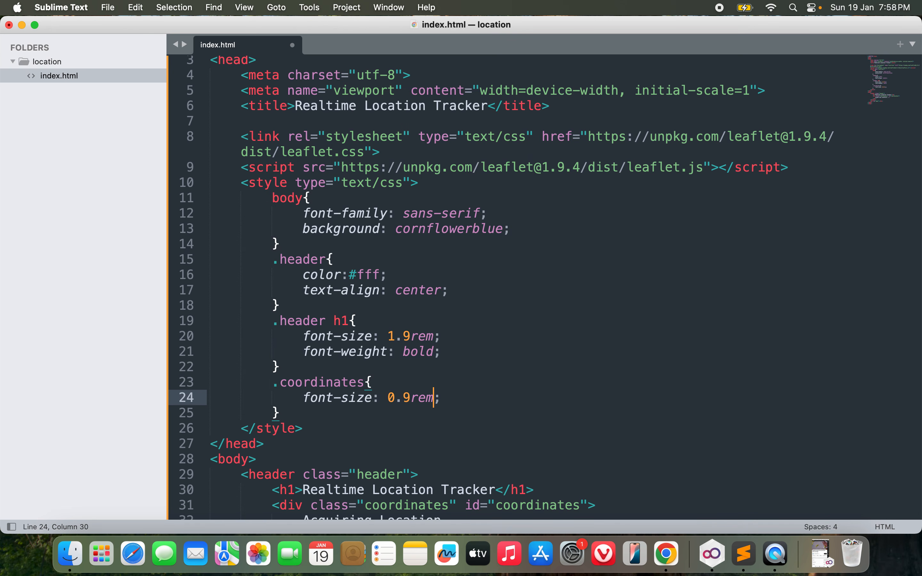
pyautogui.write('ma')
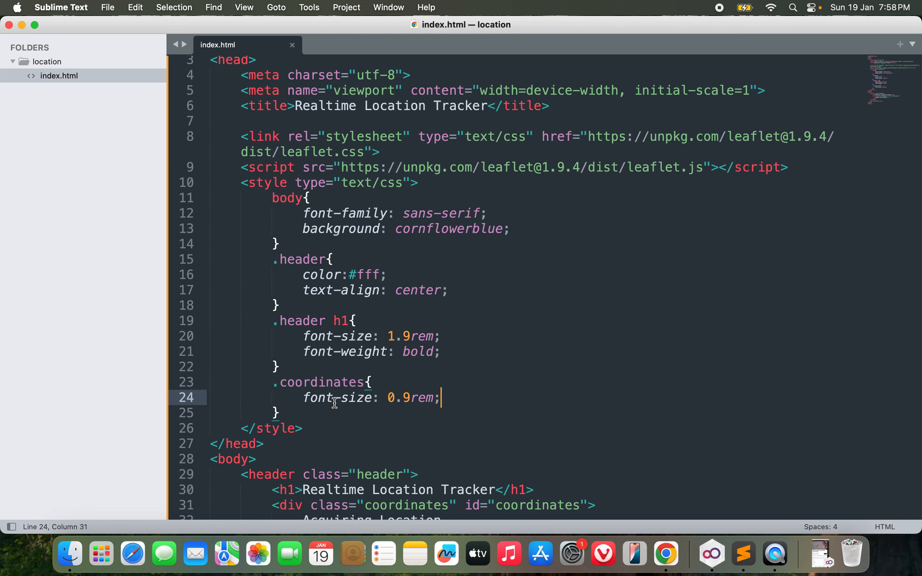
pyautogui.press('enter')
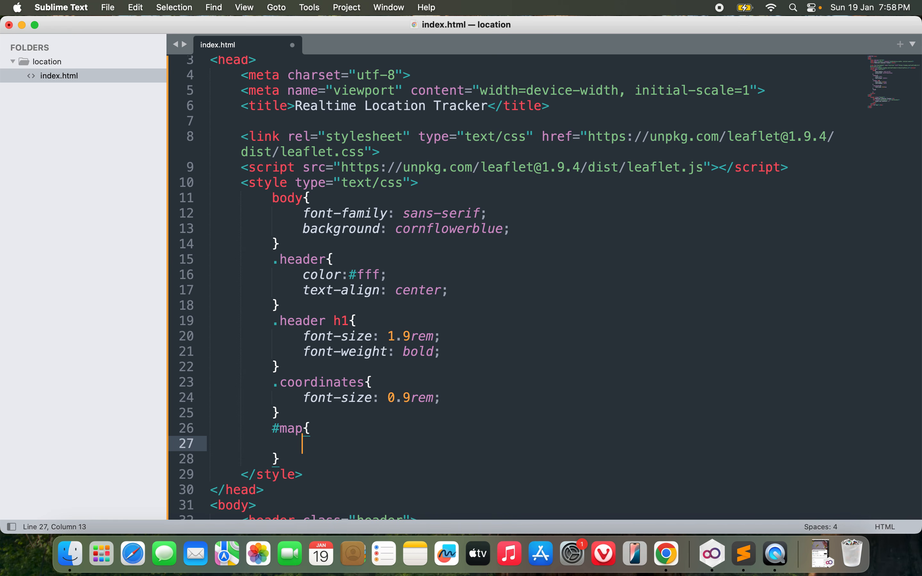
pyautogui.write('background: #;')
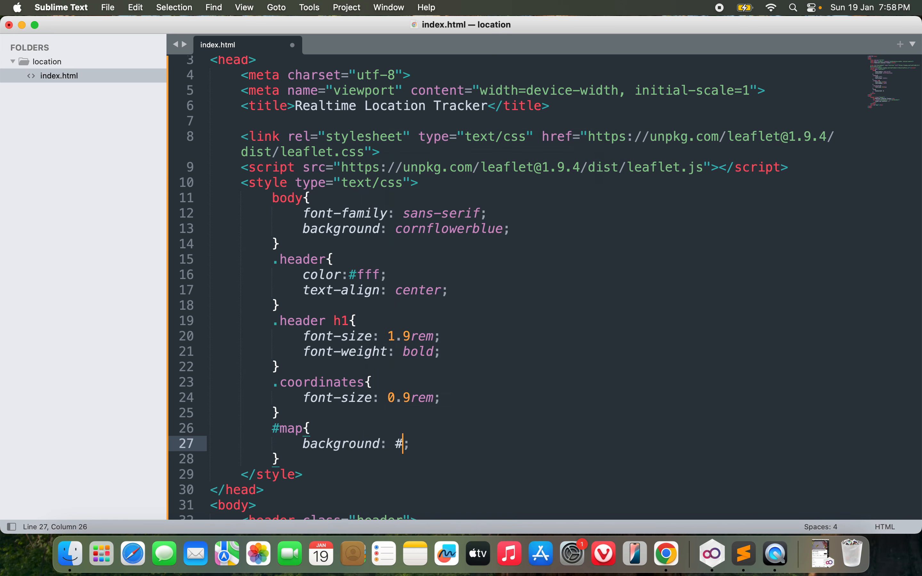
pyautogui.write('ddd')
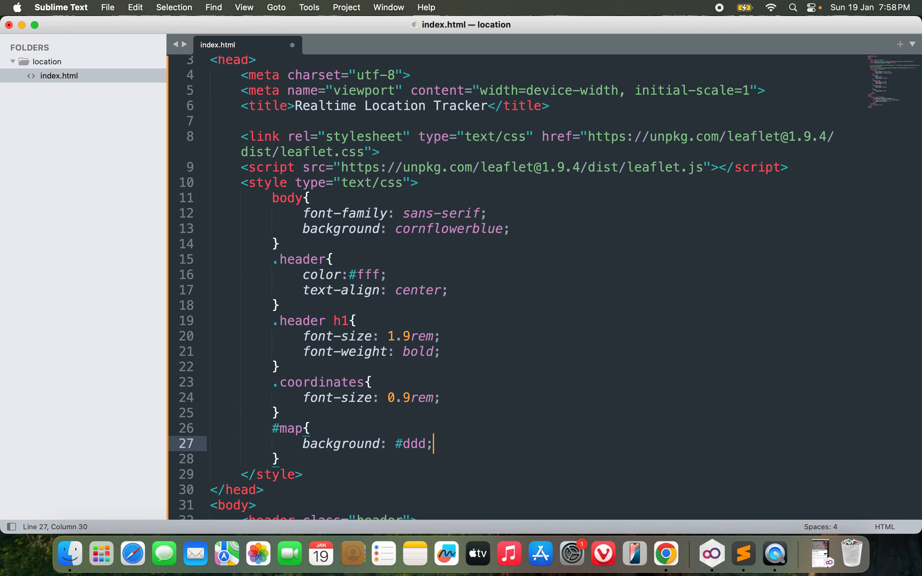
pyautogui.write('height: 70vh;')
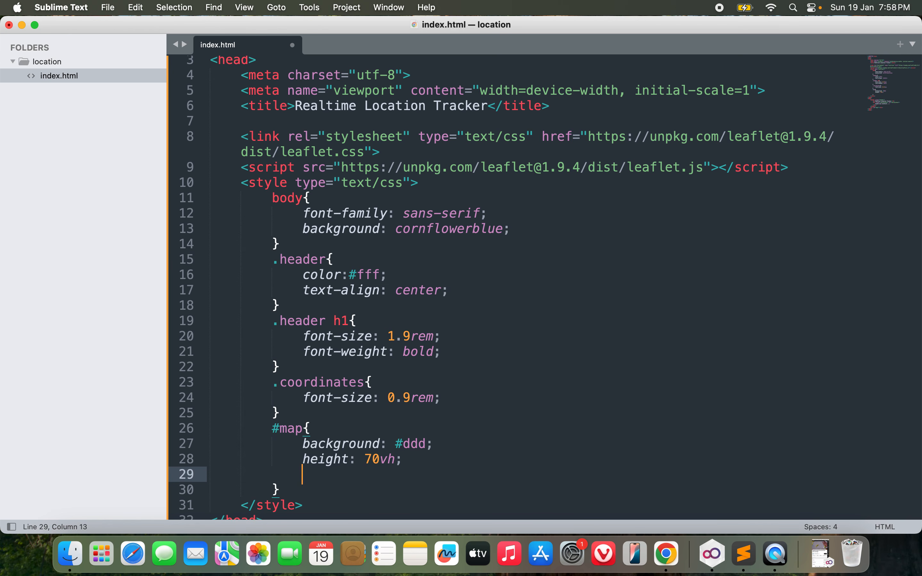
pyautogui.write('width:90%;')
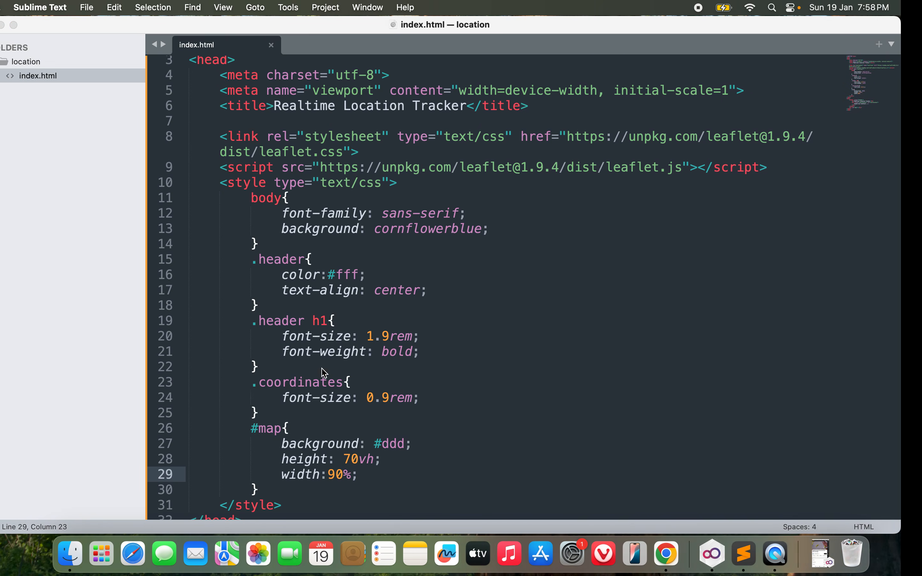
pyautogui.write('marg')
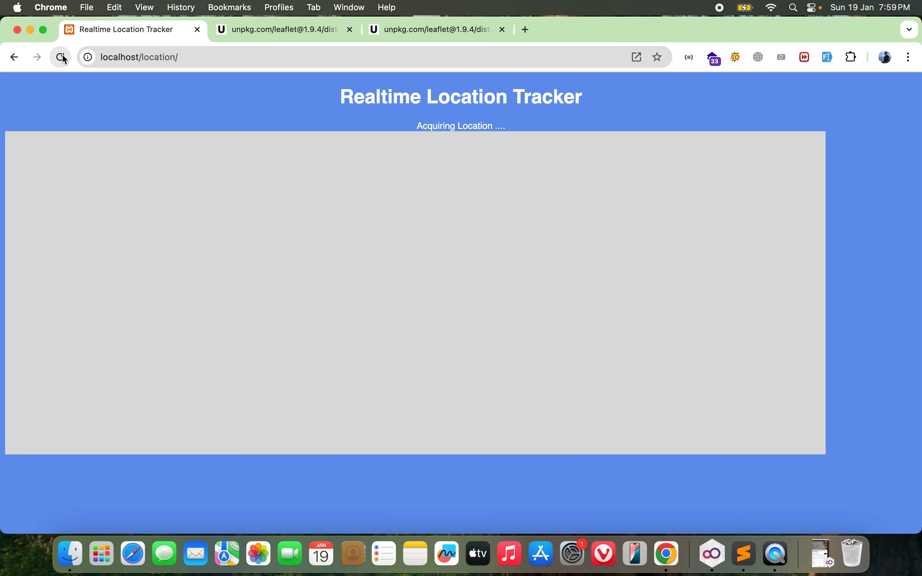
pyautogui.click(59, 57)
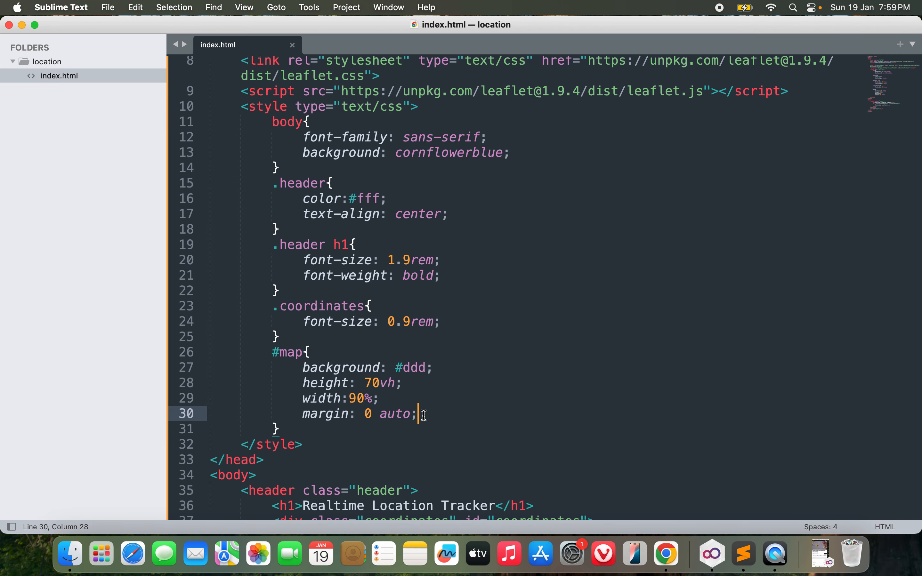
# - Add box-shadow 0 5px 10px #ddd to the map and margin-bottom 20px to the header, previewing in Chrome
pyautogui.press('enter')
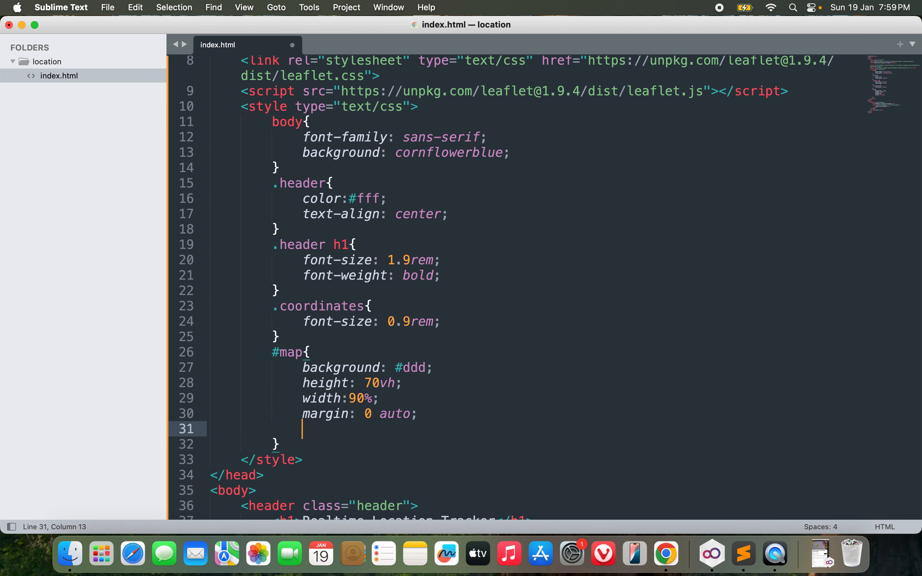
pyautogui.write('box-shadow: ;')
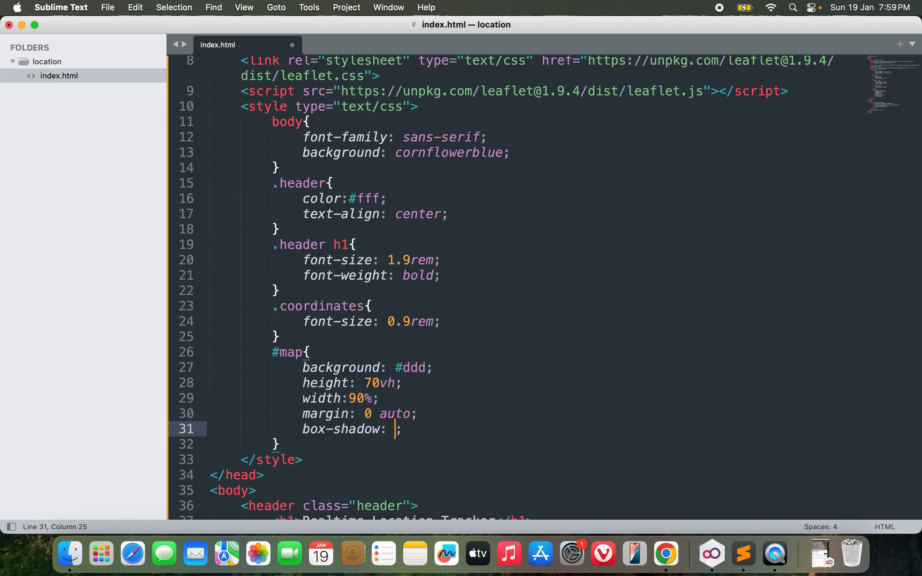
pyautogui.write('0 5px 10')
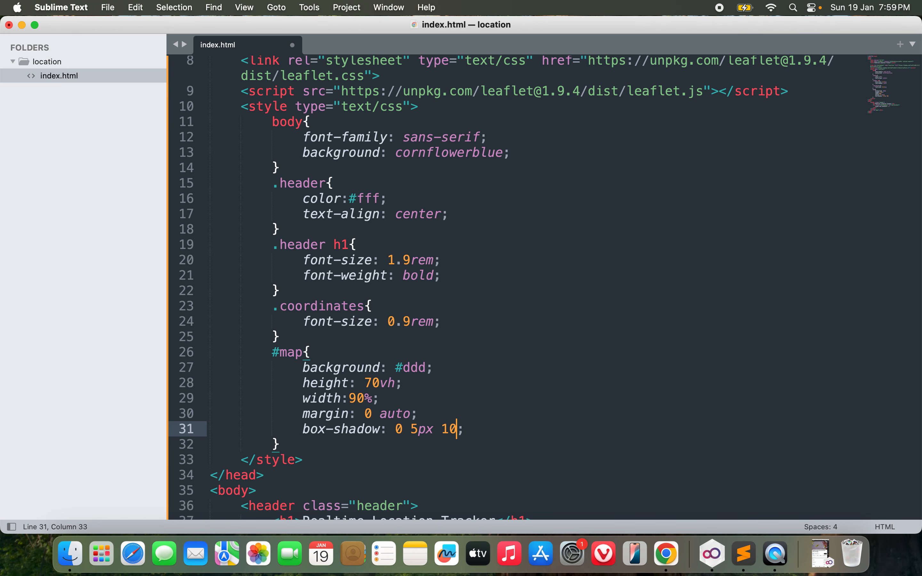
pyautogui.write('px $')
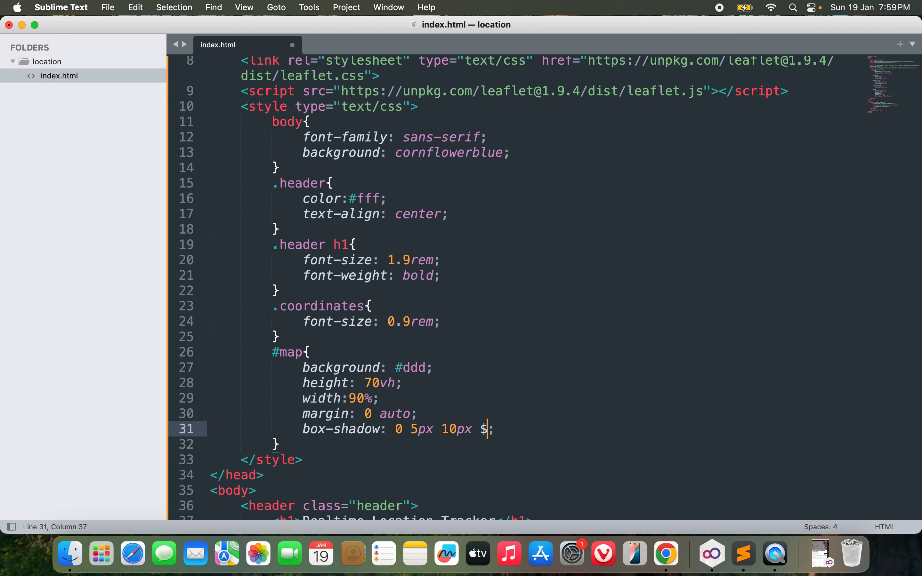
pyautogui.press('backspace')
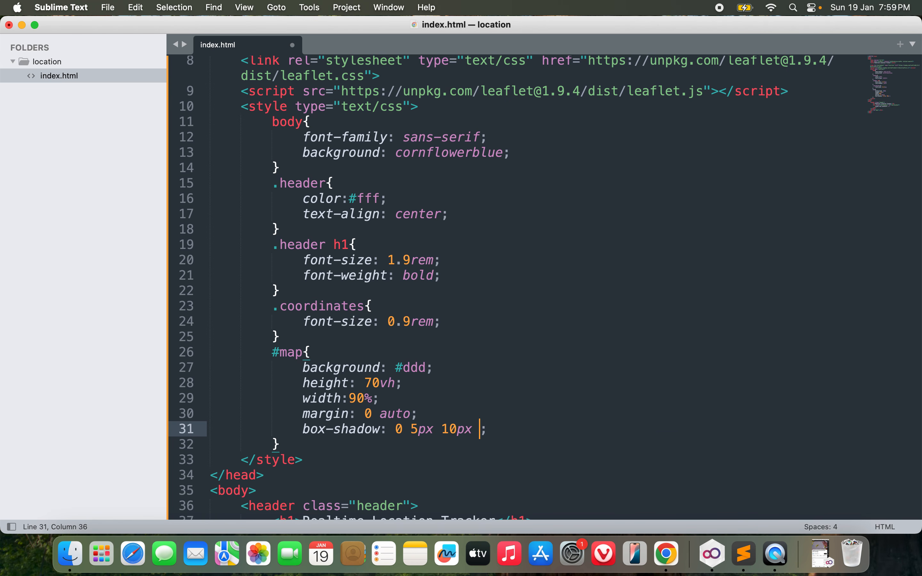
pyautogui.write('#ddd')
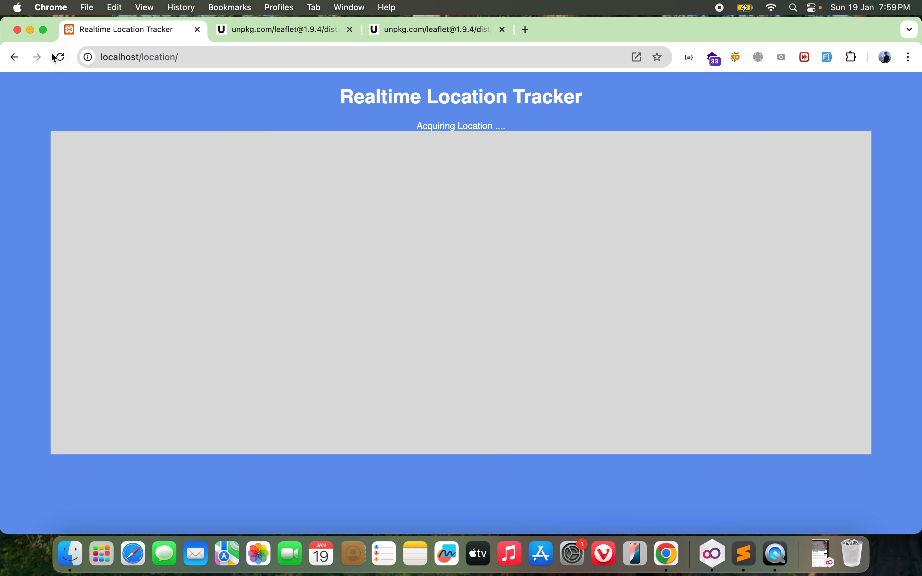
pyautogui.click(58, 57)
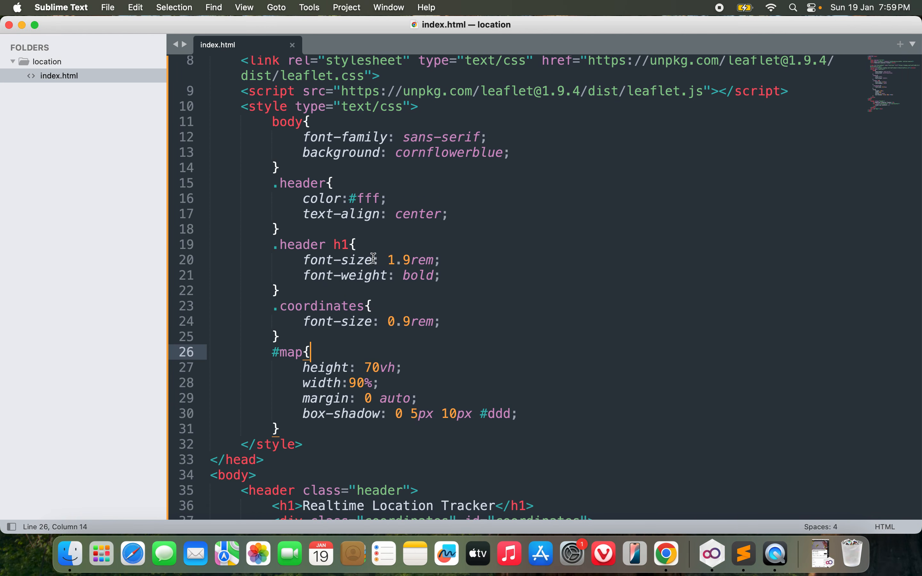
pyautogui.press('enter')
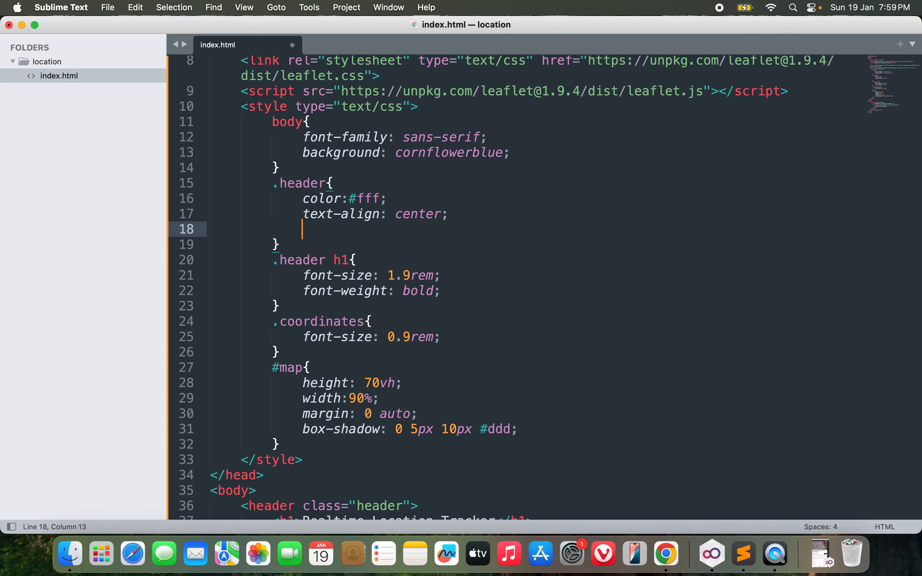
pyautogui.write('margin-bottom:20')
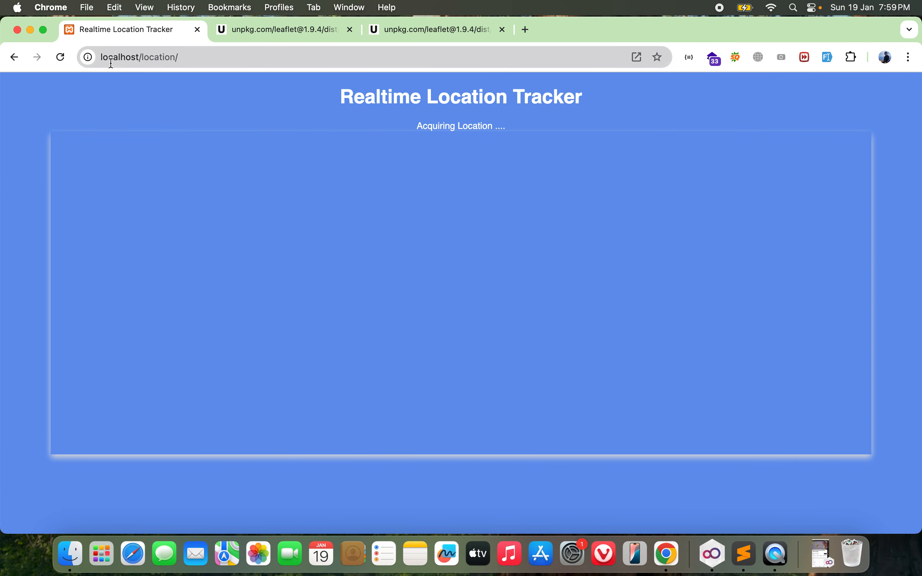
pyautogui.click(60, 57)
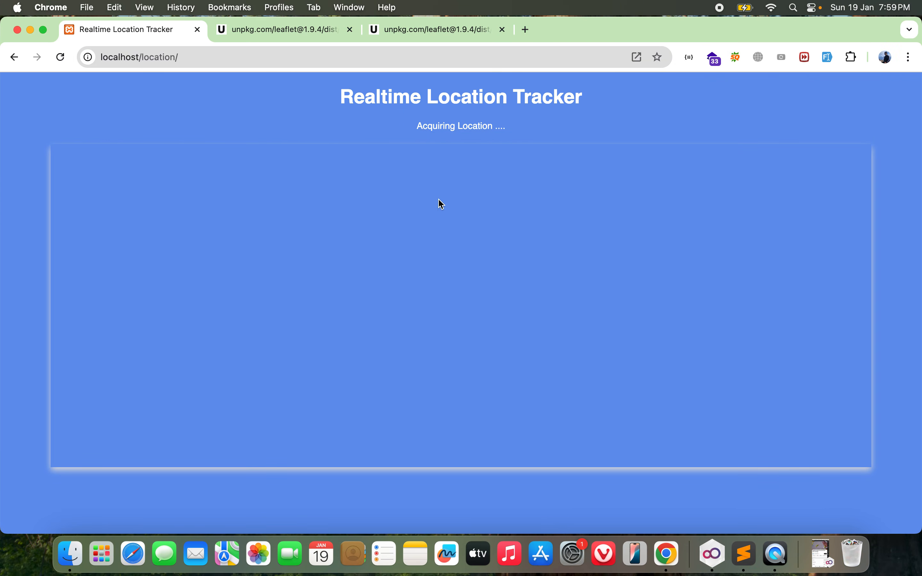
pyautogui.moveTo(484, 344)
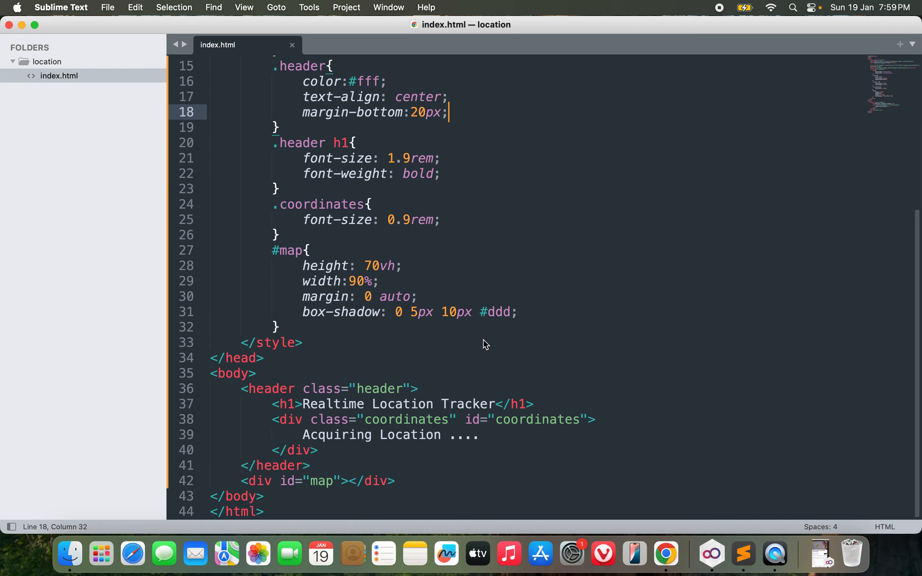
# - Start a script block with an if(navigator.geolocation){ } check
pyautogui.press('enter')
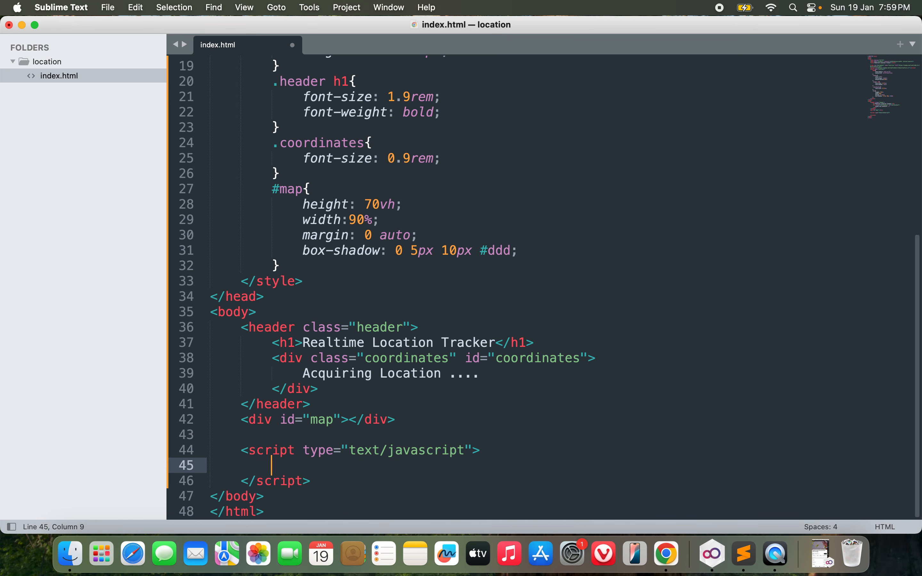
pyautogui.moveTo(413, 480)
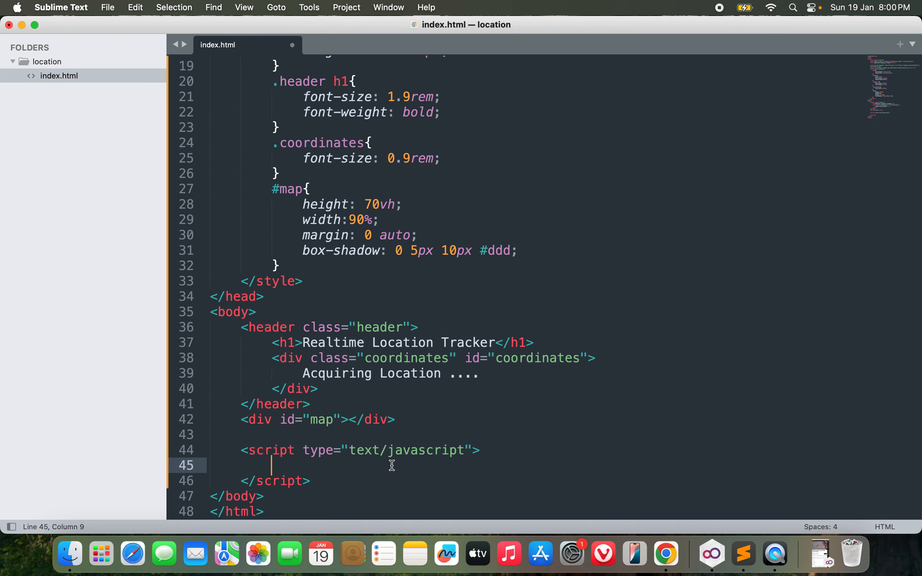
pyautogui.click(666, 554)
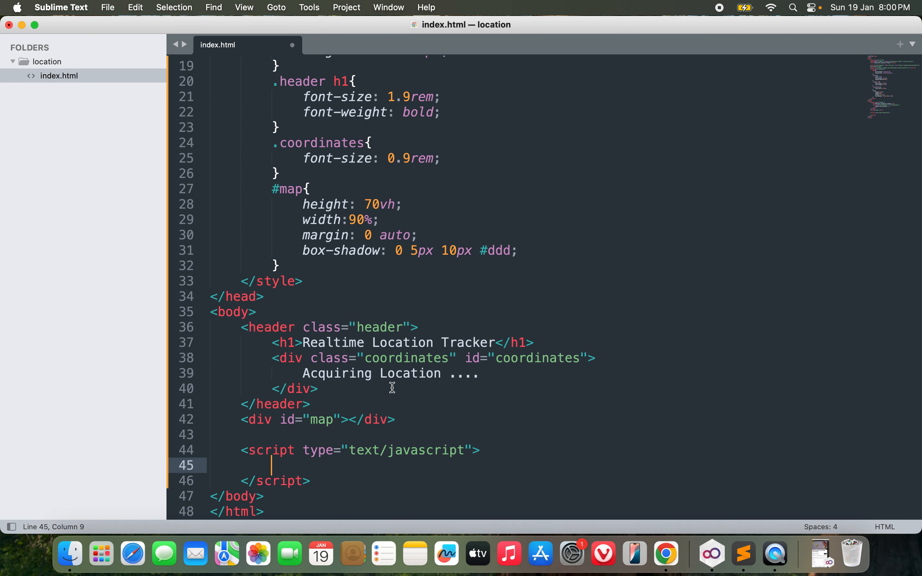
pyautogui.write('if(')
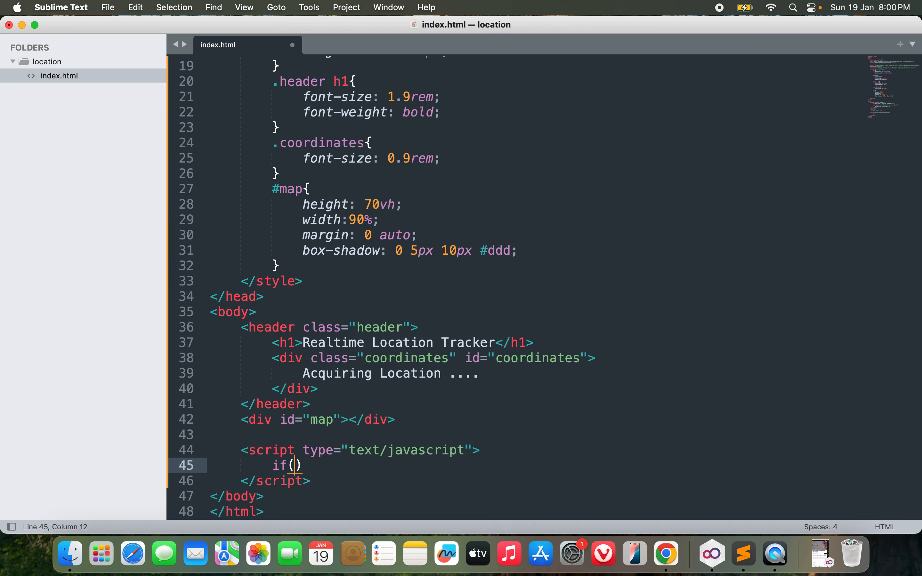
pyautogui.write('navigaotr.')
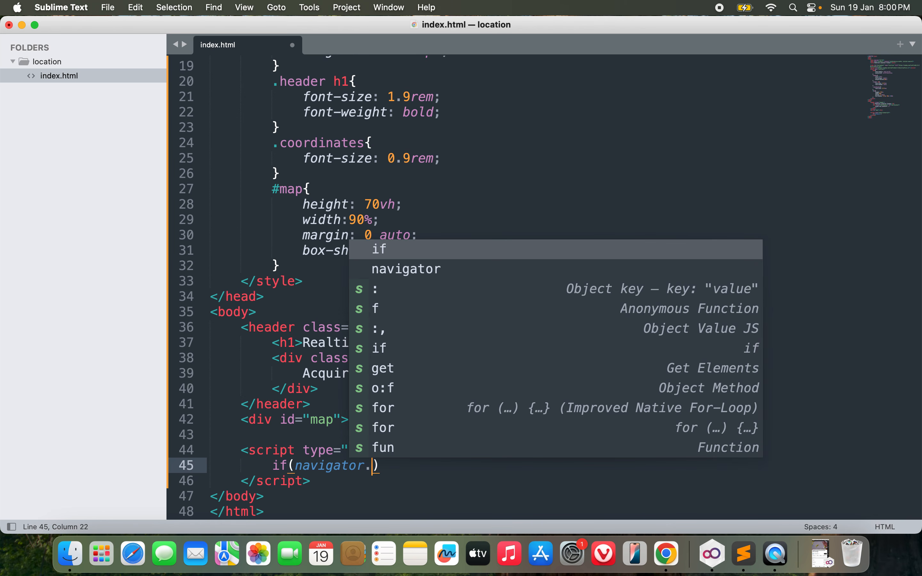
pyautogui.write('geolocation')
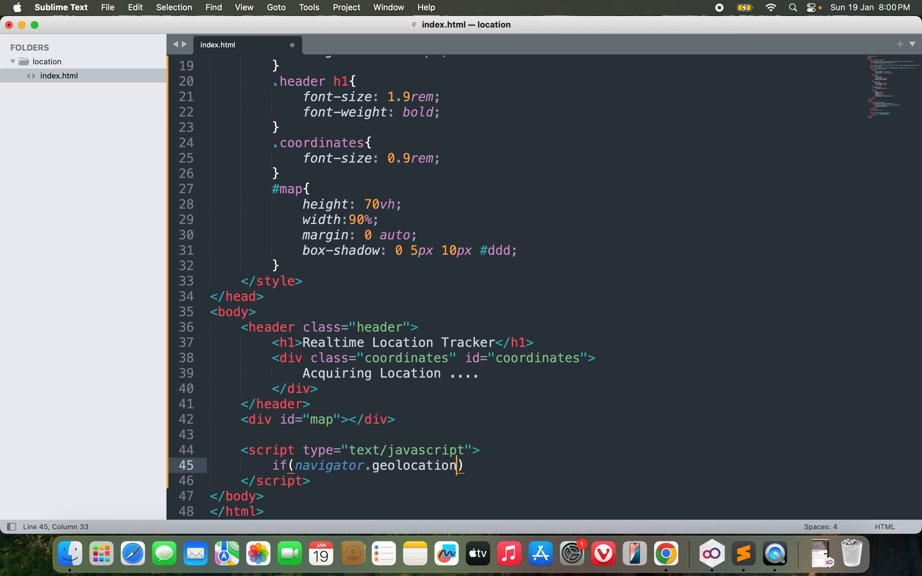
pyautogui.write('{')
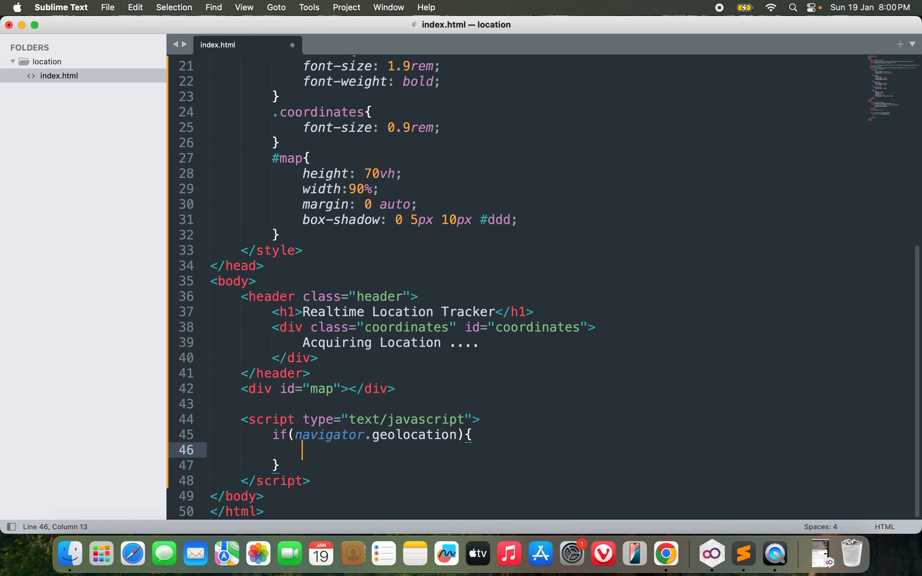
# - Add an else branch alerting 'Geolocation not supported by this browser'
pyautogui.write('else{')
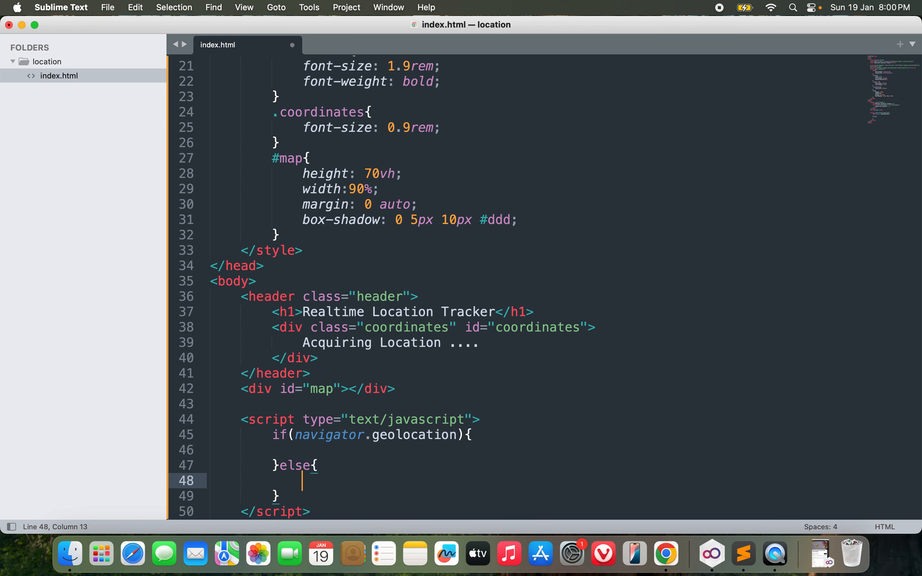
pyautogui.write('a')
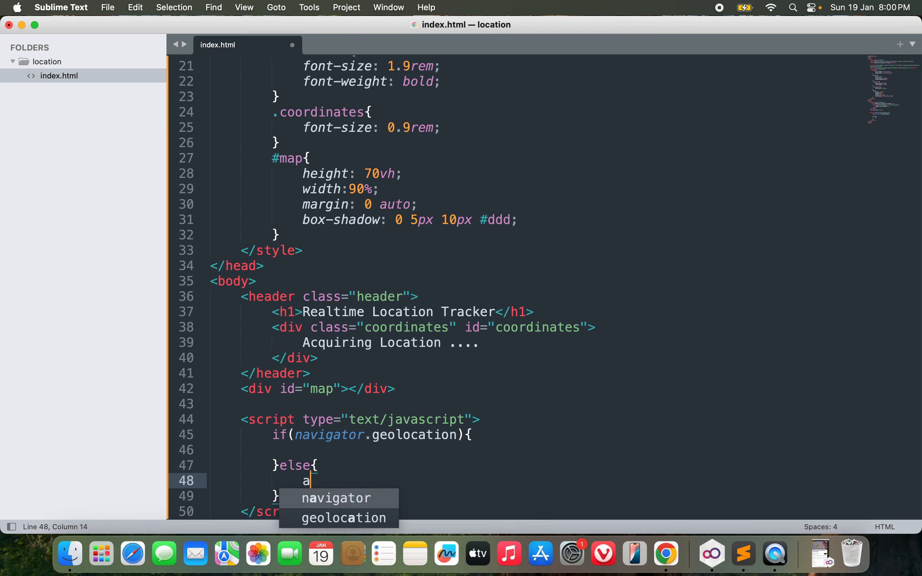
pyautogui.write("lert('')")
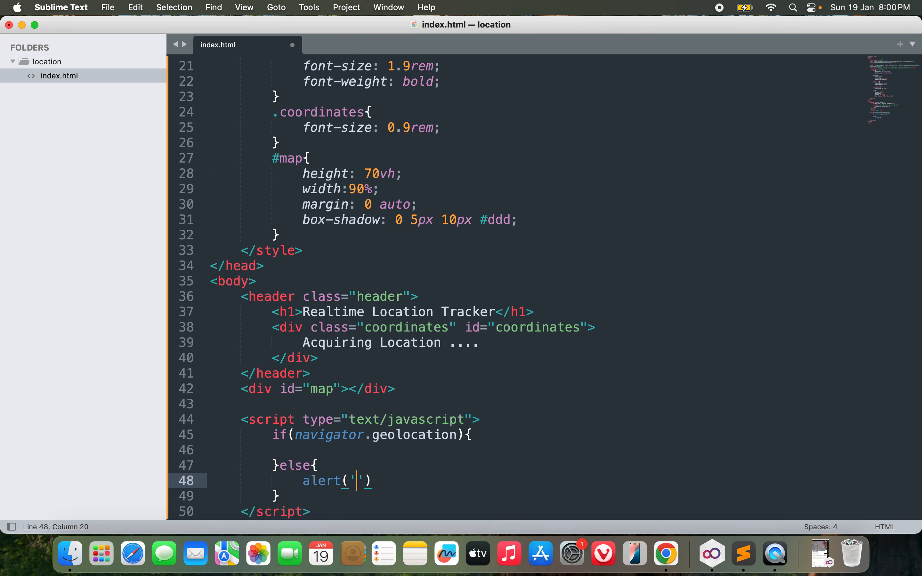
pyautogui.write('Geo')
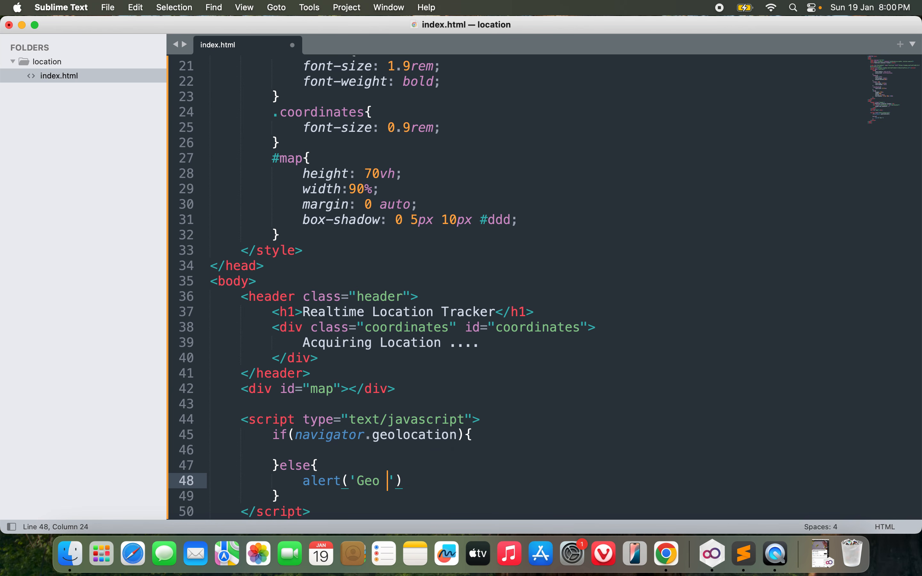
pyautogui.write('location')
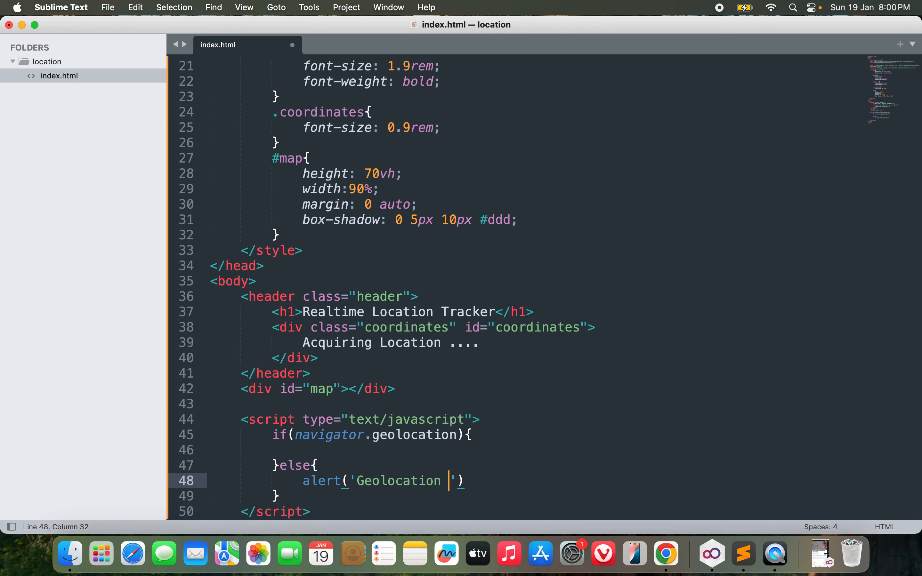
pyautogui.write('not supported by this browser')
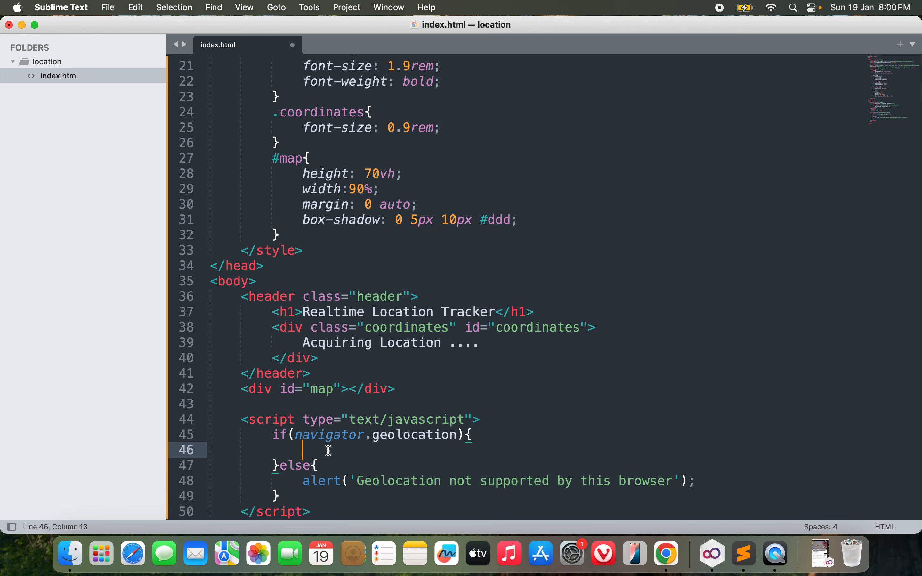
# - Call navigator.geolocation.getCurrentPosition with a function(position) callback
pyautogui.write('navigator.get')
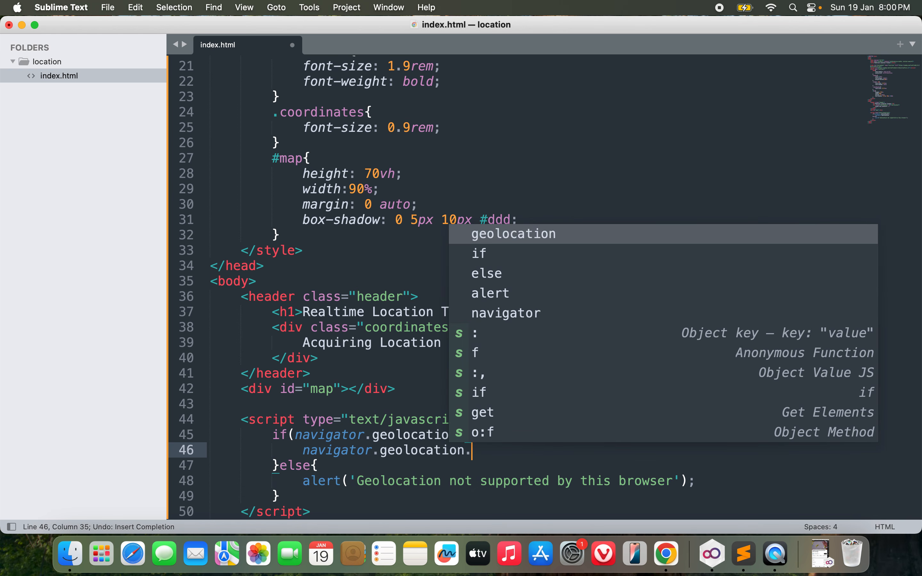
pyautogui.write('getC')
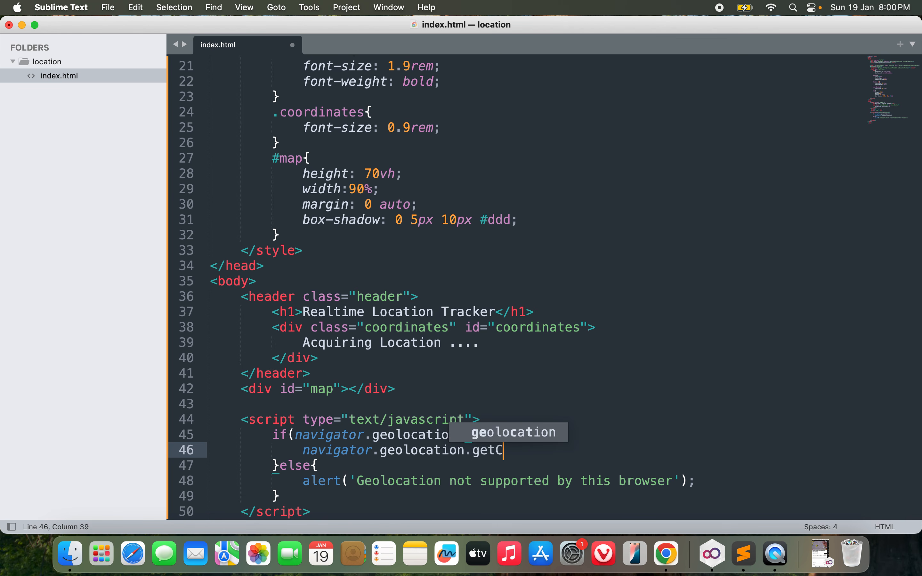
pyautogui.write('urrentPosition')
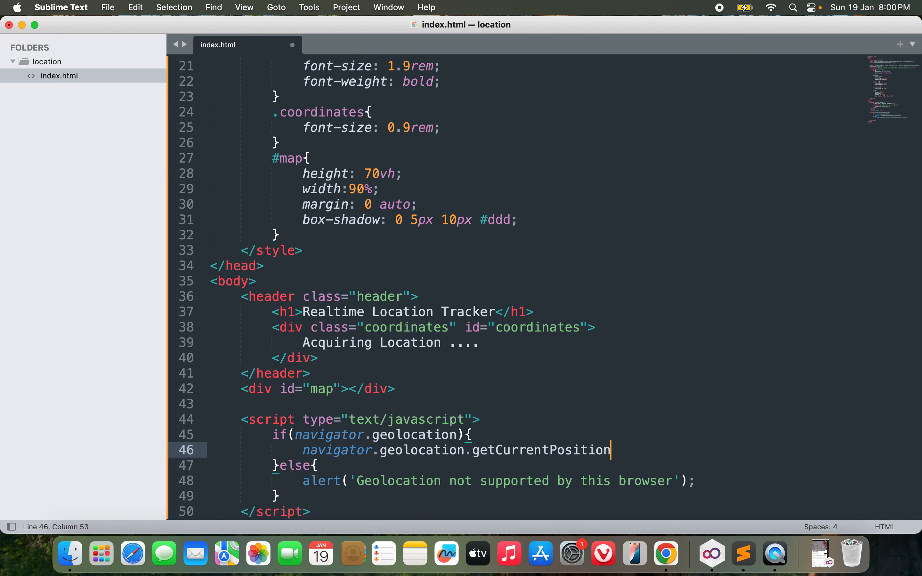
pyautogui.write('(function()')
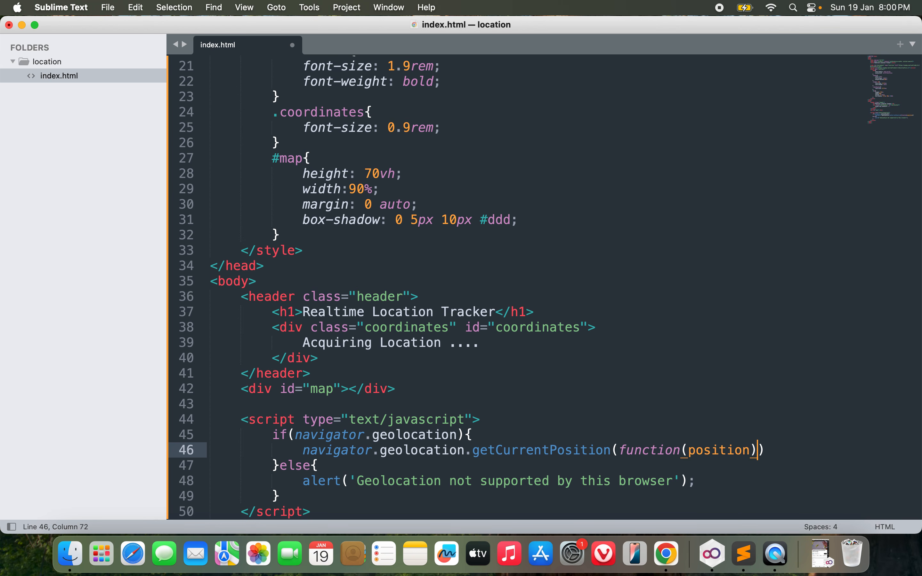
pyautogui.write('{')
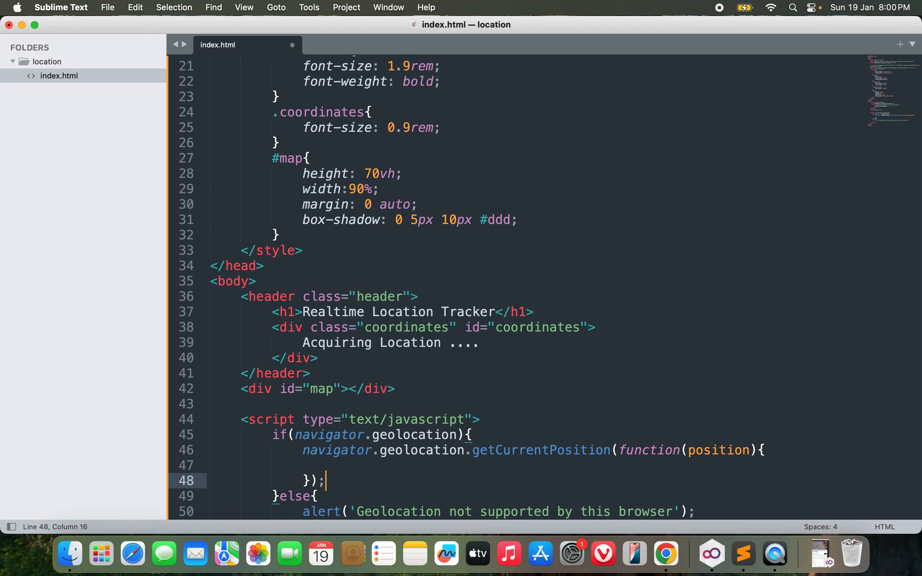
# - Declare var lat = position.coords.latitude and copy the expression for var lon
pyautogui.write('var')
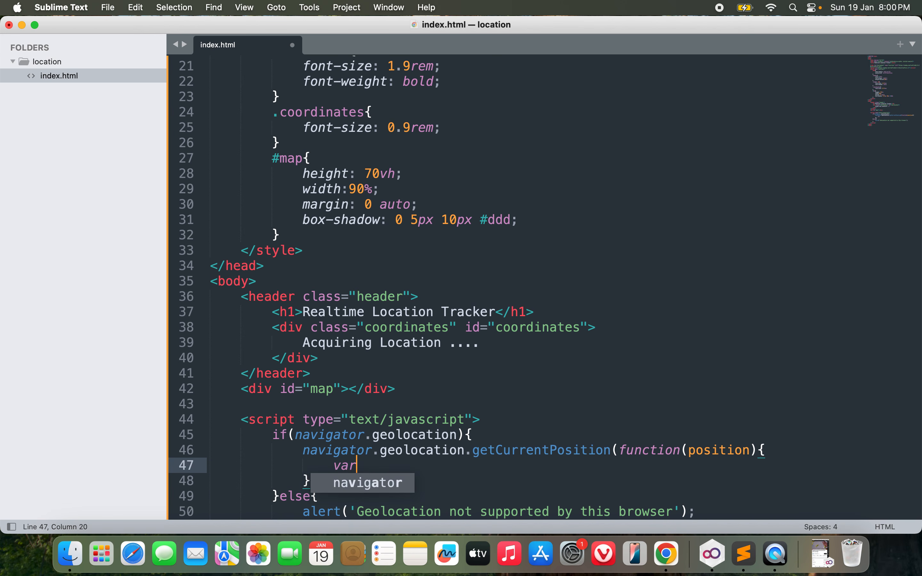
pyautogui.write("var lon = '';")
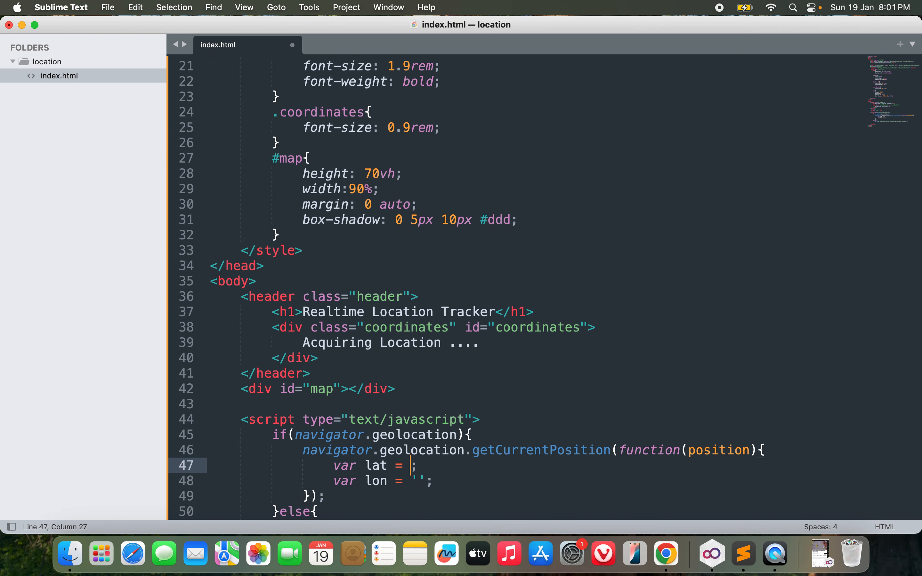
pyautogui.write('position.')
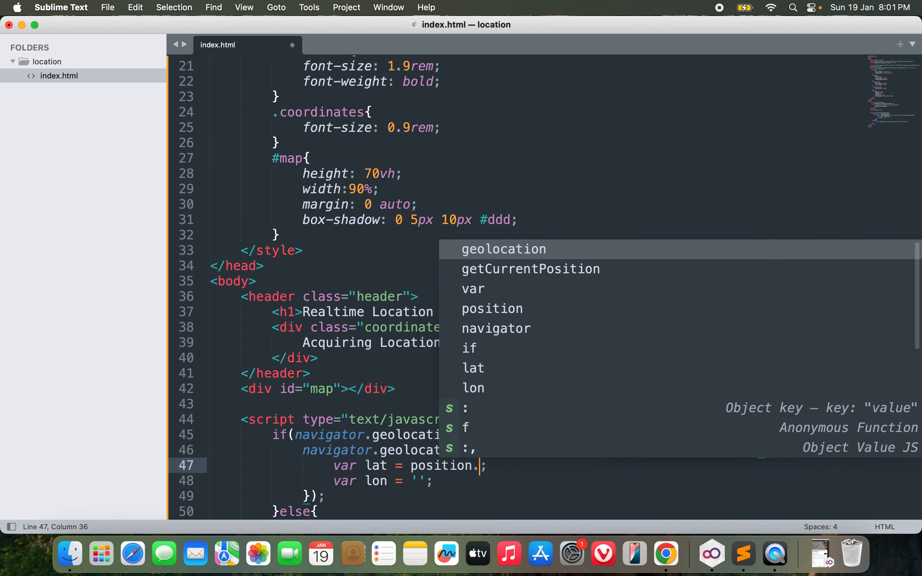
pyautogui.write('coords')
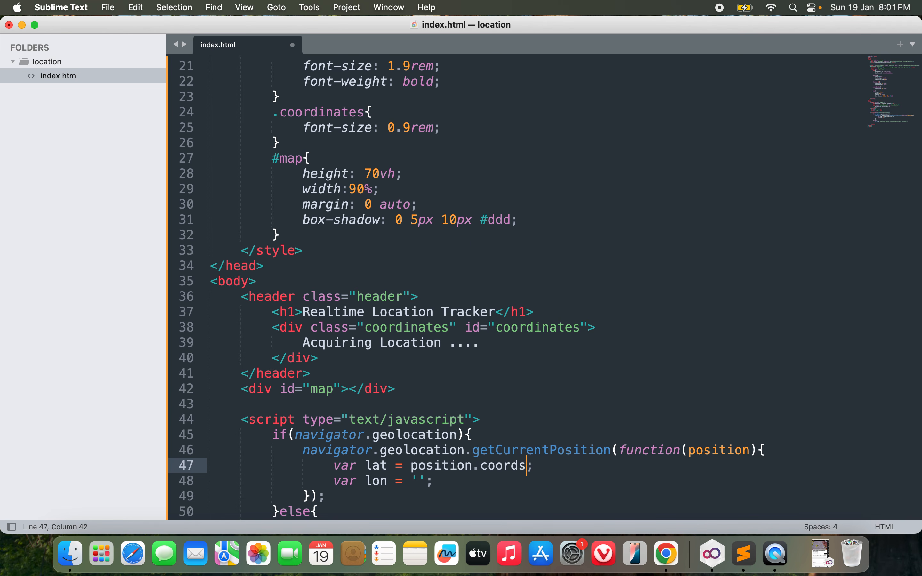
pyautogui.write('.lati')
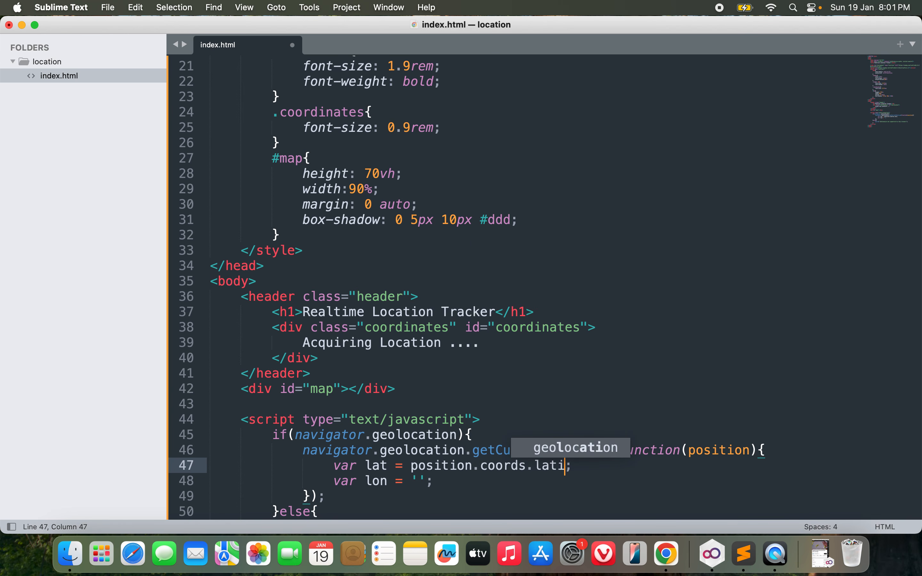
pyautogui.write('tude')
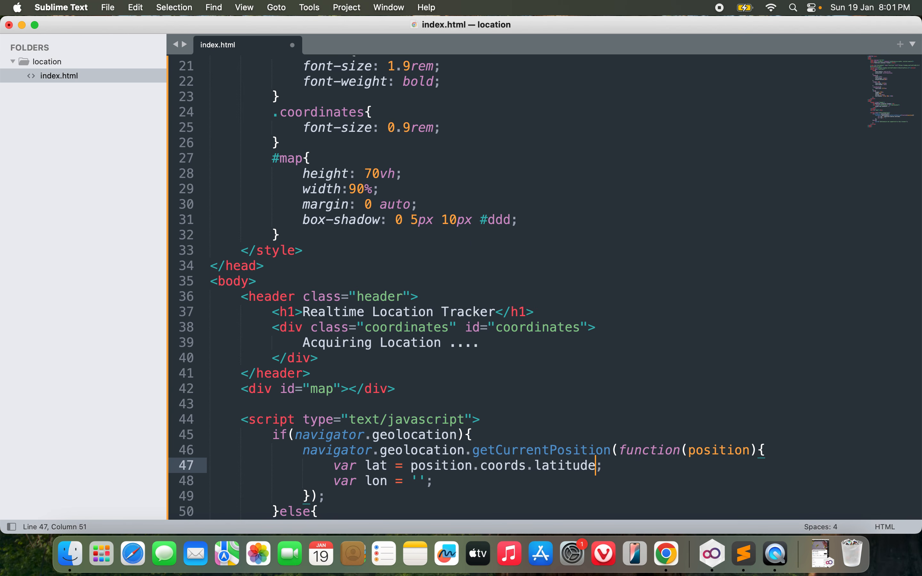
pyautogui.moveTo(413, 465); pyautogui.dragTo(600, 465)
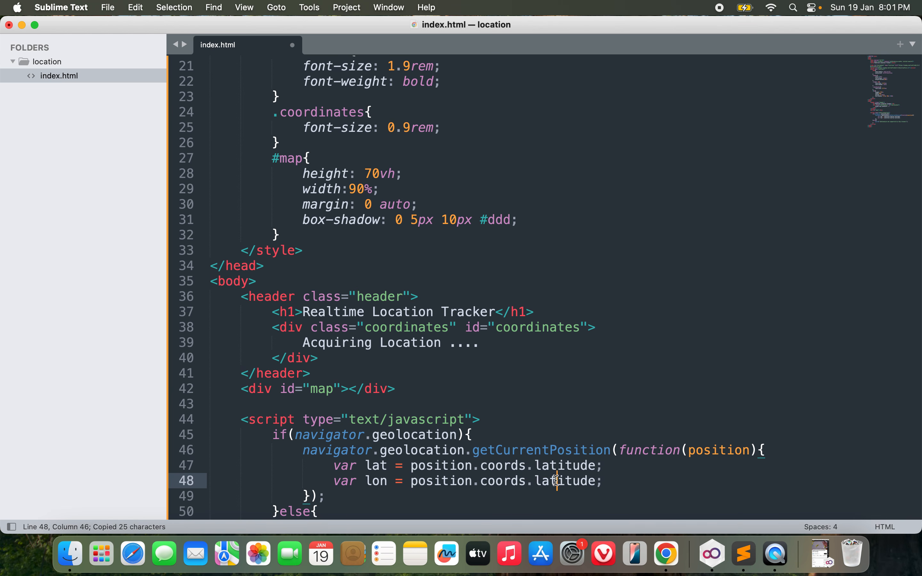
# - Set lon to position.coords.longitude and target the coordinates element's textContent
pyautogui.write('longitude')
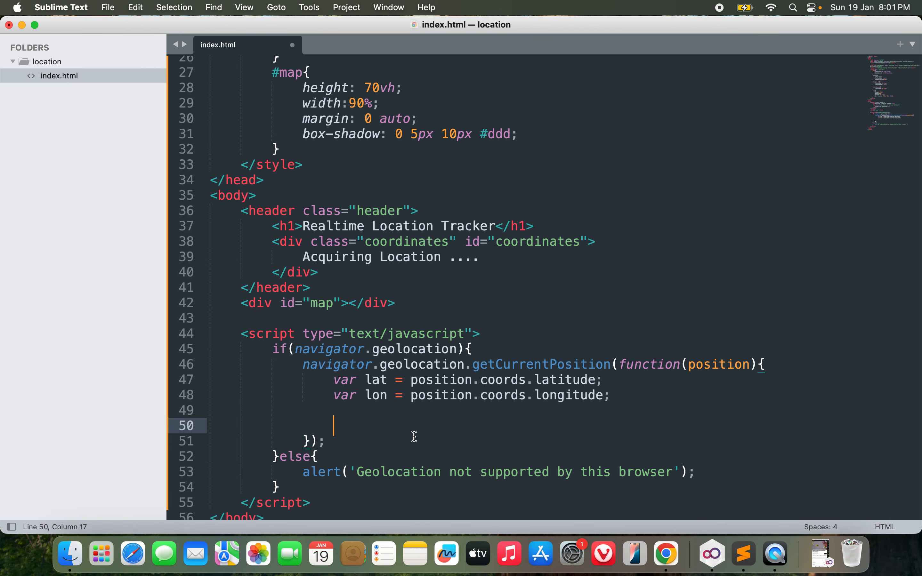
pyautogui.write('document.g')
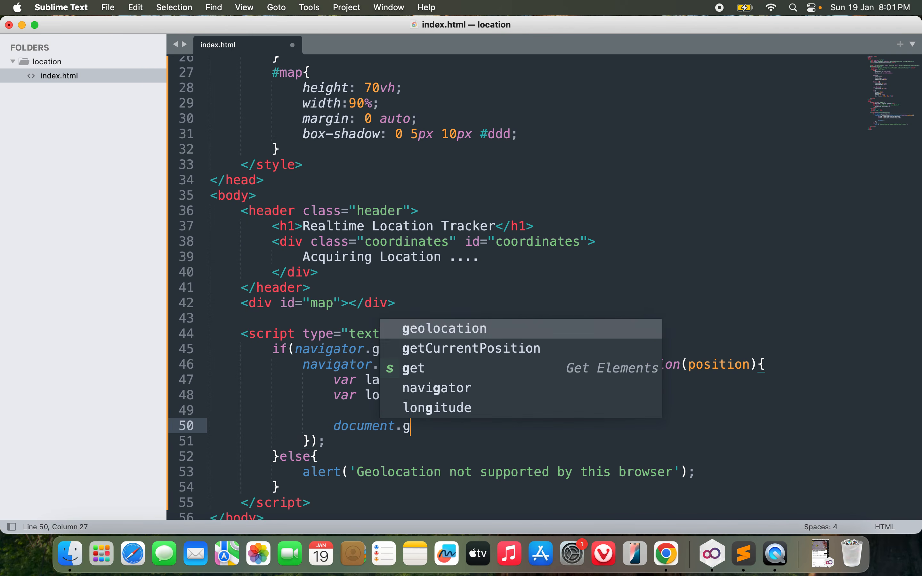
pyautogui.write('etElementB')
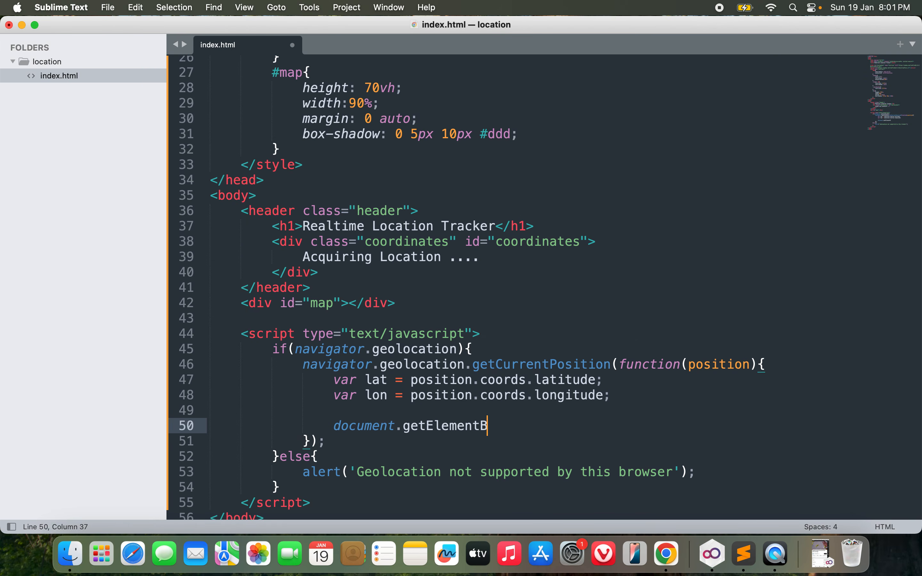
pyautogui.write("yId('coord')")
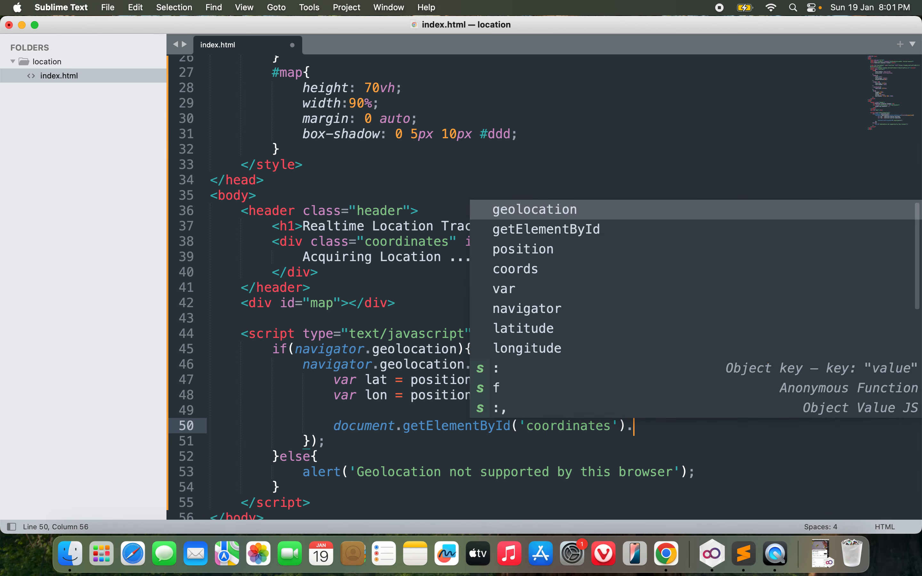
pyautogui.write('textContent =')
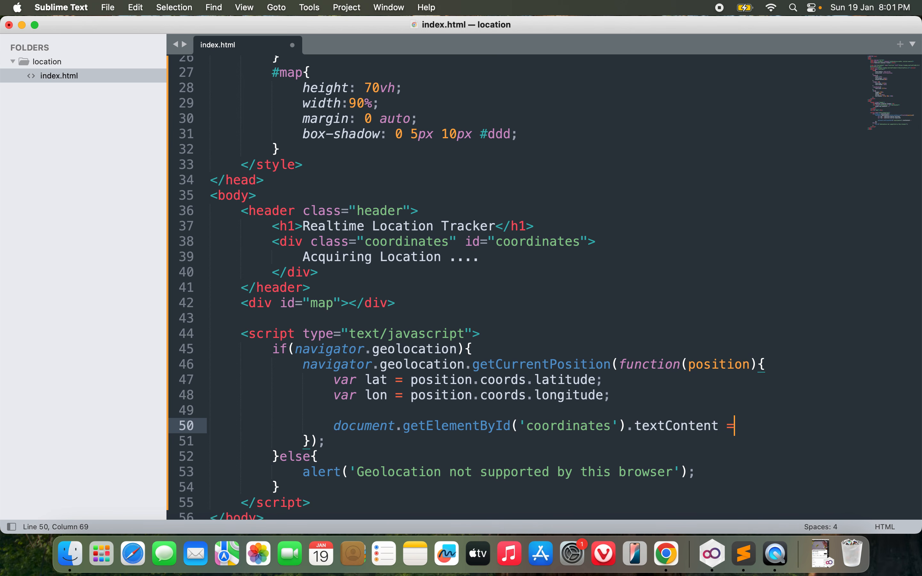
# - Assign the template string `${lat}, ${lon}` to the coordinates text
pyautogui.write('``;')
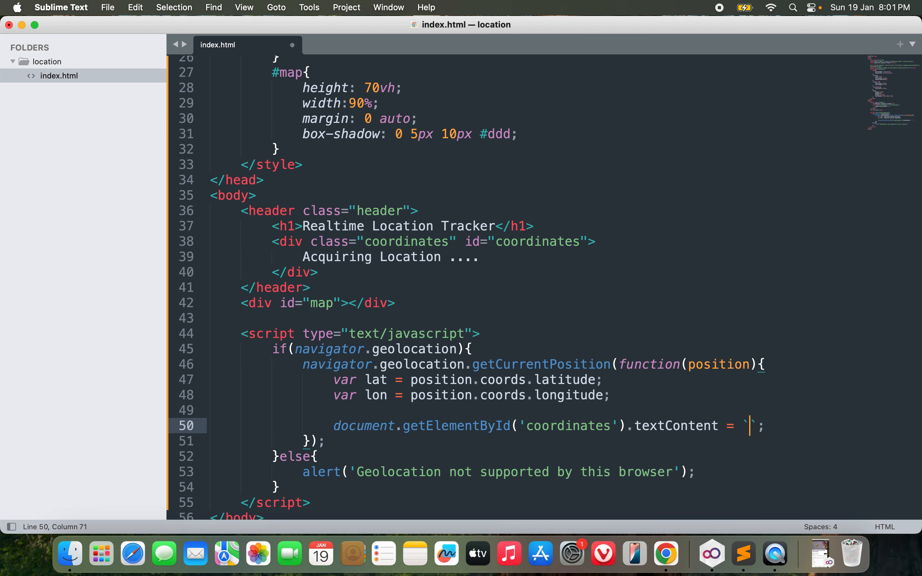
pyautogui.press('enter')
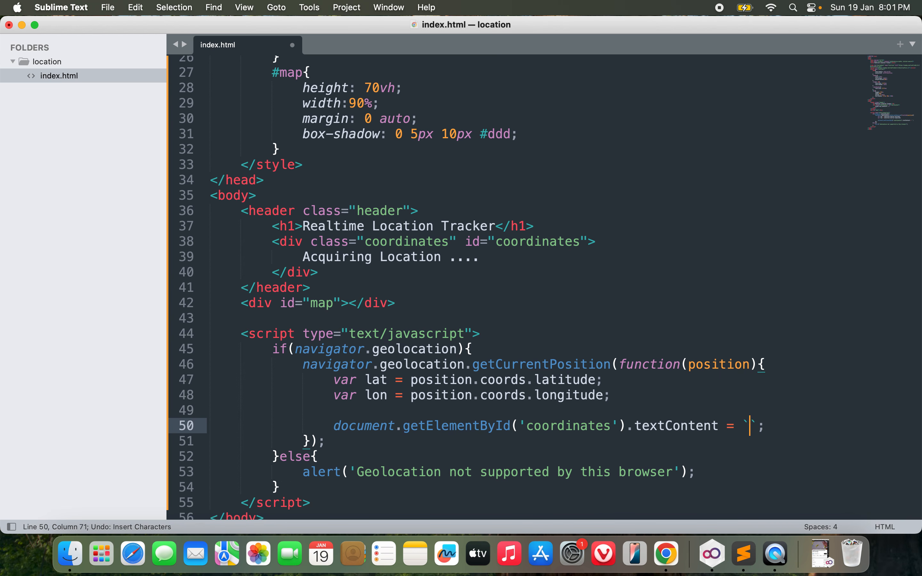
pyautogui.write('${la')
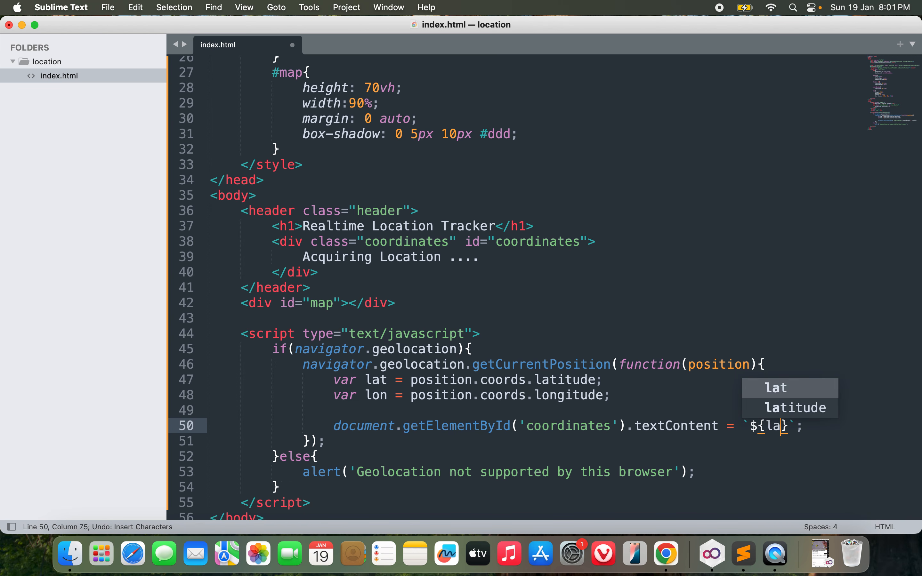
pyautogui.write('t}, ${')
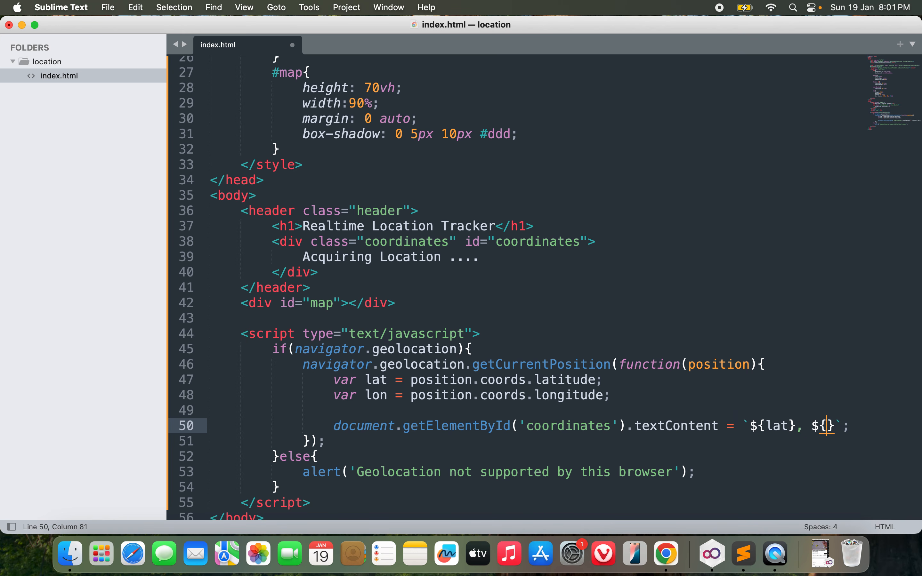
pyautogui.write('lon')
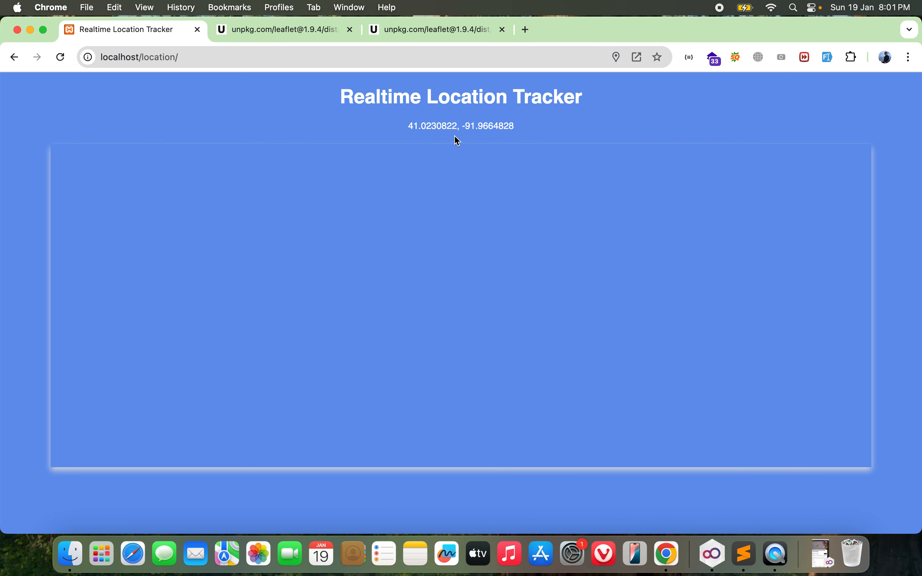
# - Give the .coordinates rule color #eee and view the restyled coordinates in Chrome
pyautogui.doubleClick(432, 127)
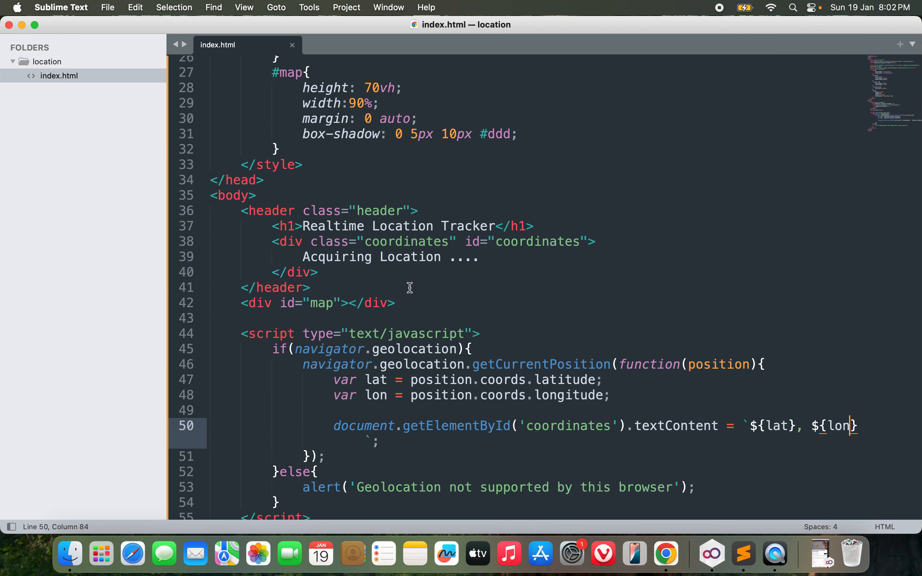
pyautogui.scroll(-3)
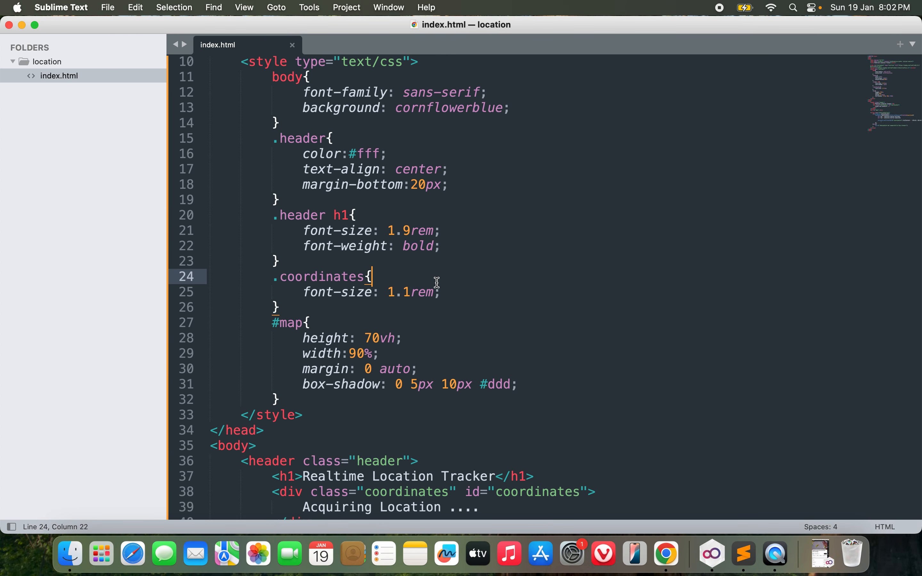
pyautogui.write('color:#')
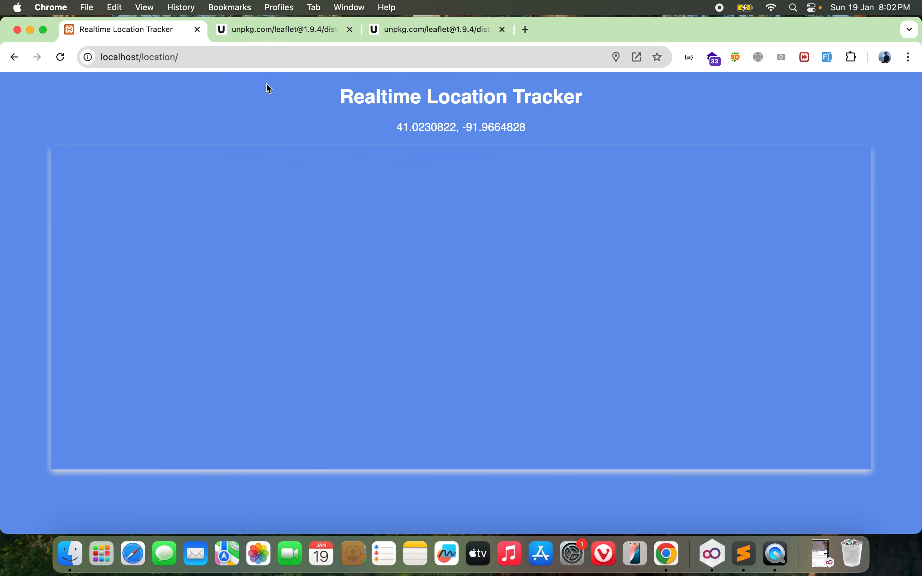
pyautogui.click(59, 57)
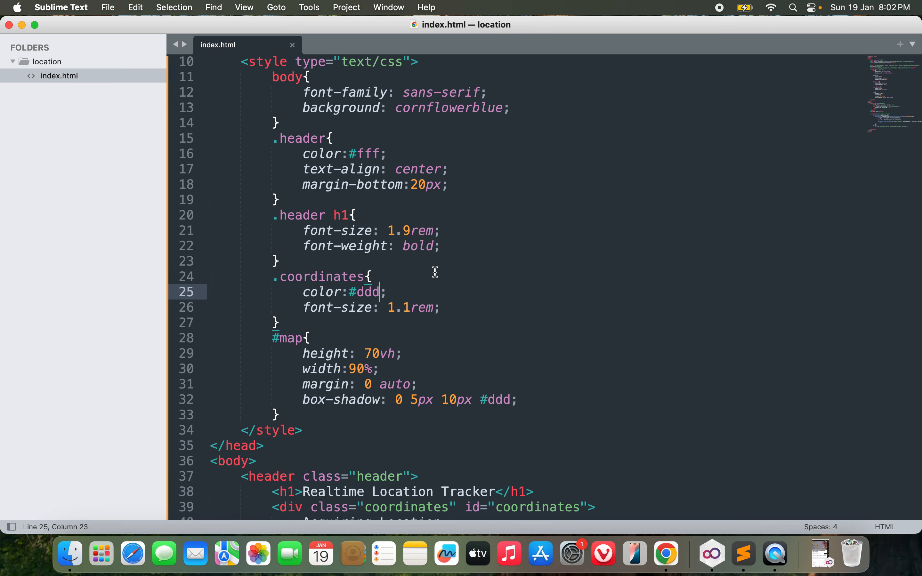
pyautogui.write('ccc')
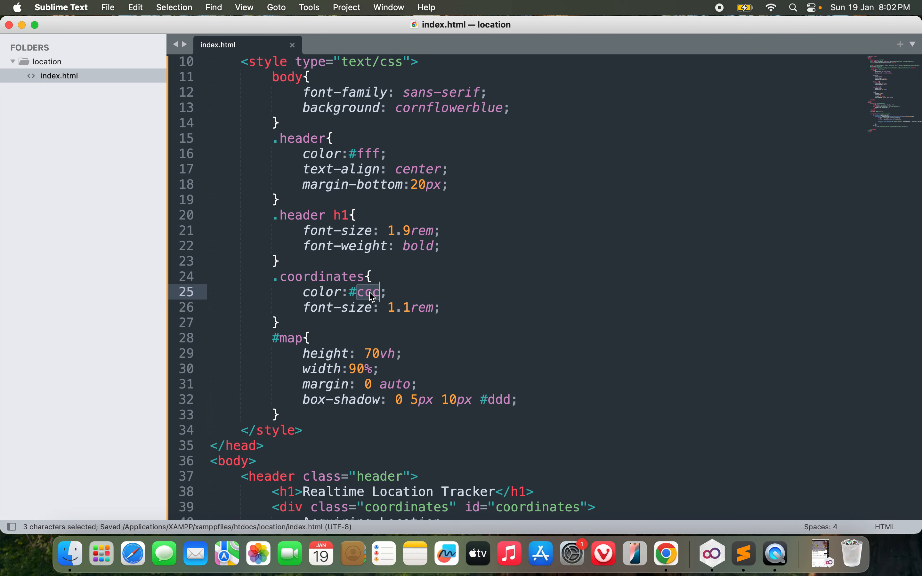
pyautogui.write('eee')
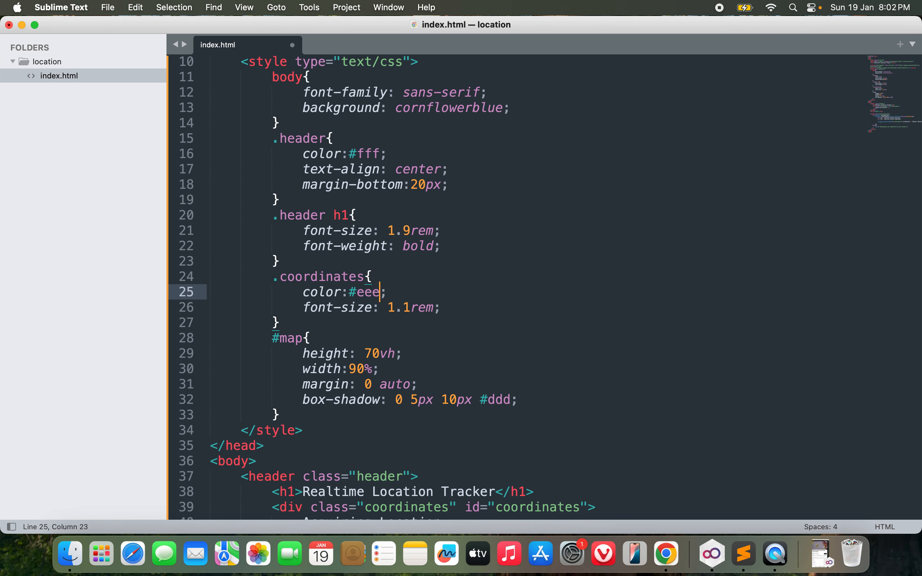
pyautogui.click(666, 553)
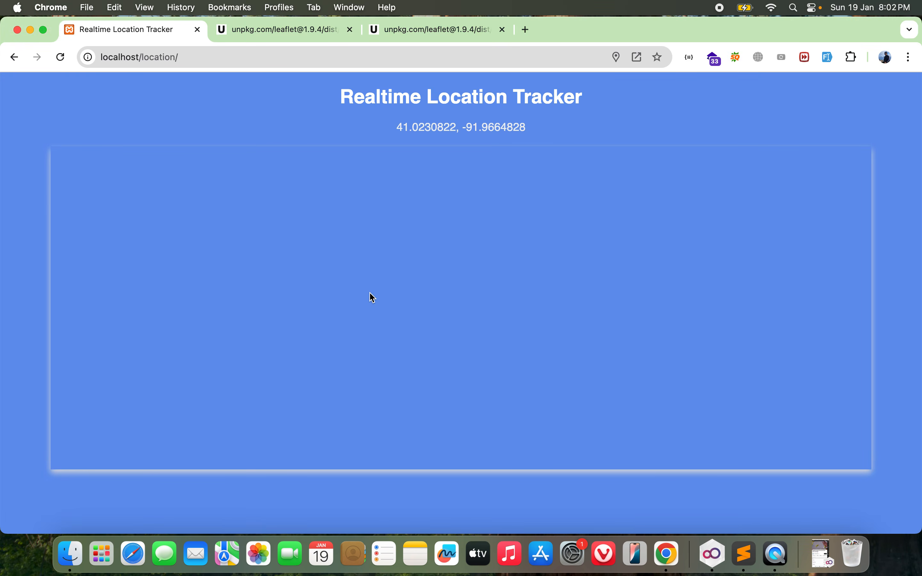
pyautogui.moveTo(383, 261)
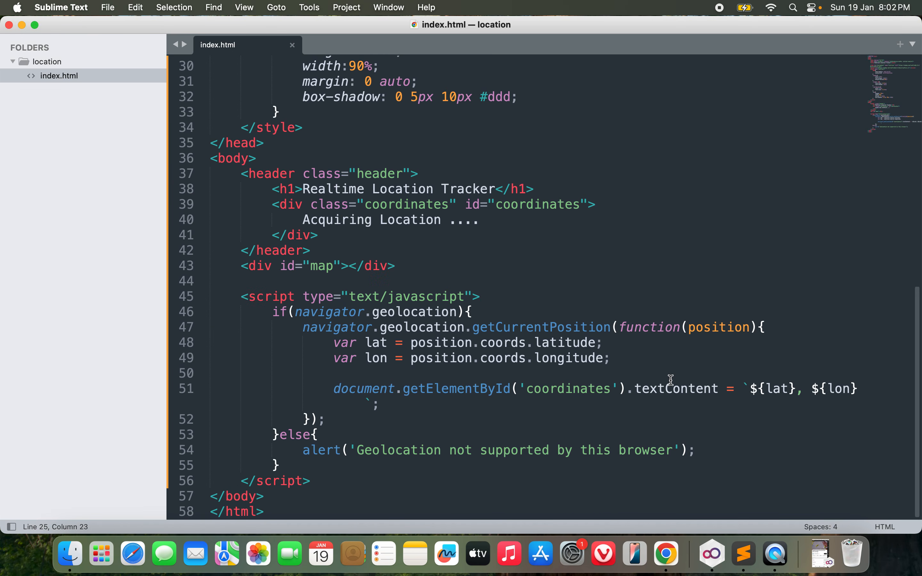
# - Edit the template string into labelled <p>Latitude : ${lat}</p><p>Longitude : ${lon}</p> paragraphs
pyautogui.write('Long')
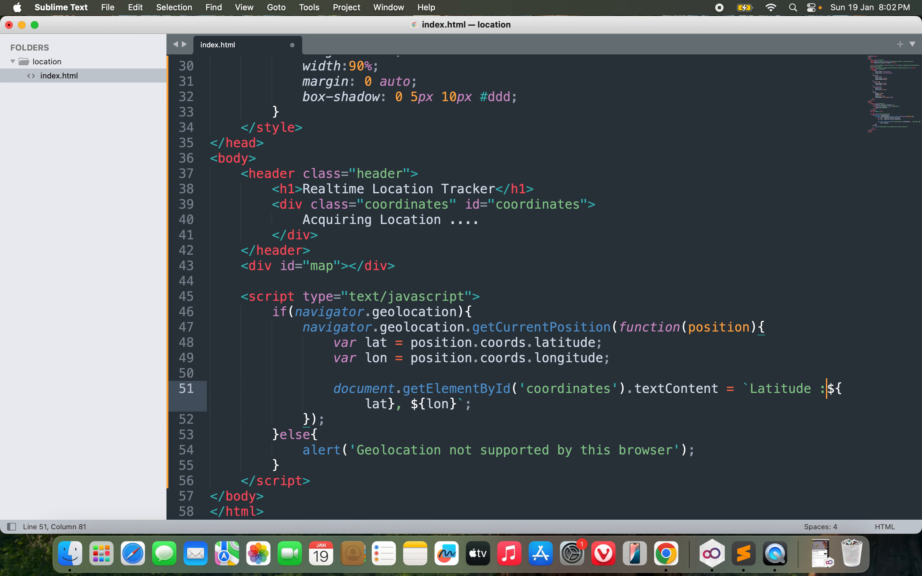
pyautogui.press('backspace')
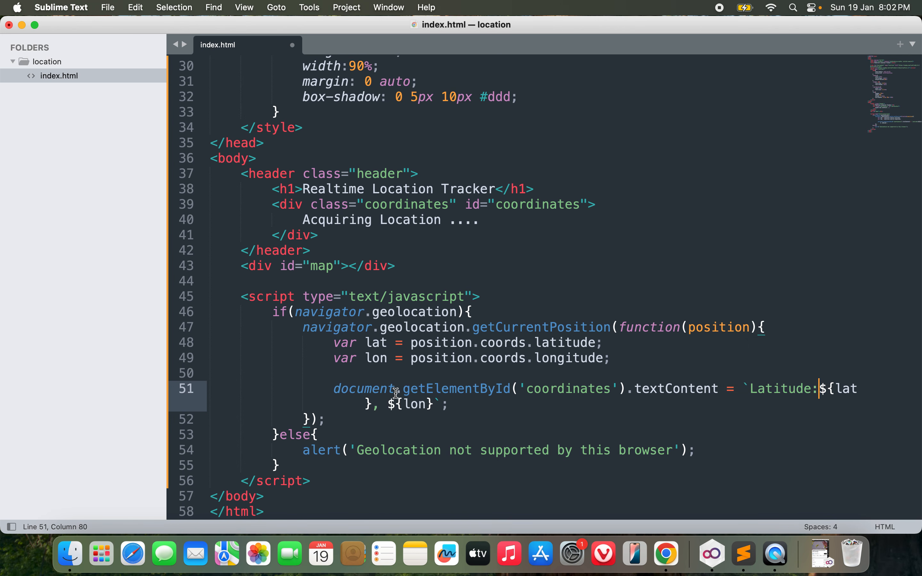
pyautogui.write('Longitude : ${lon}`;')
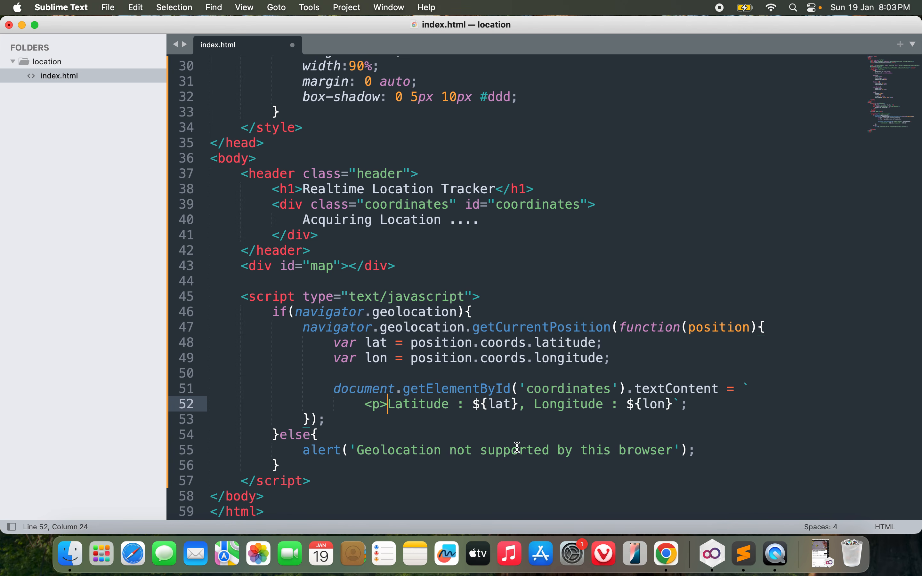
pyautogui.write('</p>')
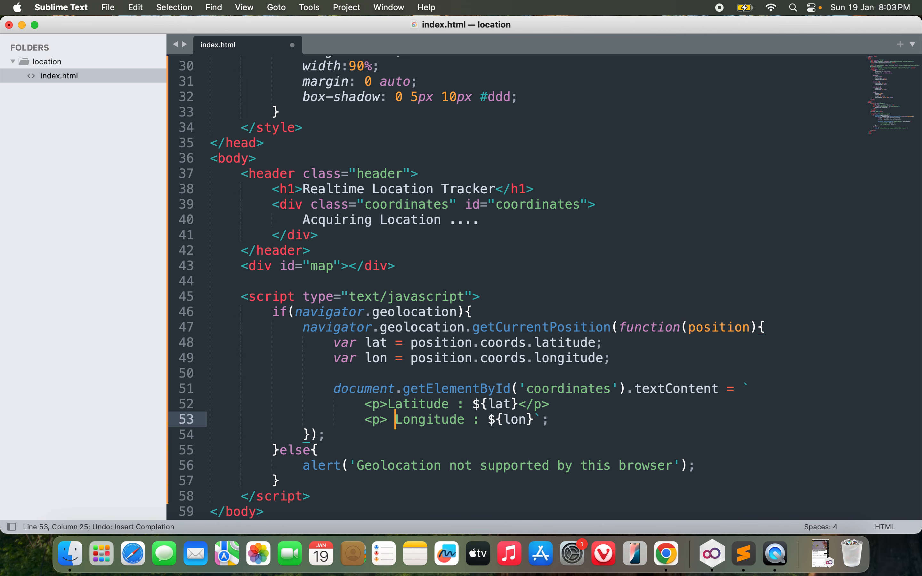
pyautogui.write('</p')
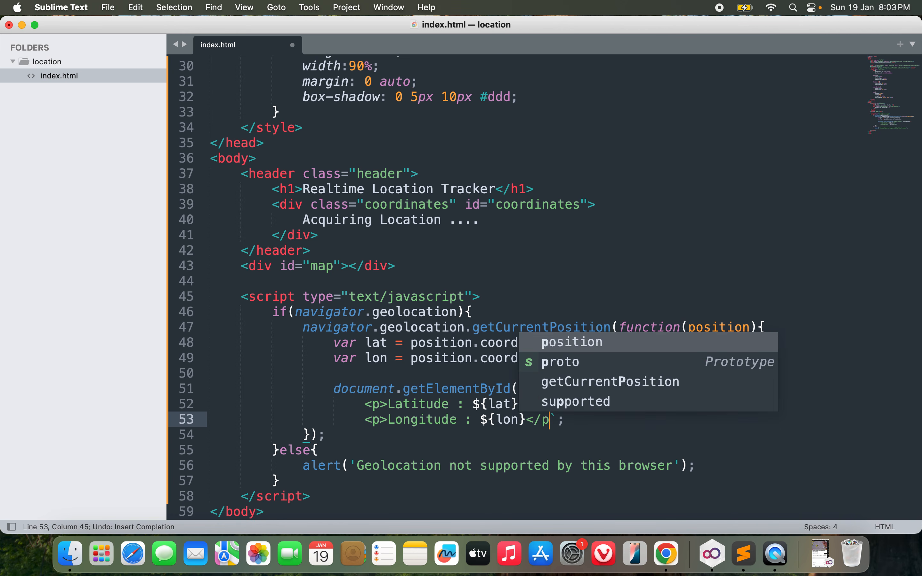
# - Check the page in Chrome, then switch the output to innerHTML so the lines render separately
pyautogui.click(666, 553)
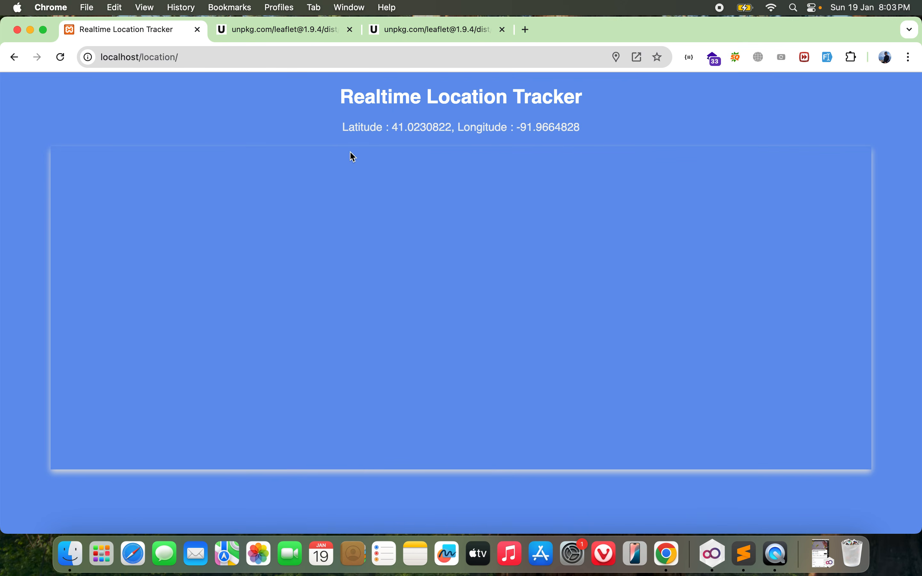
pyautogui.click(61, 57)
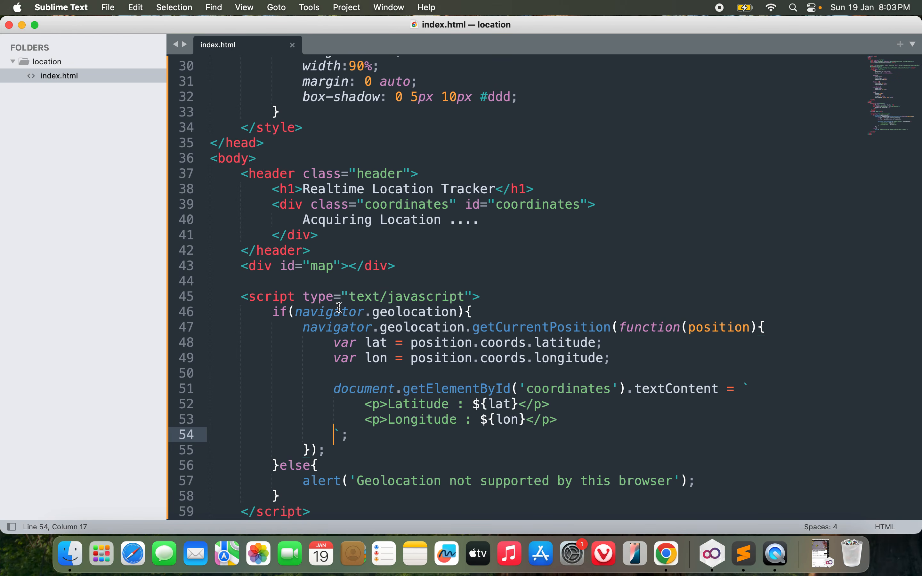
pyautogui.write('in')
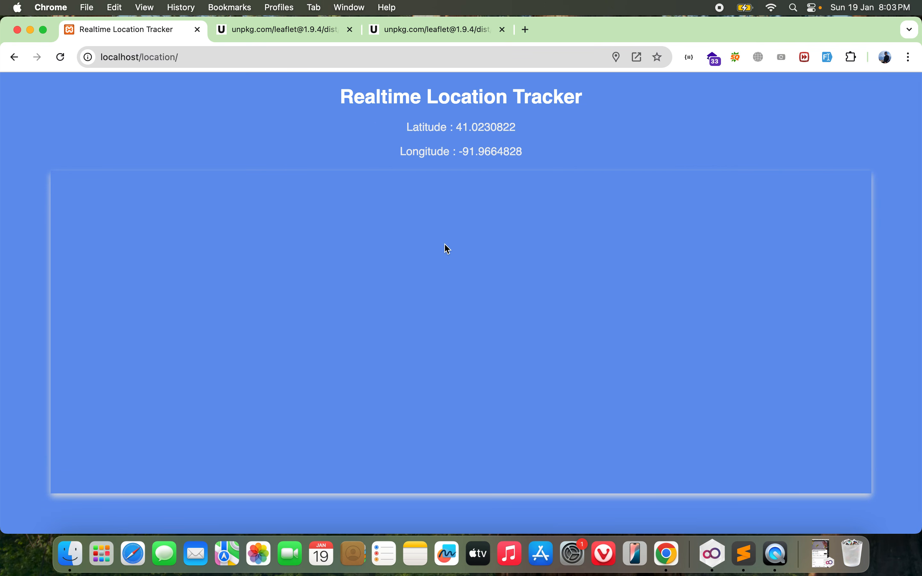
pyautogui.moveTo(508, 325)
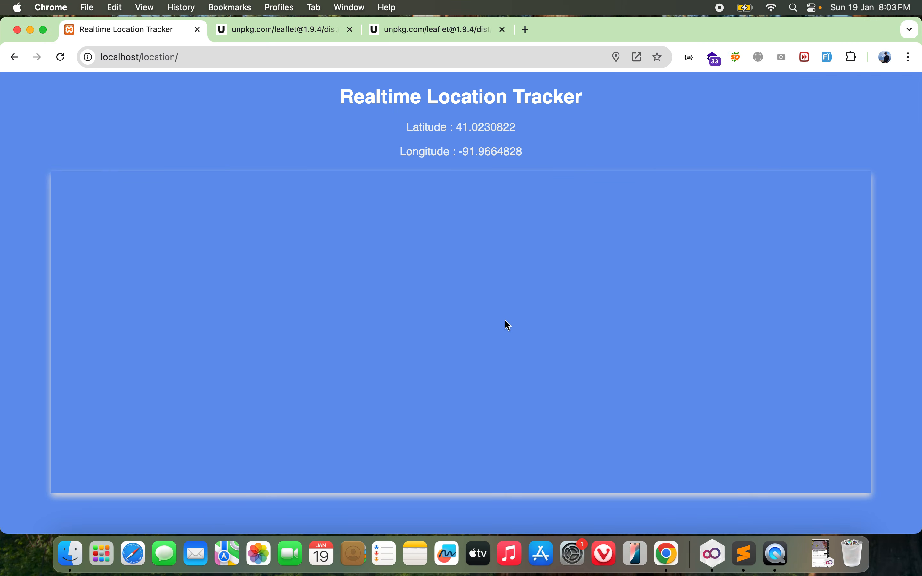
pyautogui.moveTo(444, 317)
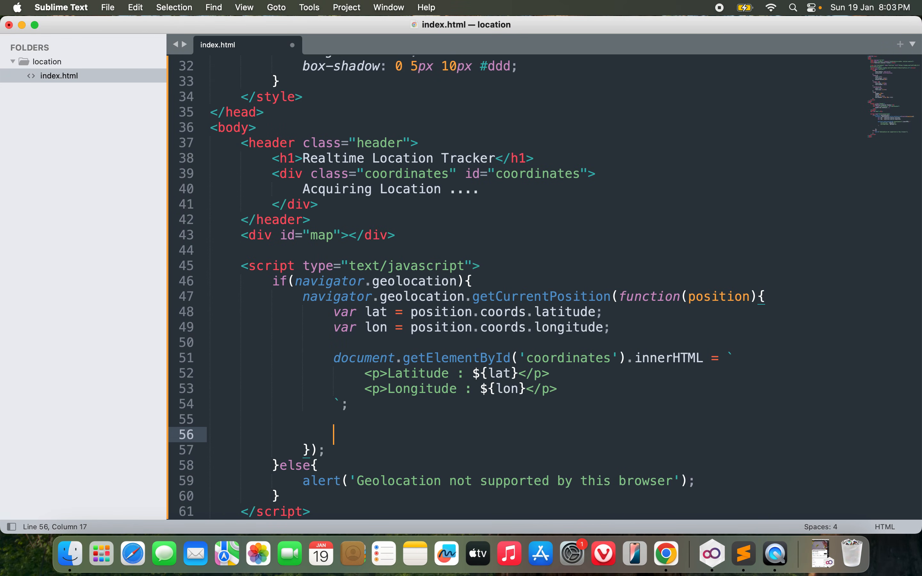
# - Add var map = L.map('map').setView([lat,lon],15); inside the geolocation callback
pyautogui.write('var map =')
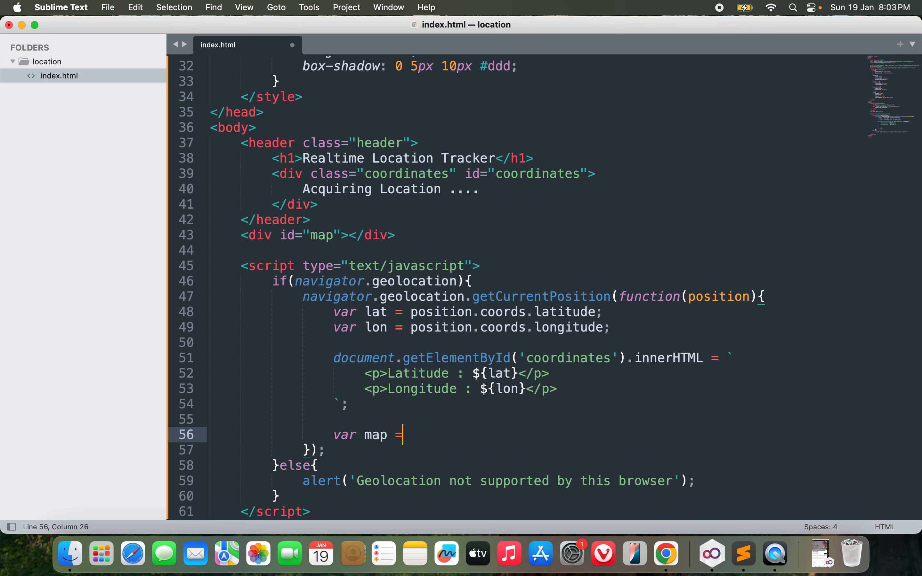
pyautogui.write("L.map('')")
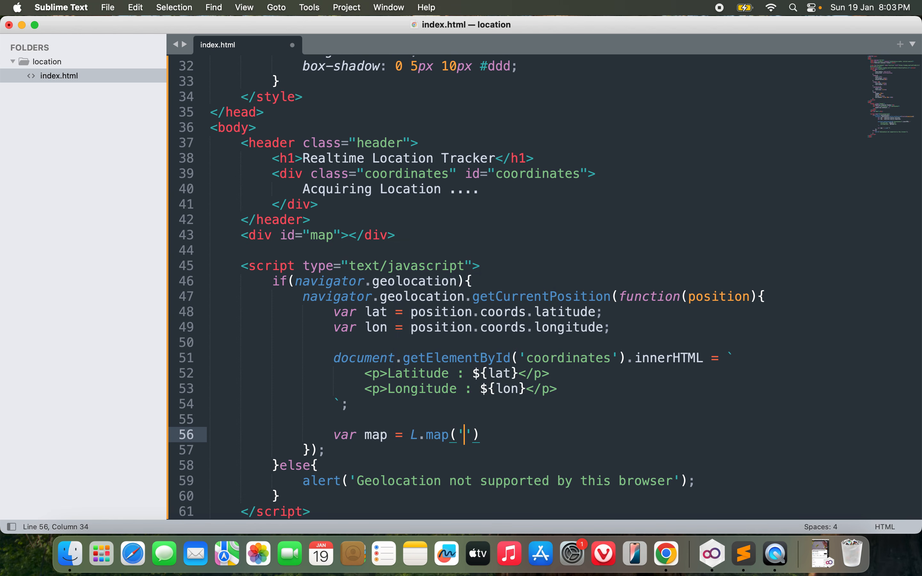
pyautogui.write("map').")
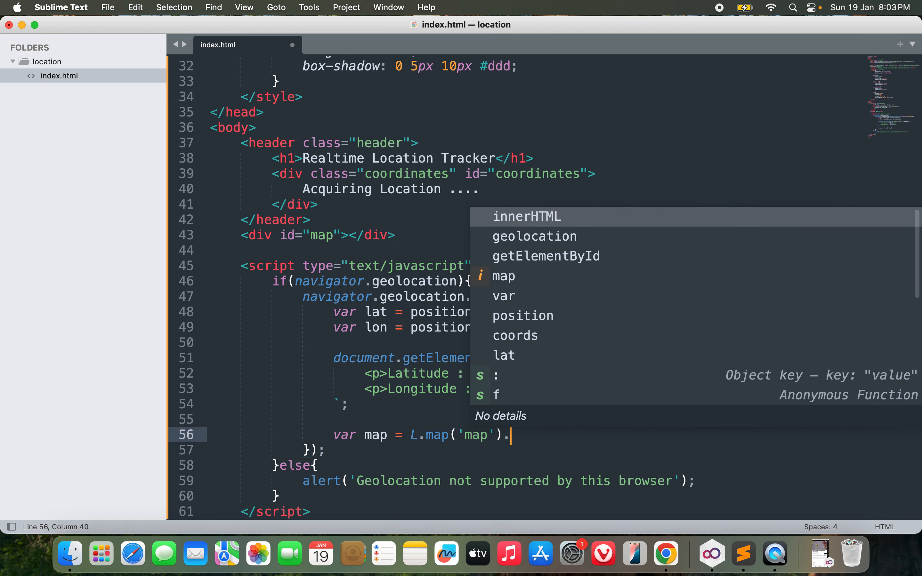
pyautogui.write('setView')
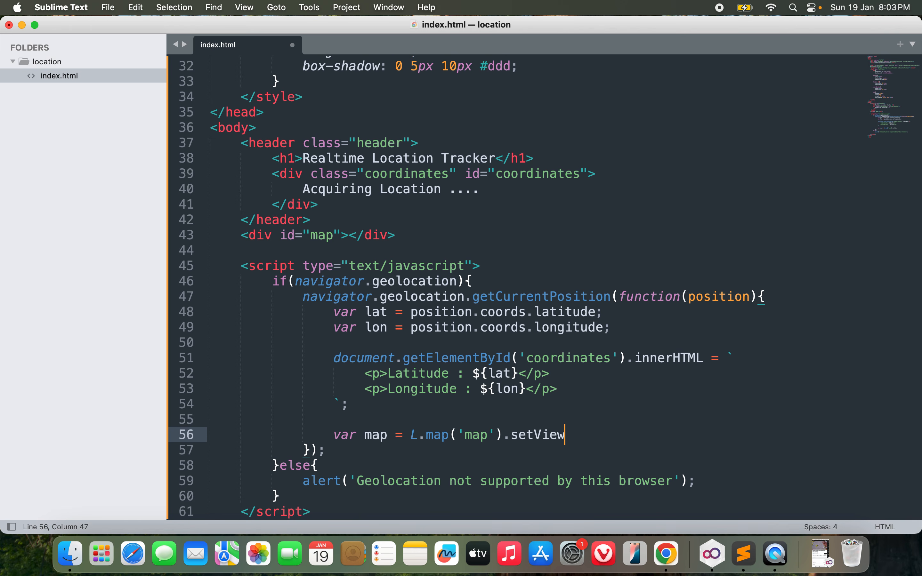
pyautogui.write('([la])')
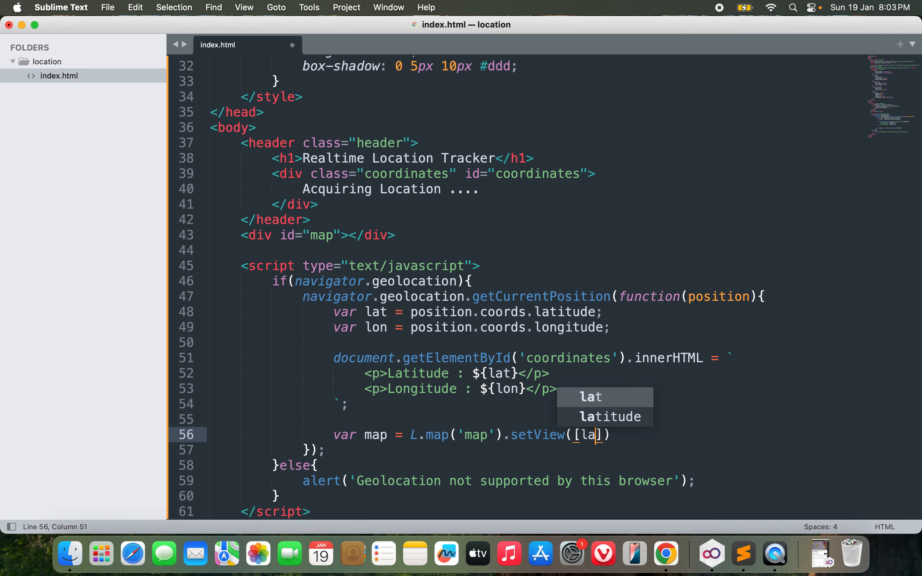
pyautogui.write(',lng')
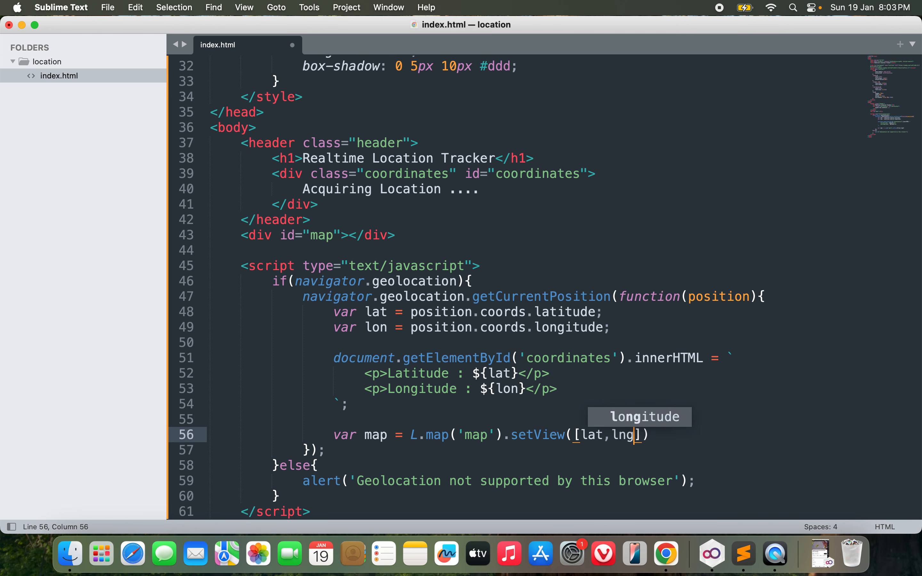
pyautogui.press('backspace')
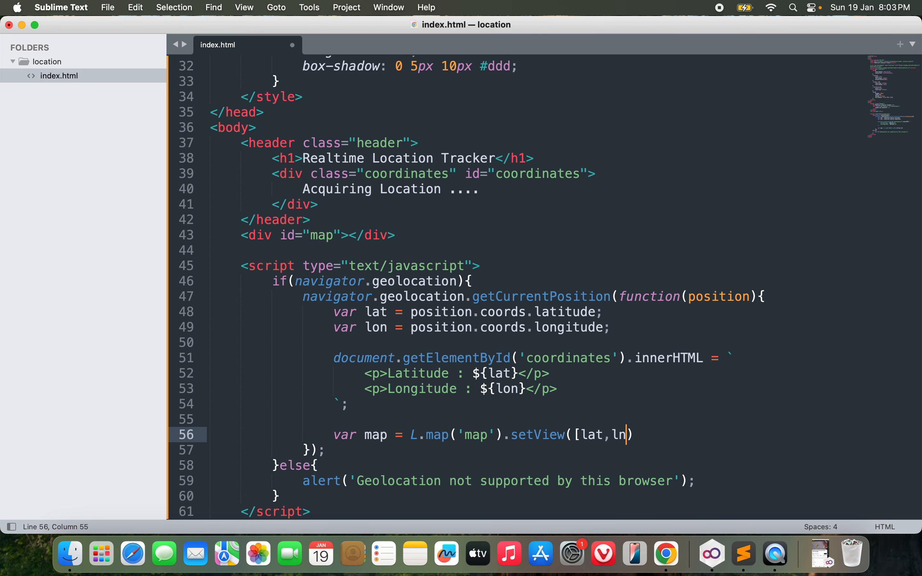
pyautogui.write('on],')
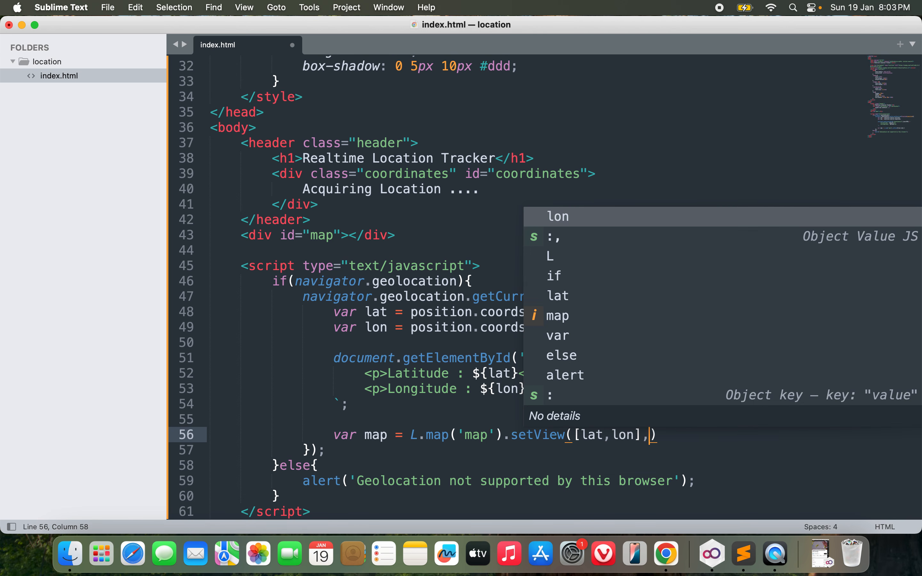
pyautogui.write('15')
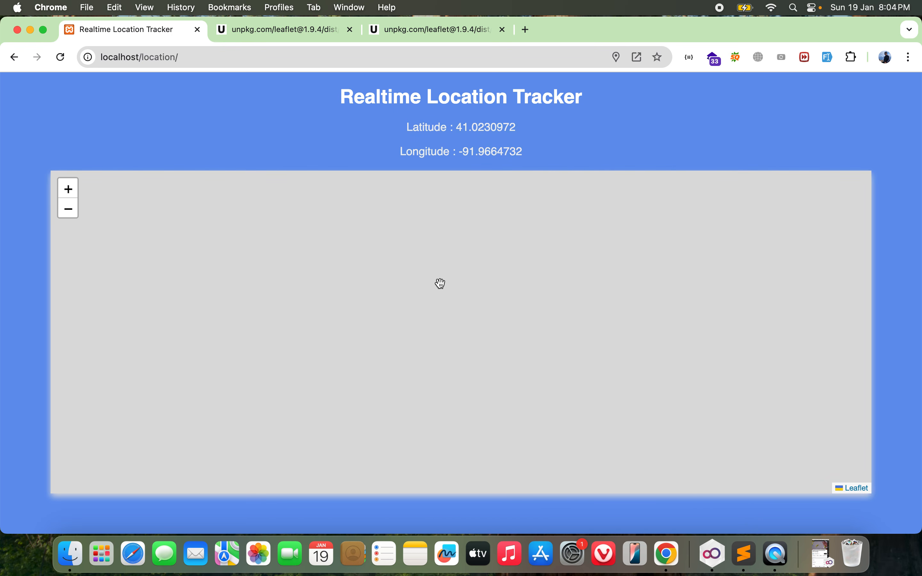
pyautogui.moveTo(68, 209)
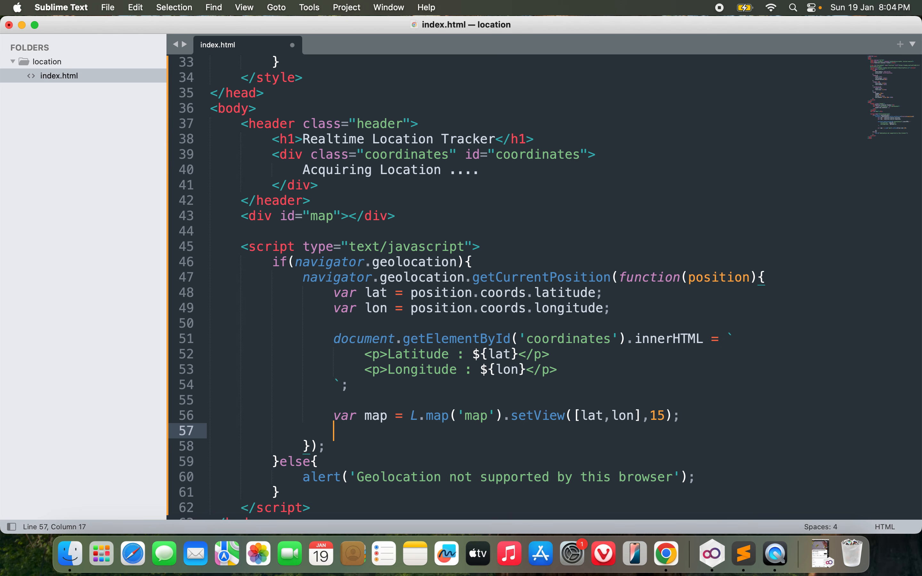
# - Add the L.tileLayer('').addTo(map); statement with an empty URL
pyautogui.write('va')
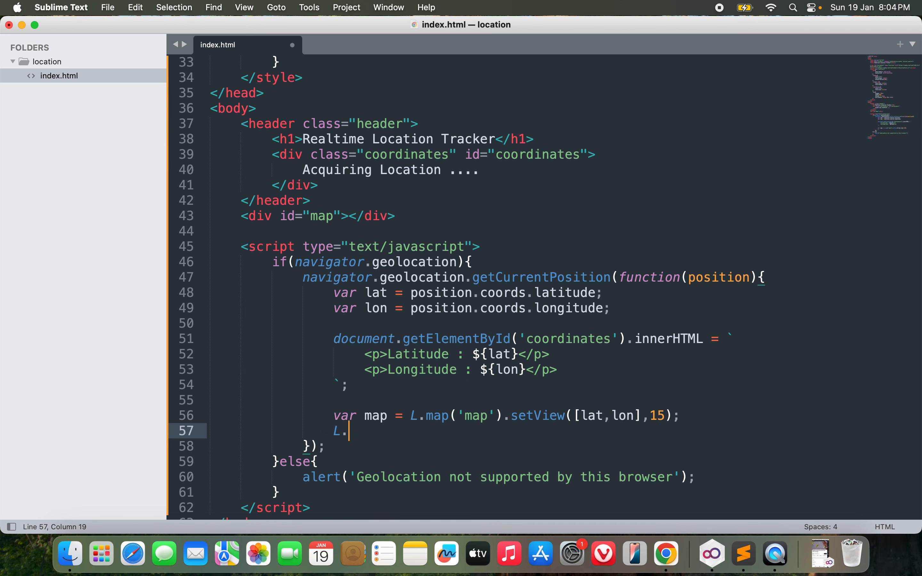
pyautogui.write('titl')
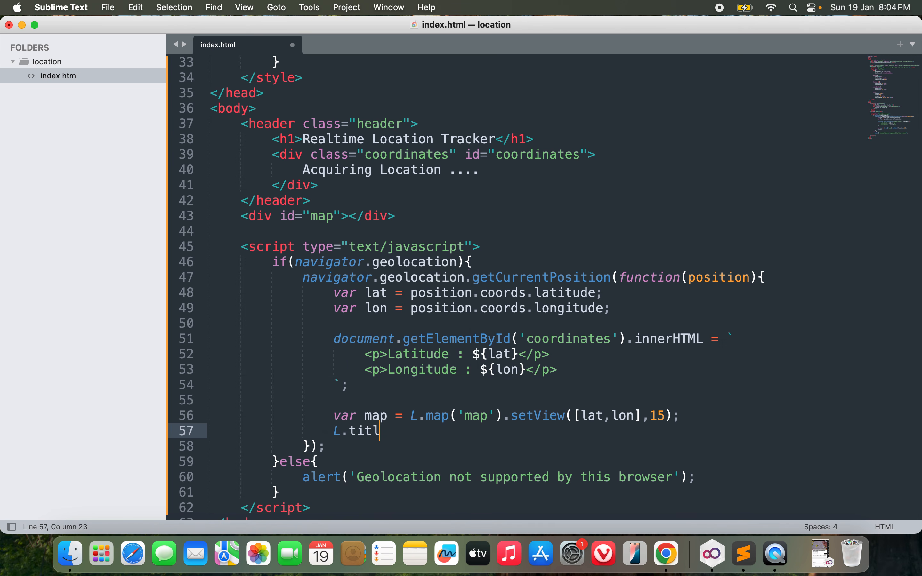
pyautogui.write('Layer')
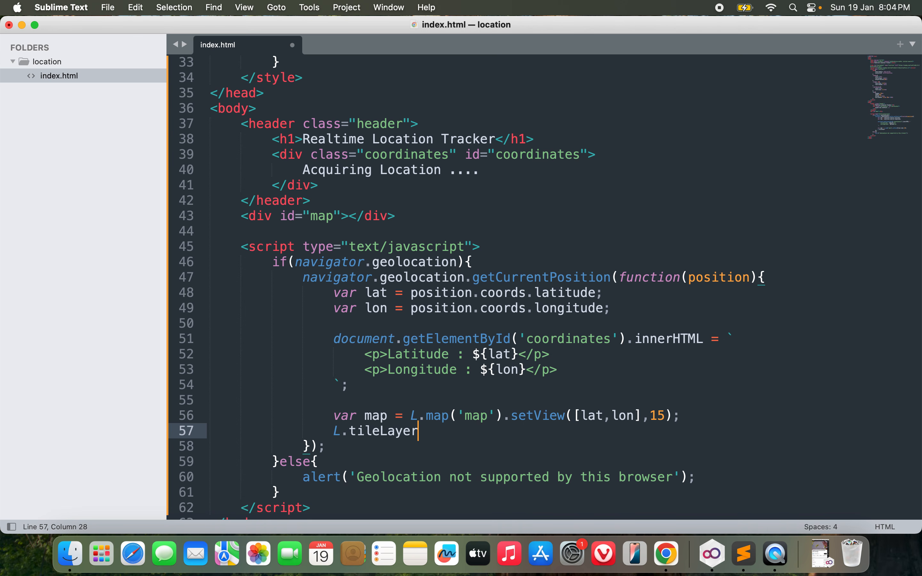
pyautogui.write("('')")
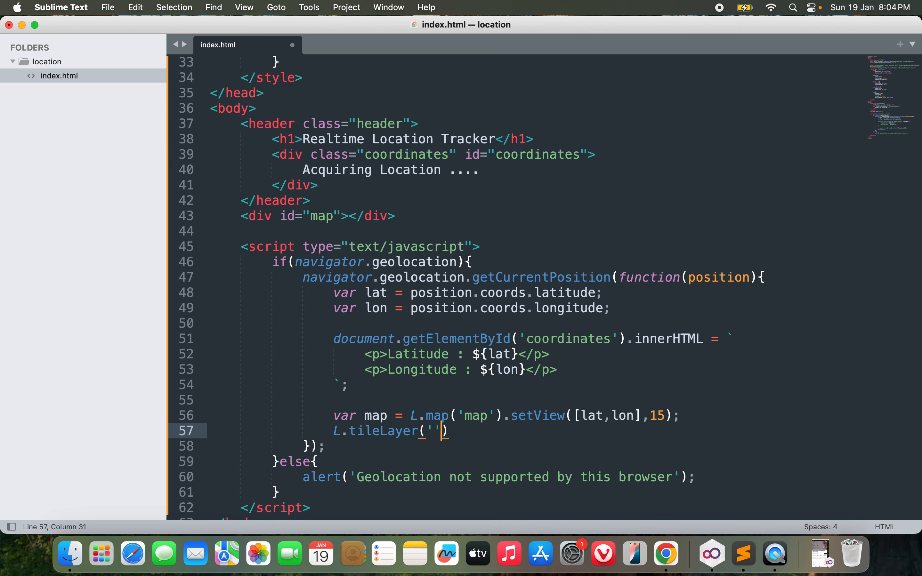
pyautogui.write('.addTo')
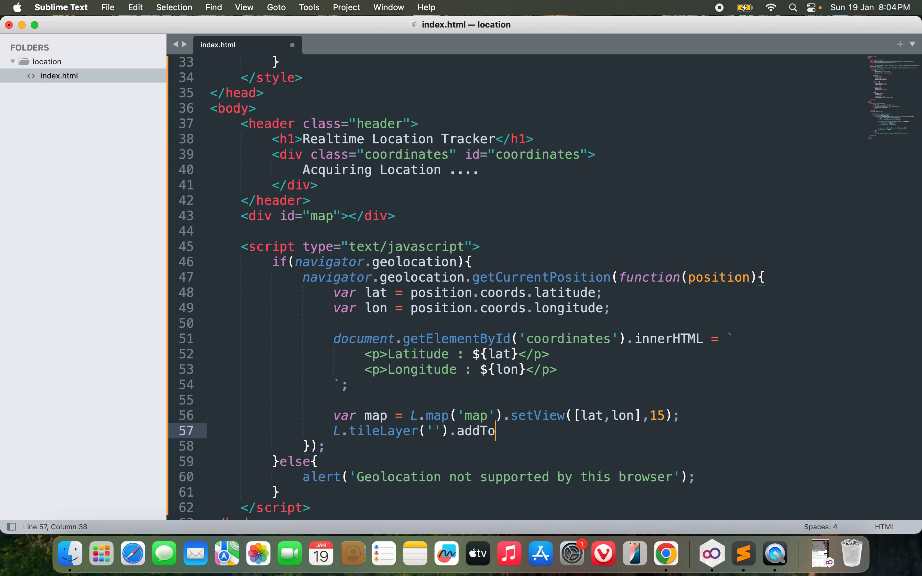
pyautogui.write('(map)')
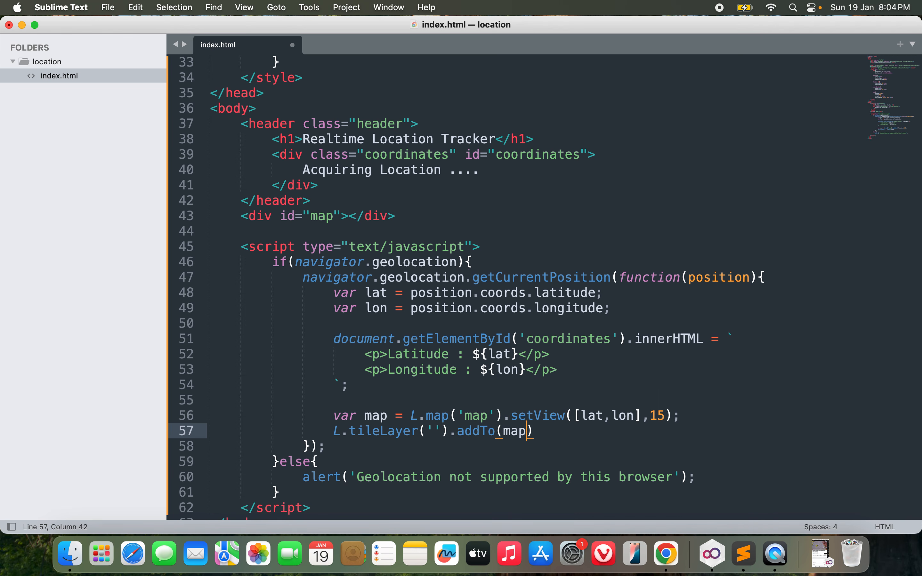
pyautogui.write(';')
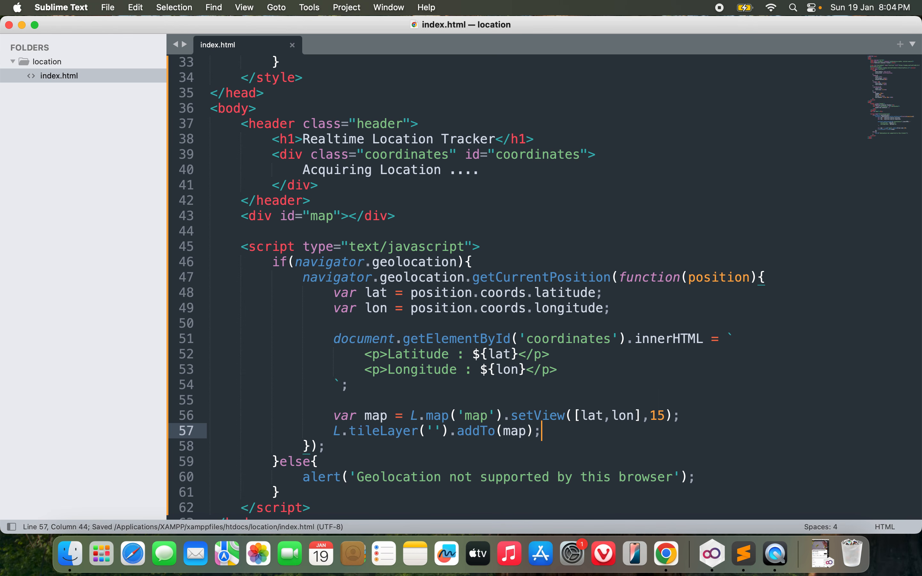
pyautogui.click(436, 430)
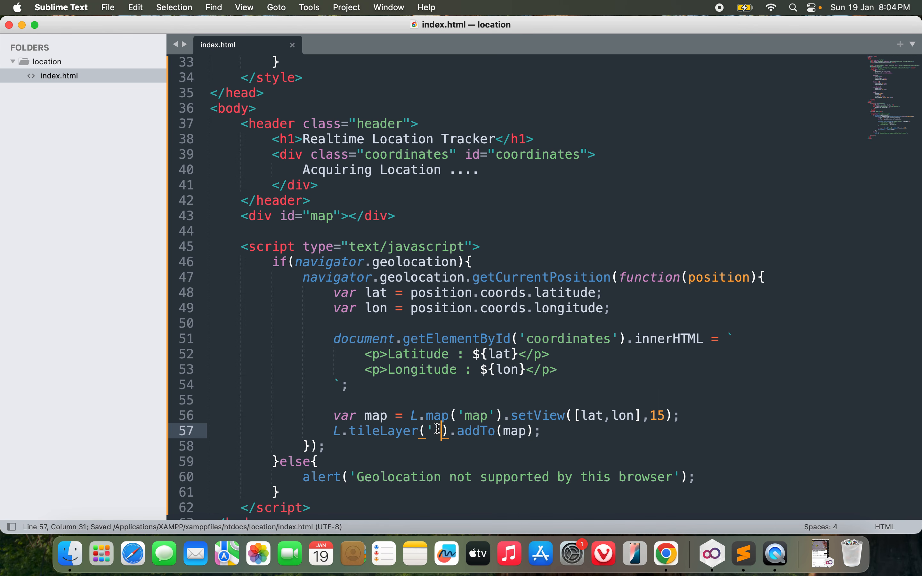
pyautogui.press('backspace')
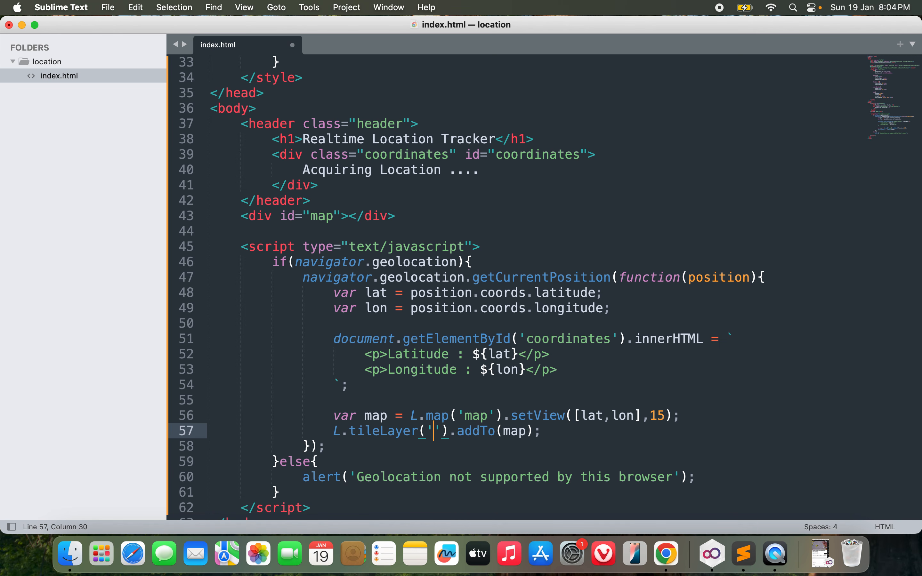
pyautogui.write('https://')
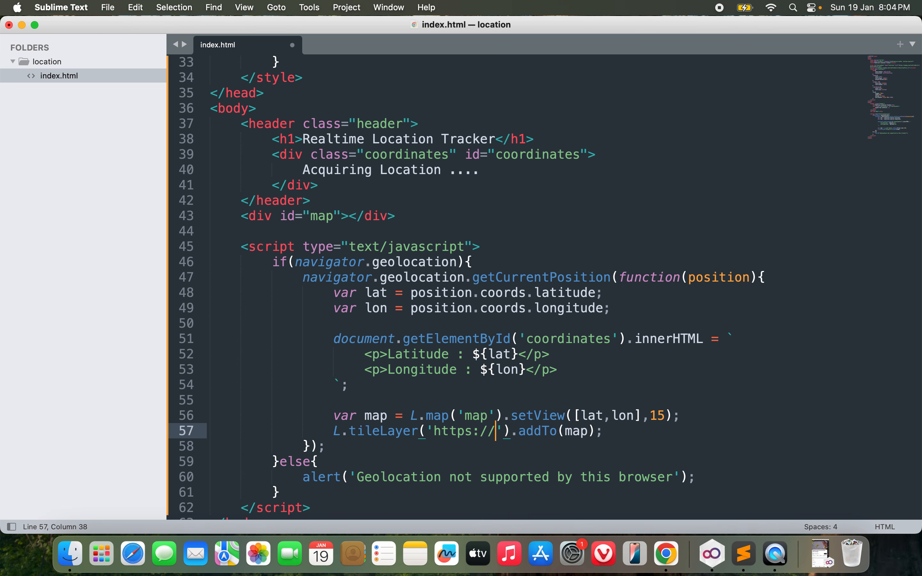
pyautogui.write('{s}.')
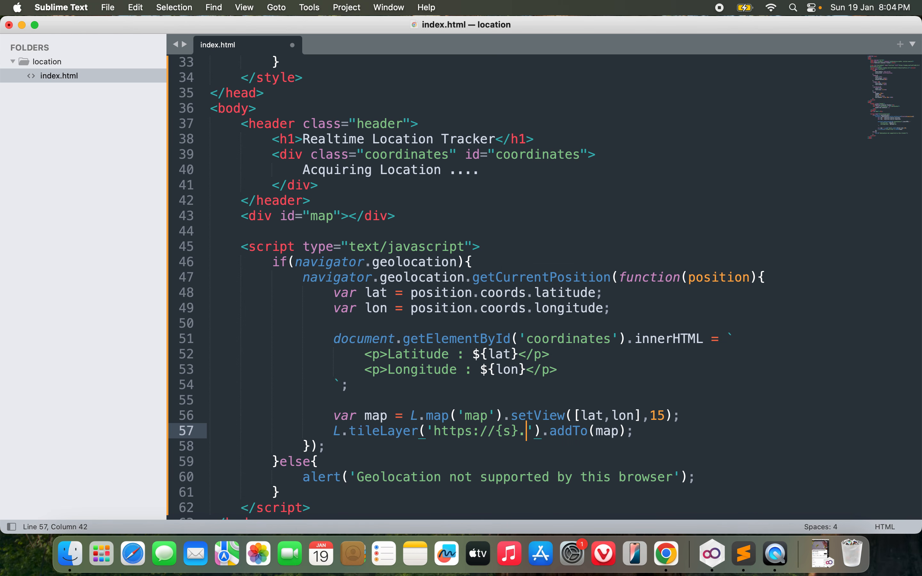
pyautogui.write('title')
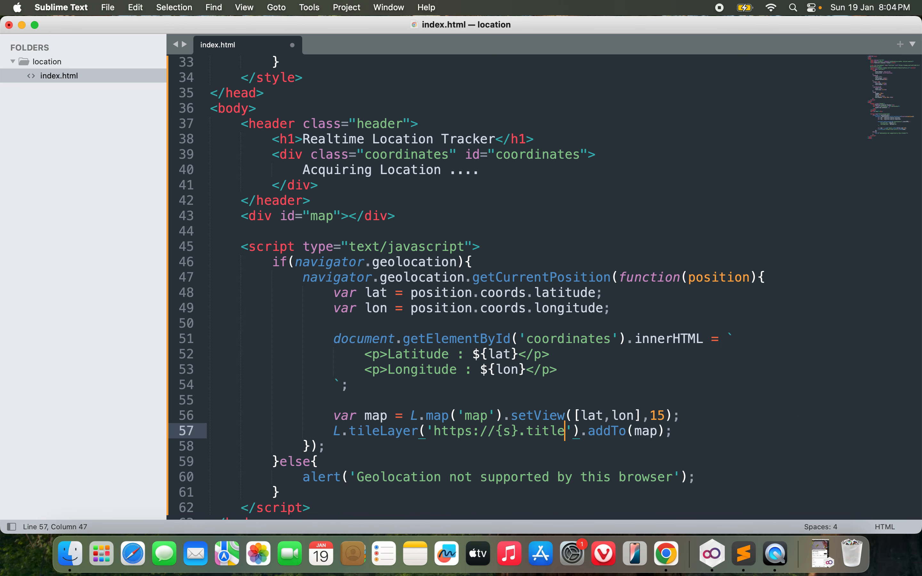
pyautogui.write('tile.')
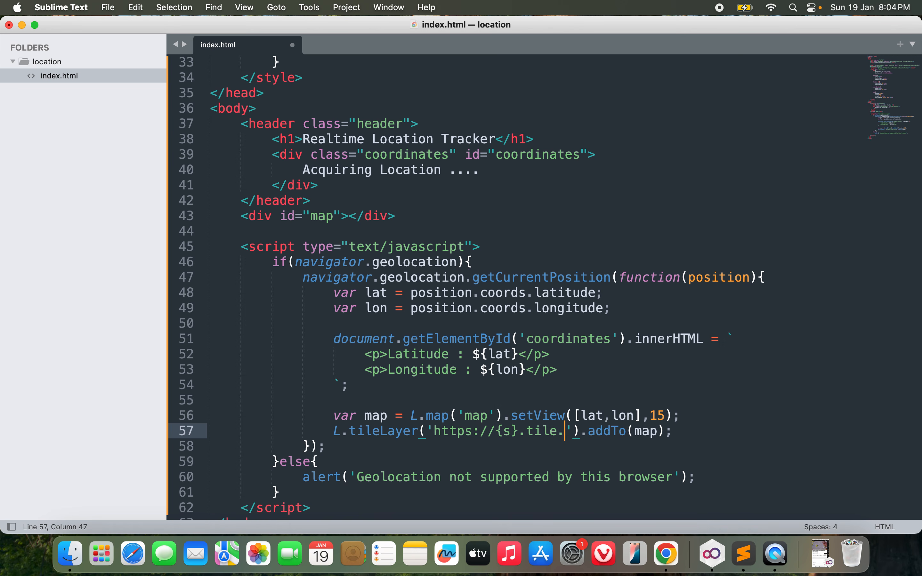
pyautogui.write('openstree')
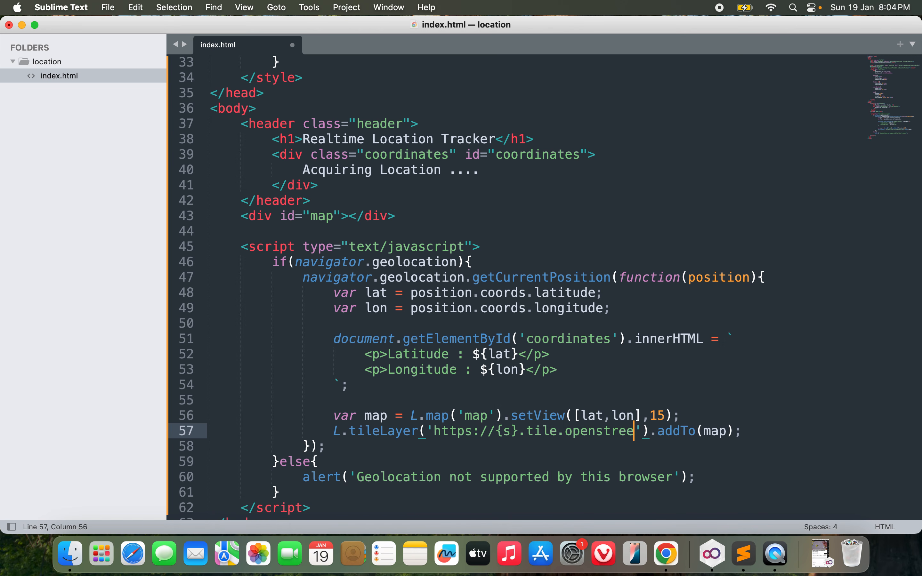
pyautogui.write('tmap.org/')
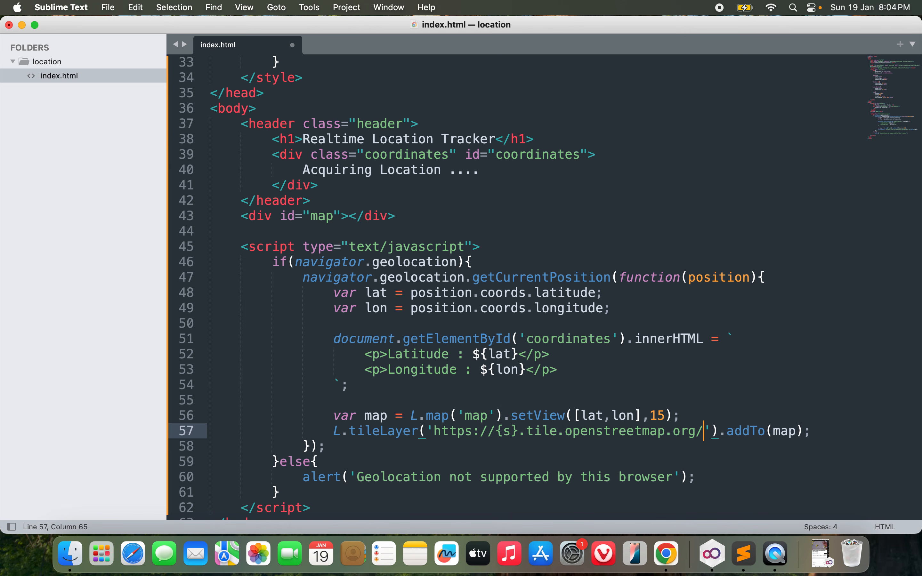
pyautogui.write('{z}')
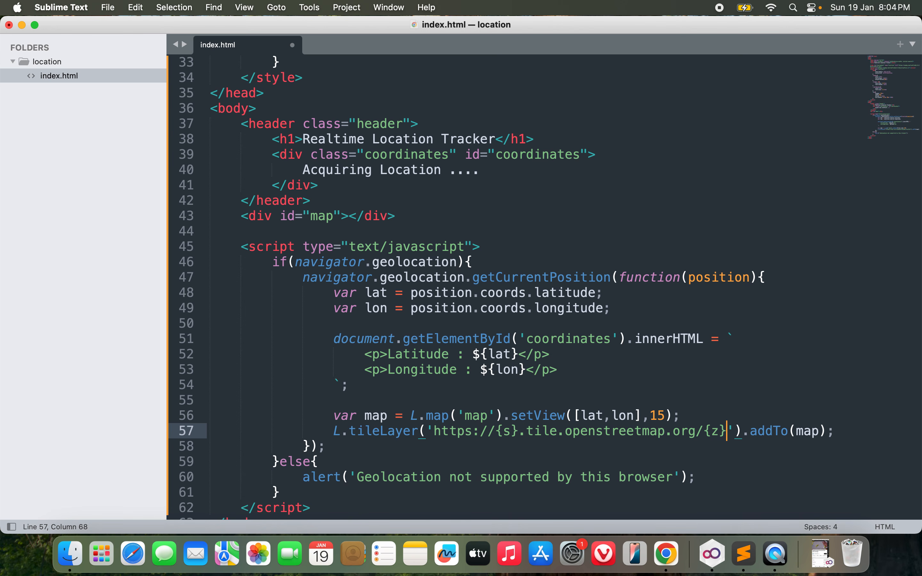
pyautogui.write('/{x}')
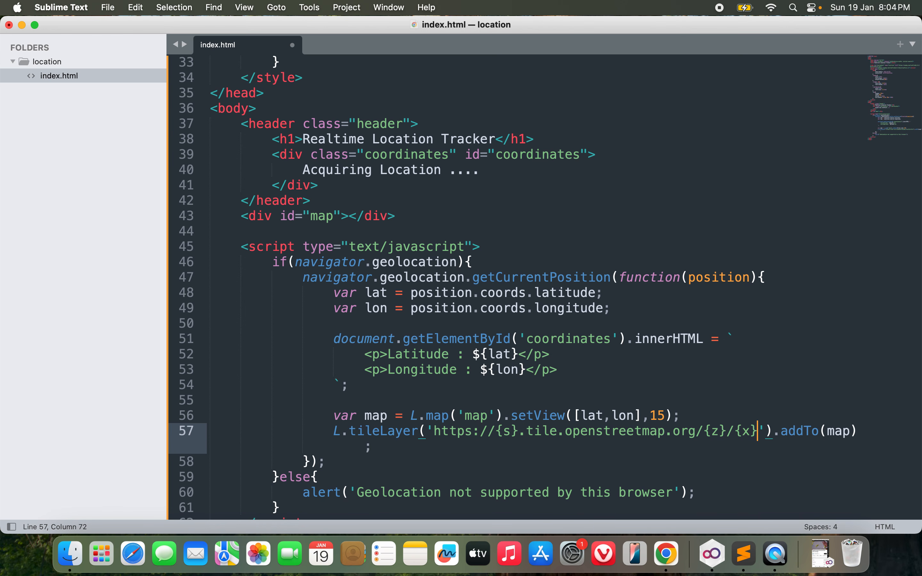
pyautogui.write('/{y}')
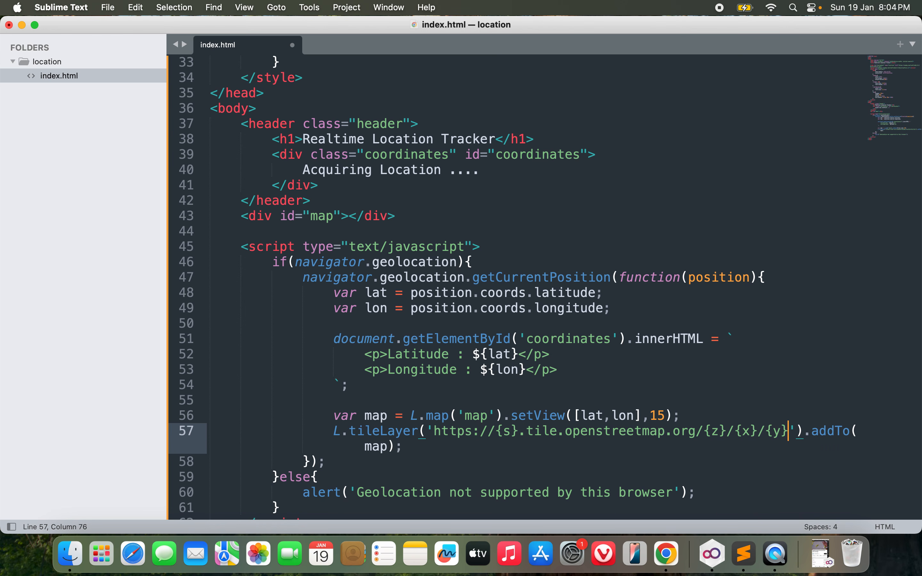
pyautogui.write('.png')
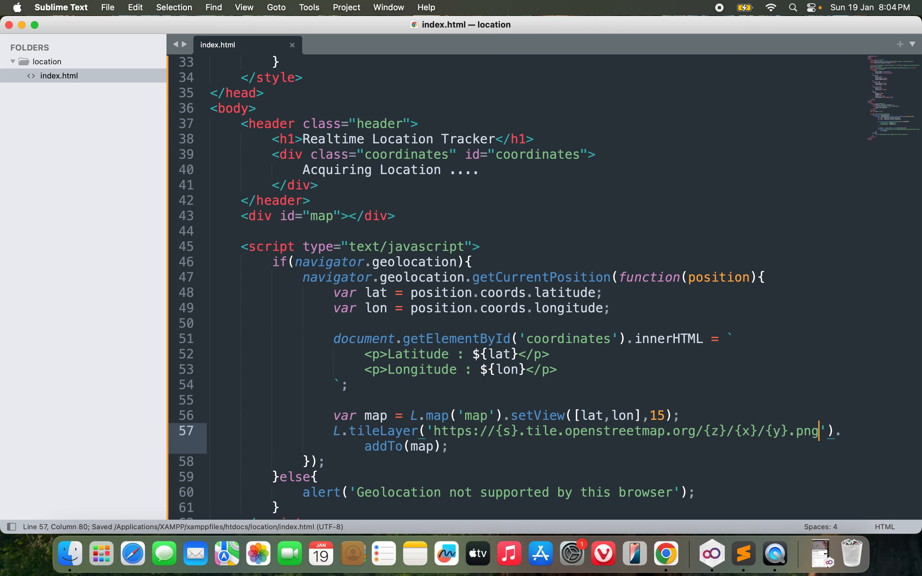
pyautogui.moveTo(430, 290)
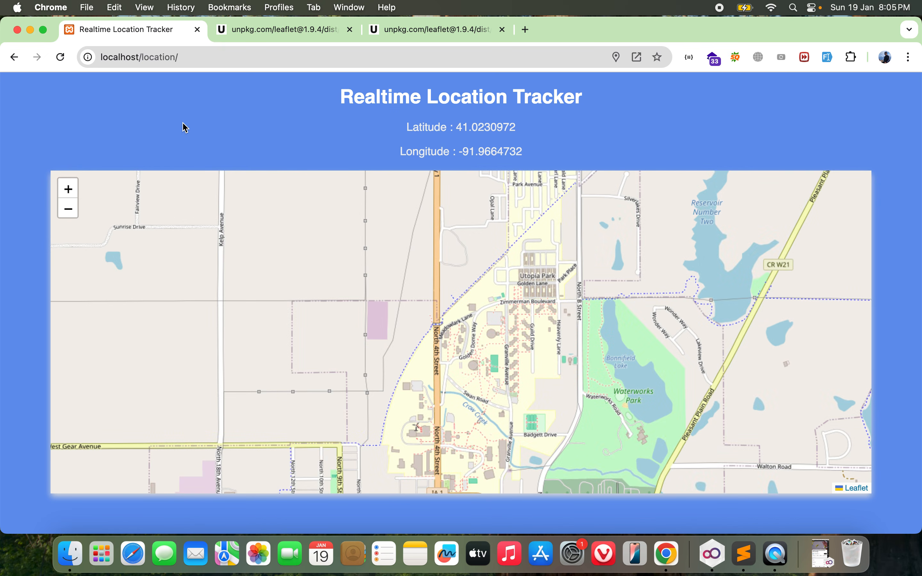
pyautogui.moveTo(248, 310)
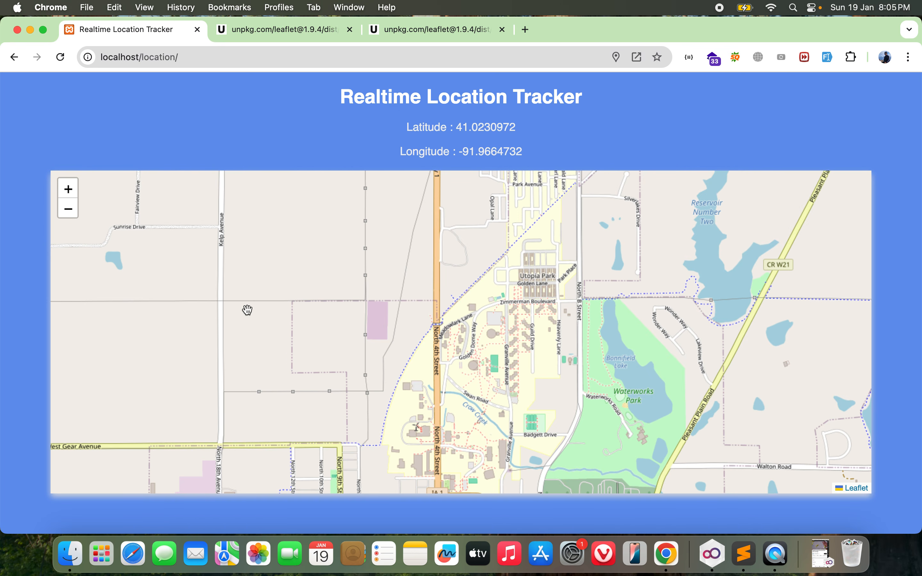
pyautogui.click(68, 209)
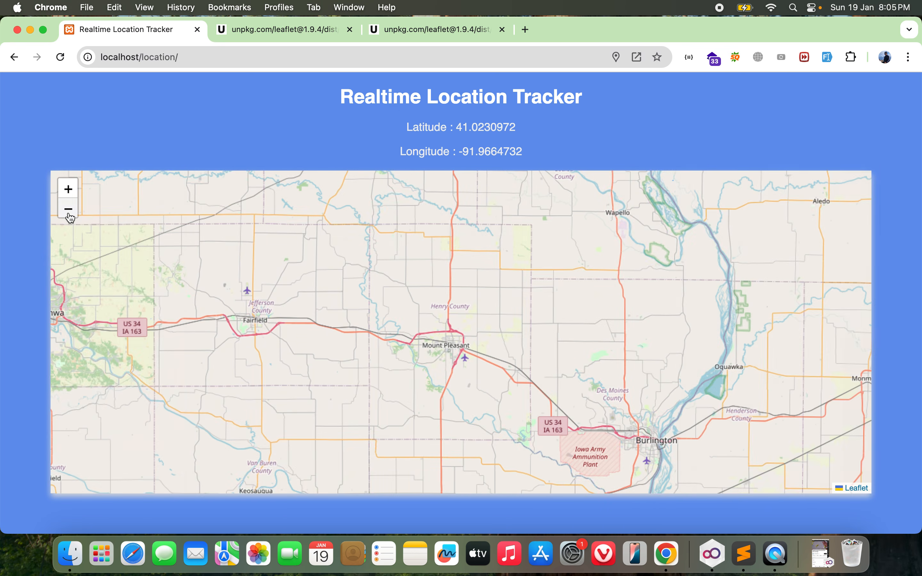
pyautogui.click(67, 210)
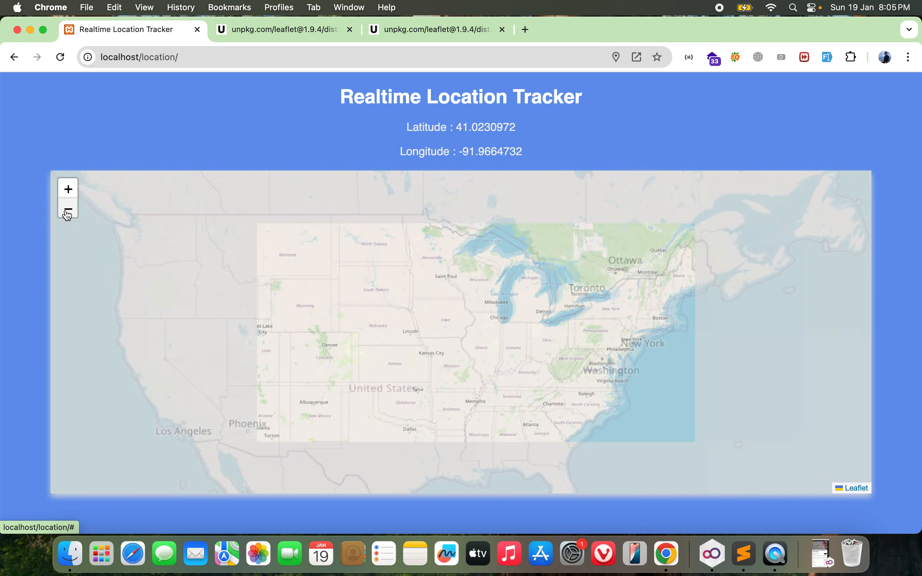
pyautogui.click(68, 209)
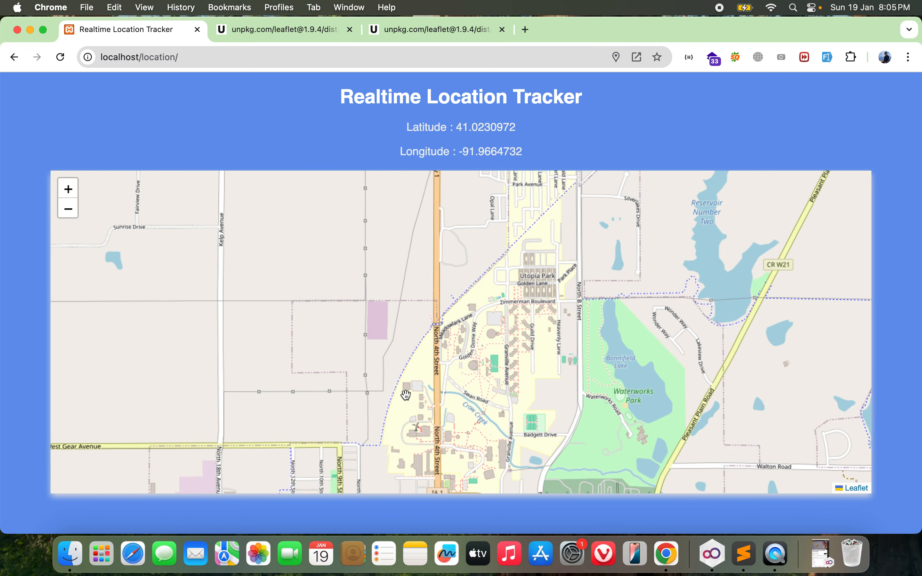
pyautogui.moveTo(421, 336)
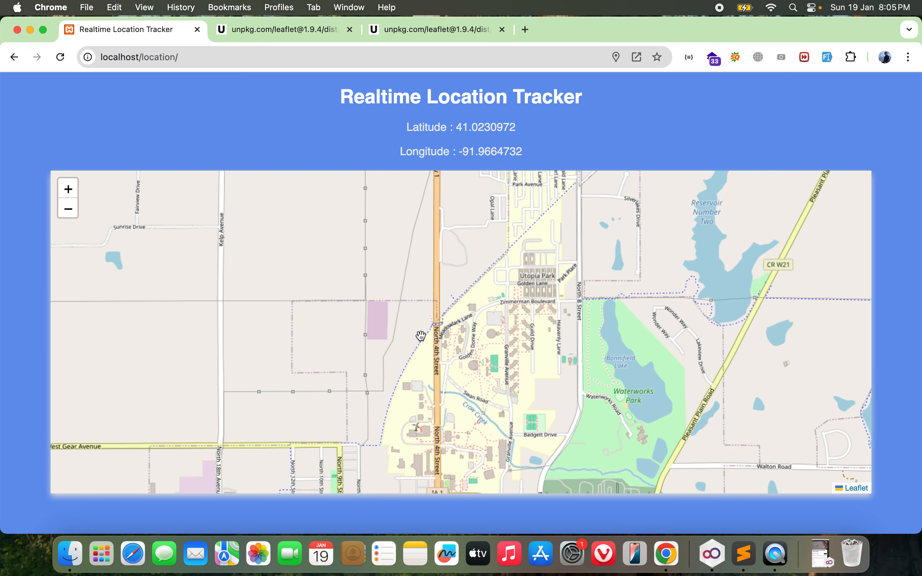
# - On a new line after the tile layer, add var marker = L.marker([lat,lon])
pyautogui.click(742, 553)
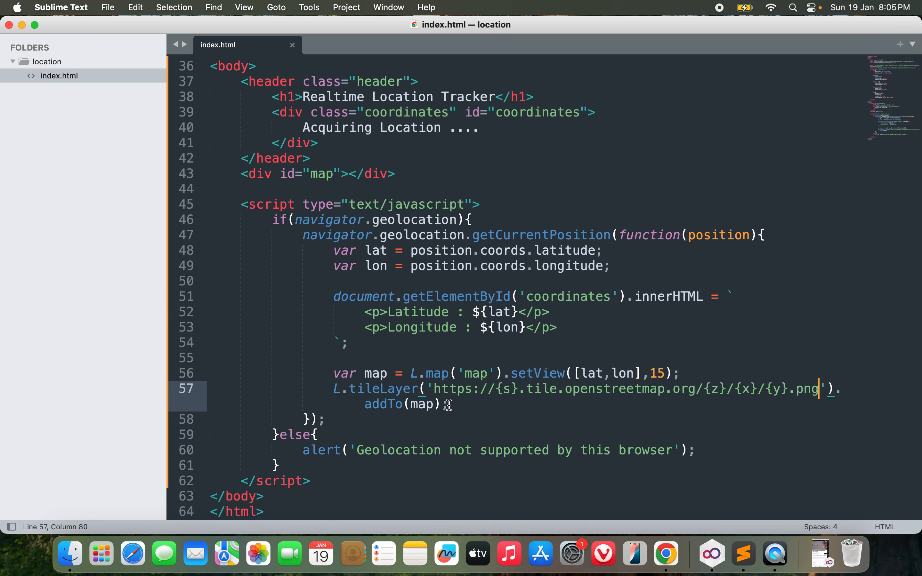
pyautogui.press('enter')
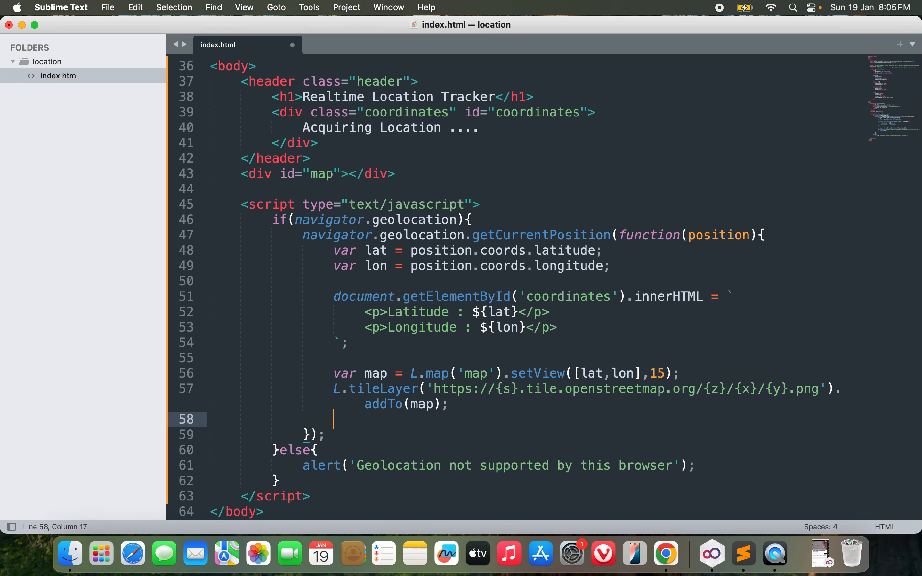
pyautogui.write('var marker')
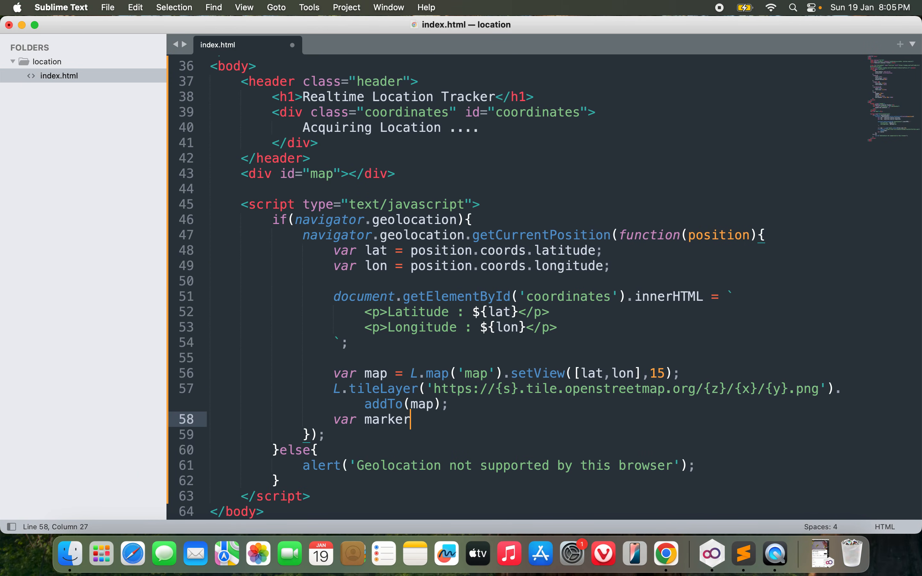
pyautogui.write('=')
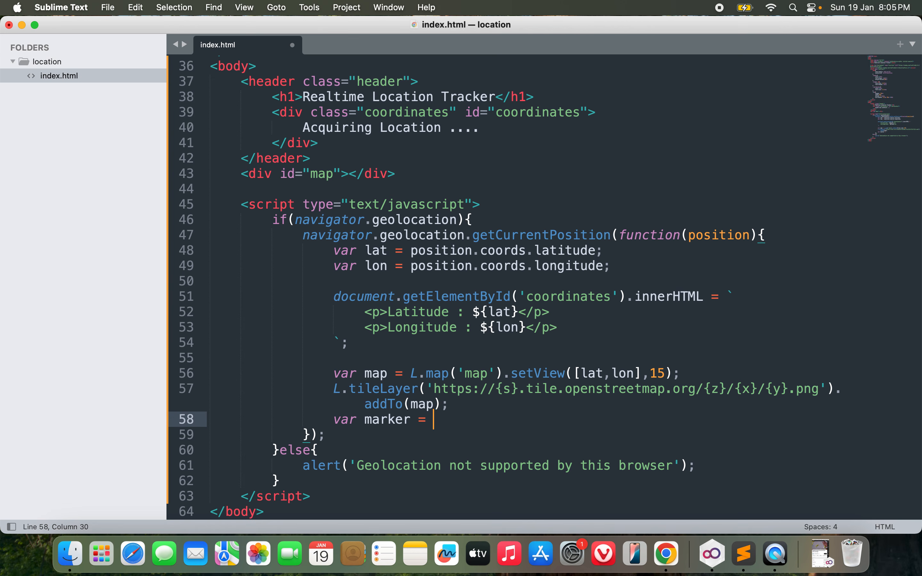
pyautogui.write('L.ma')
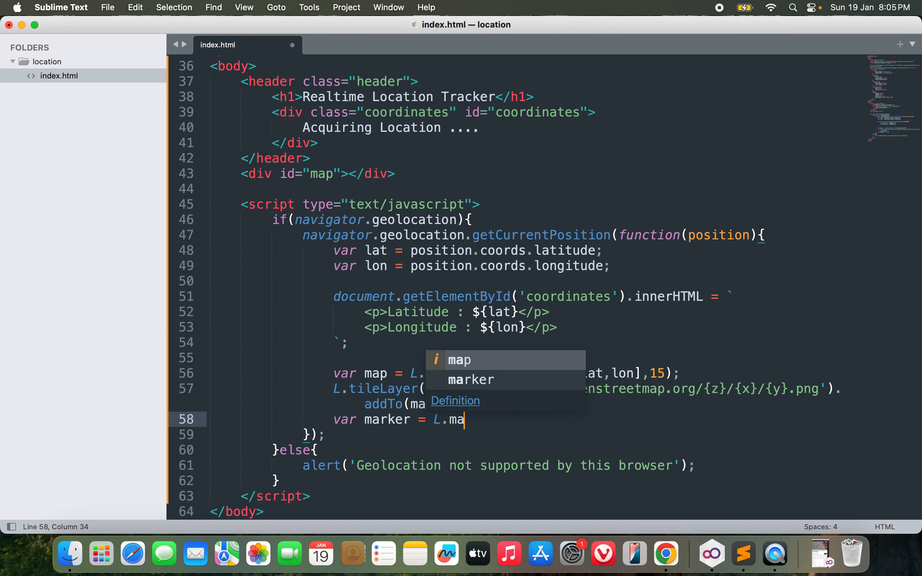
pyautogui.write('rker([lat,l')
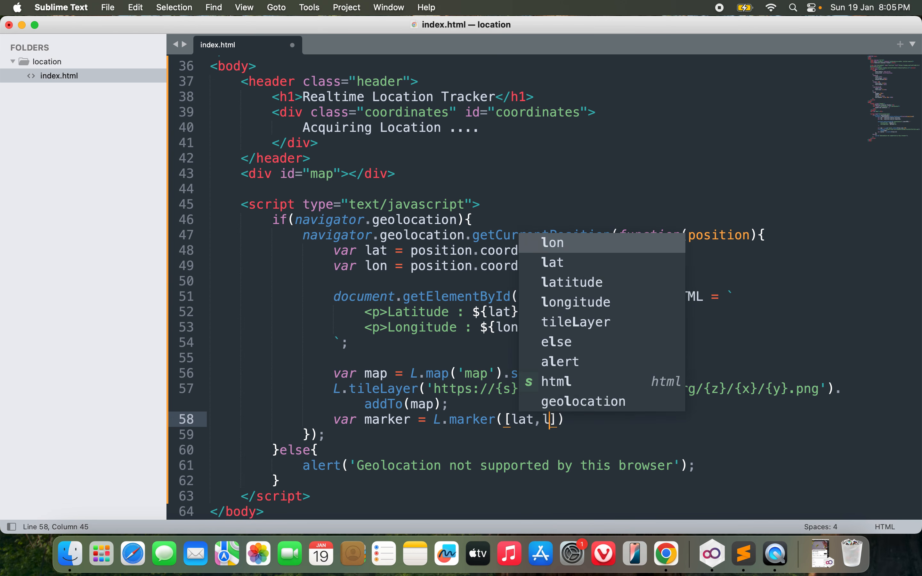
pyautogui.write('lon')
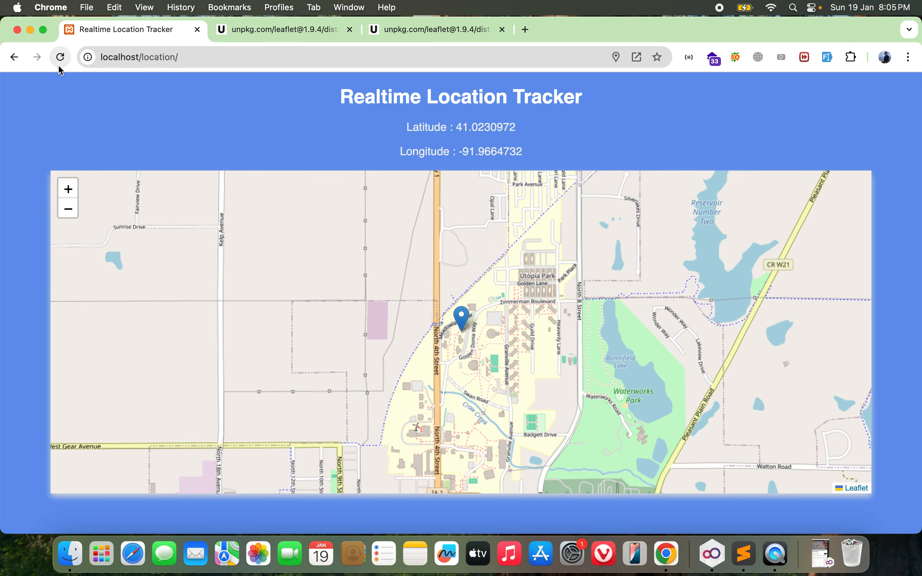
pyautogui.moveTo(465, 327)
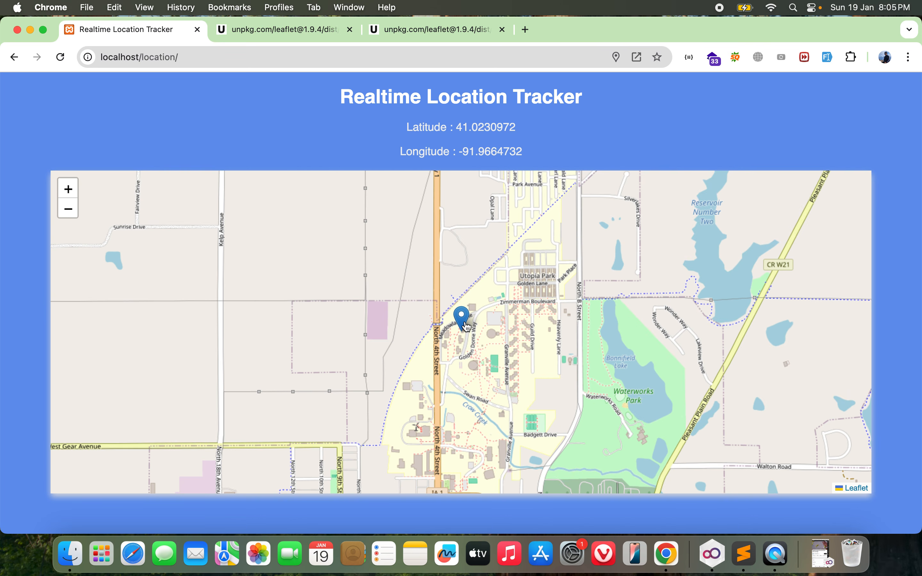
# - Drag the tracker map slightly to confirm the marker stays at the current location
pyautogui.moveTo(462, 330); pyautogui.dragTo(462, 306)
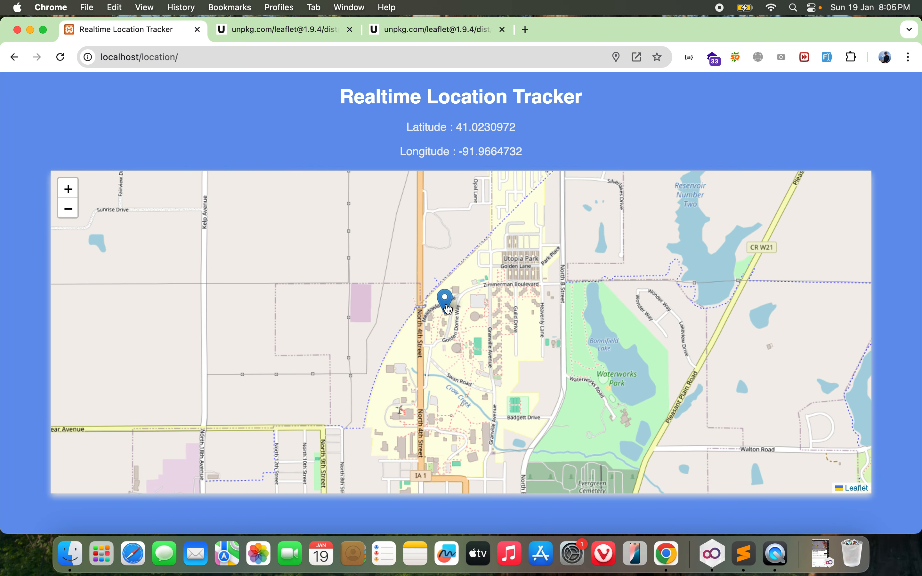
pyautogui.moveTo(446, 297)
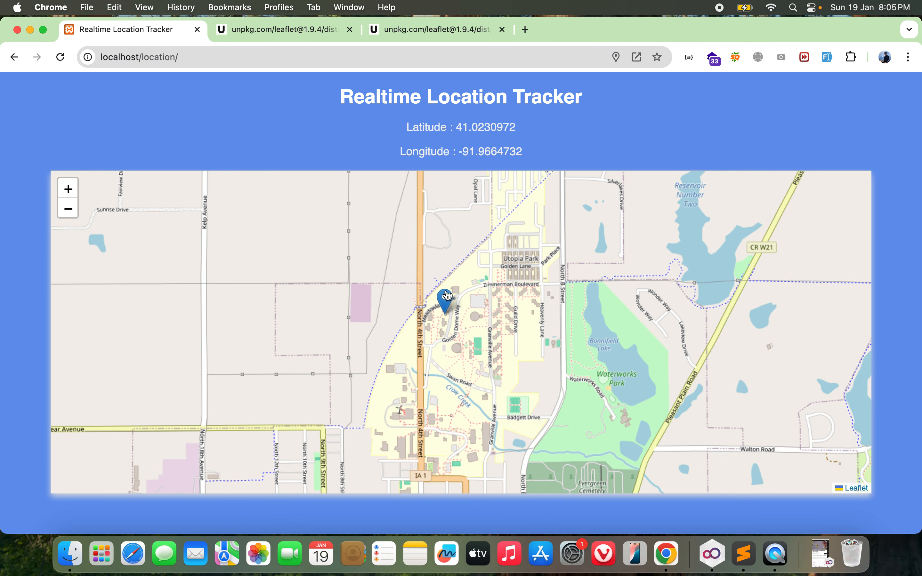
pyautogui.moveTo(453, 292)
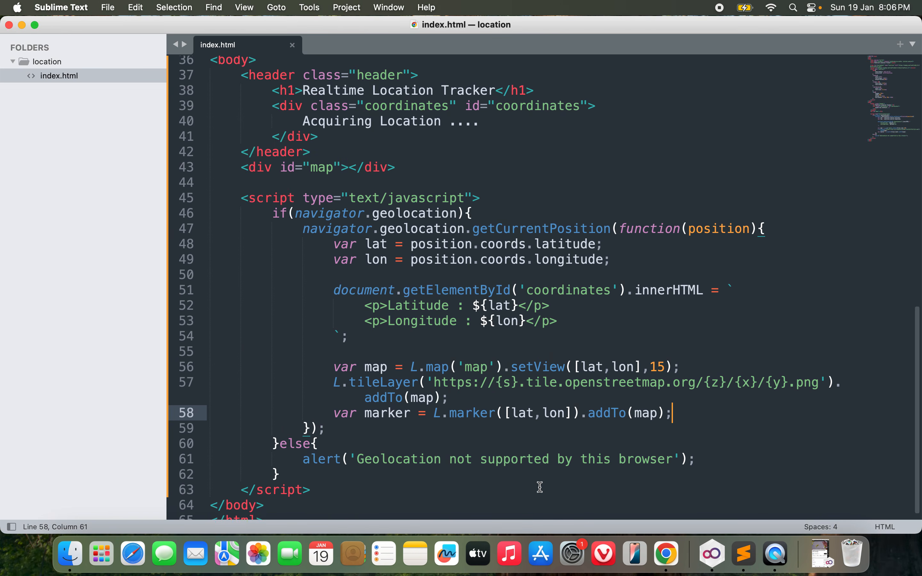
# - Append .bindPopup("Your Current Location").openPopup(); to the marker line
pyautogui.write('.')
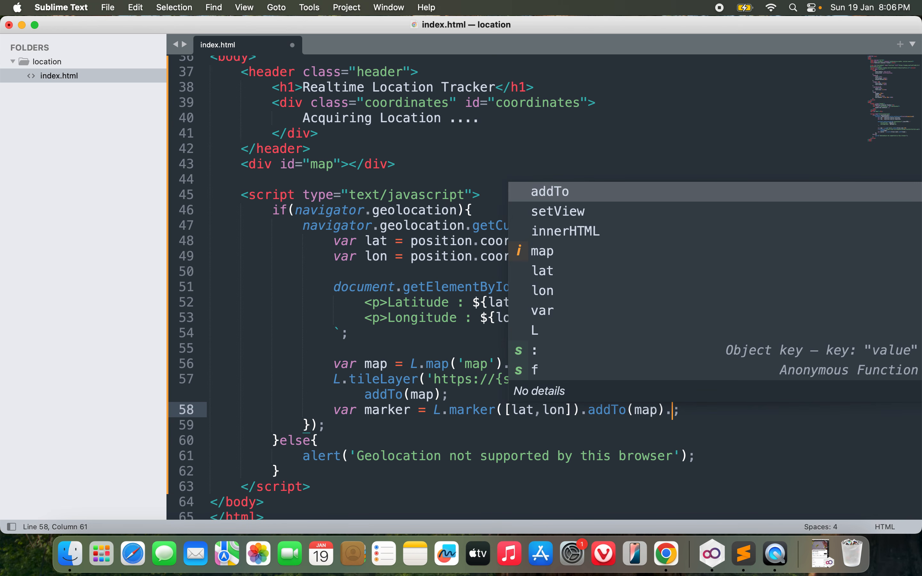
pyautogui.write('bindPopo')
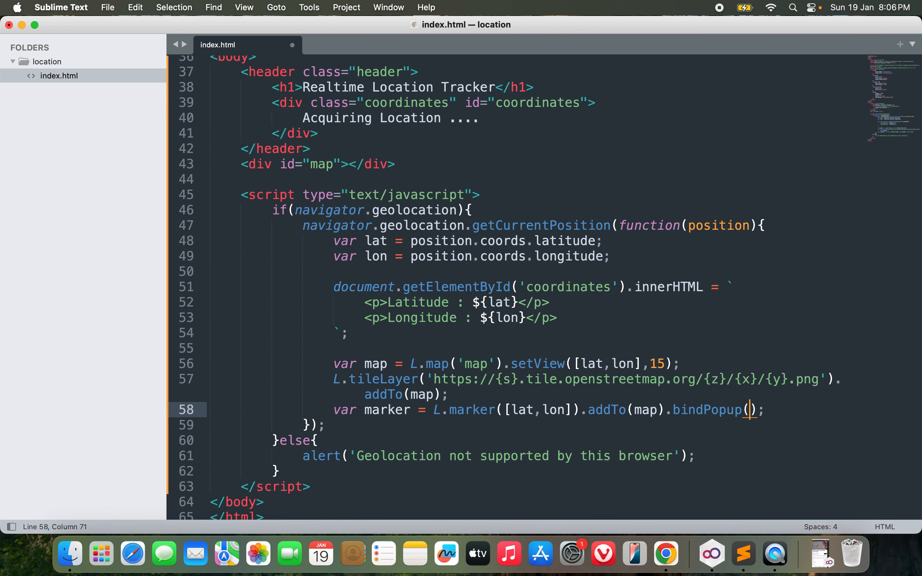
pyautogui.write('"Your Cu')
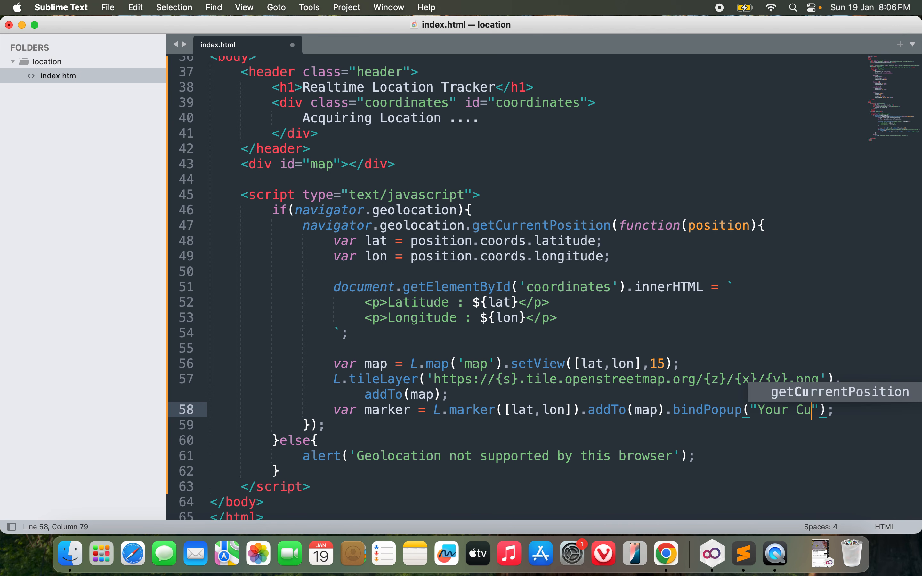
pyautogui.write('rrent Location')
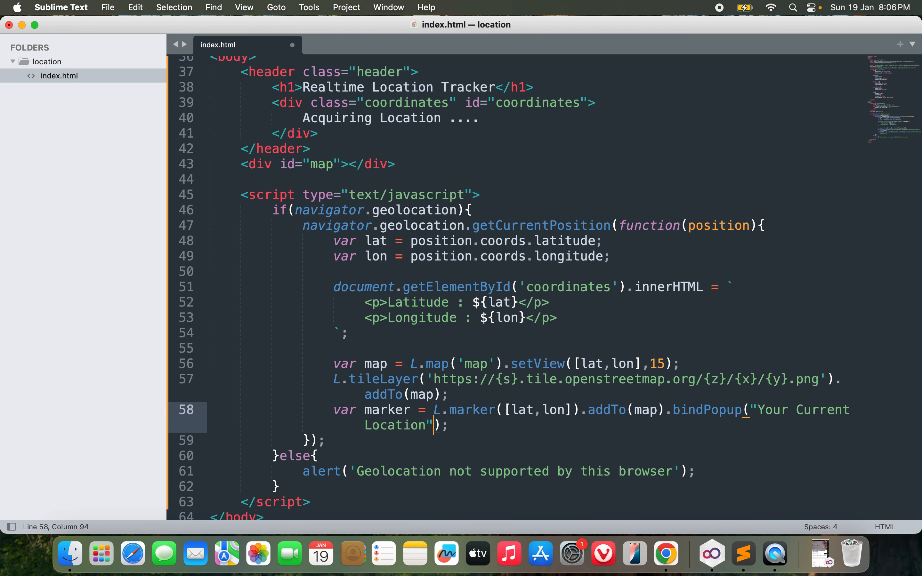
pyautogui.write('.openPo')
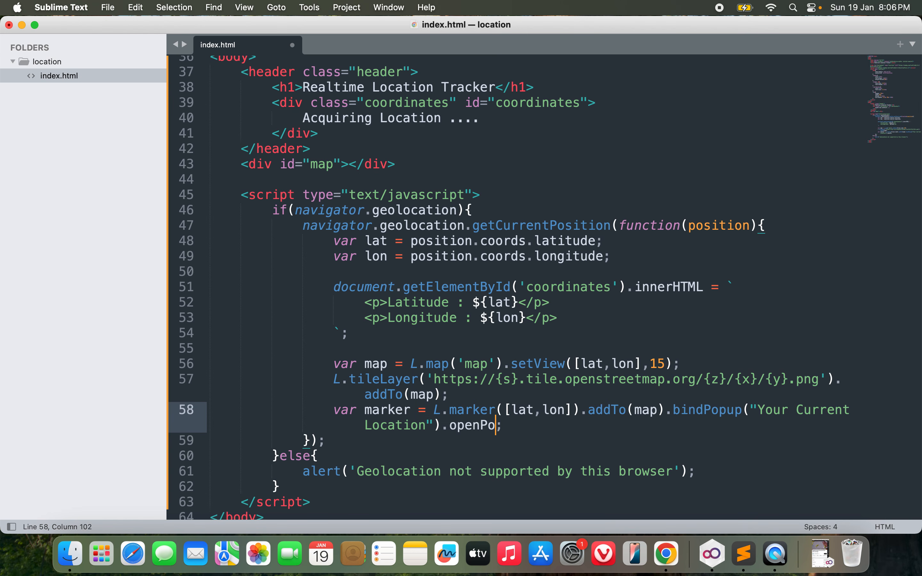
pyautogui.write('pup();')
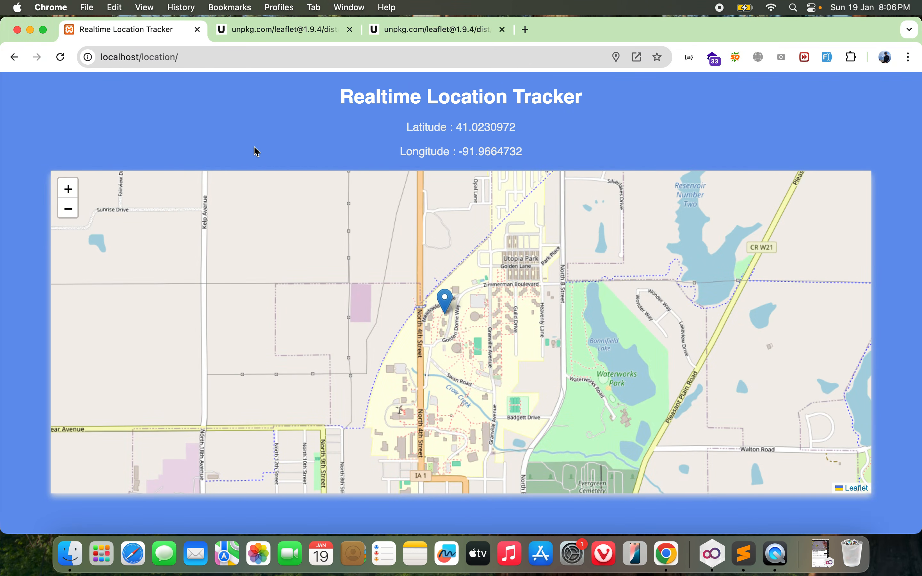
# - Reload the tracker in Chrome, then change the setView zoom from 15 to 4
pyautogui.click(60, 57)
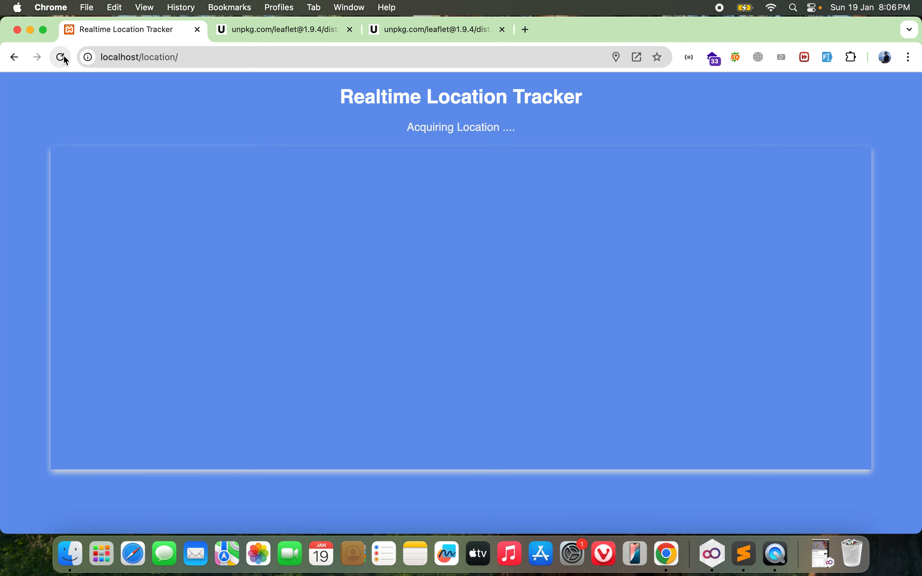
pyautogui.doubleClick(478, 126)
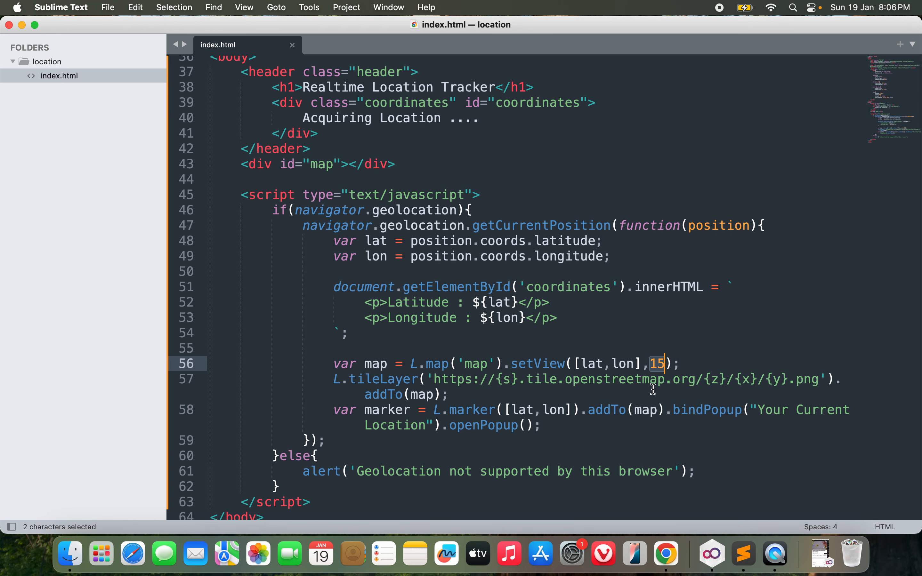
pyautogui.write('4')
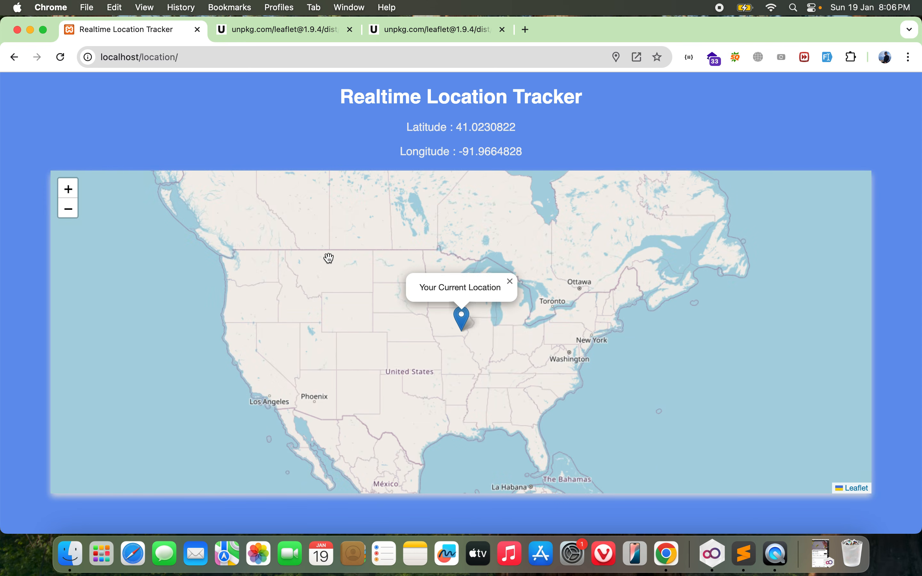
pyautogui.moveTo(423, 342)
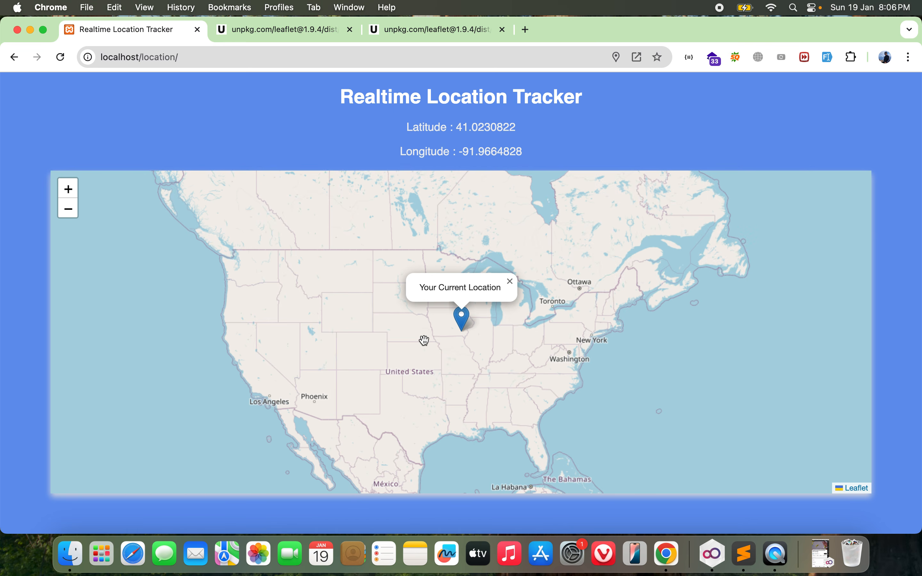
pyautogui.moveTo(468, 336)
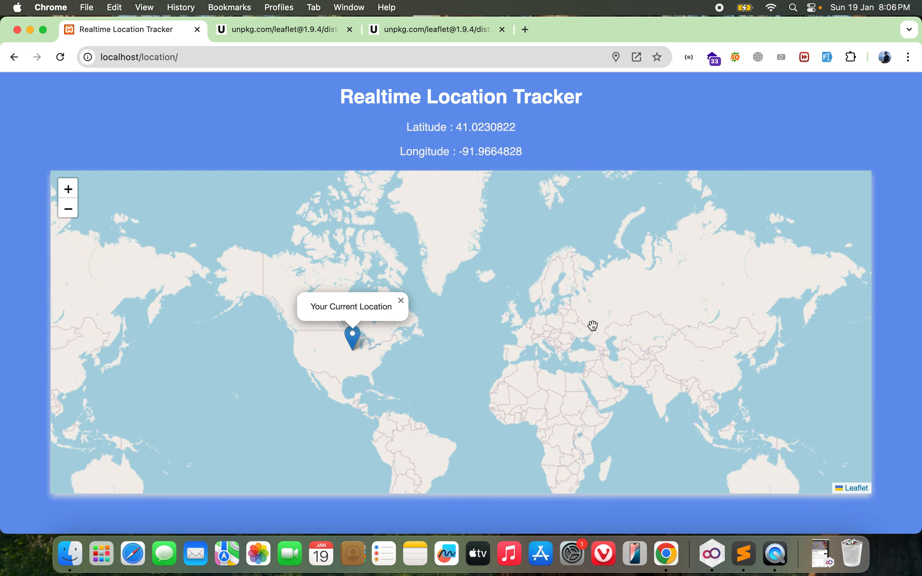
pyautogui.moveTo(395, 323)
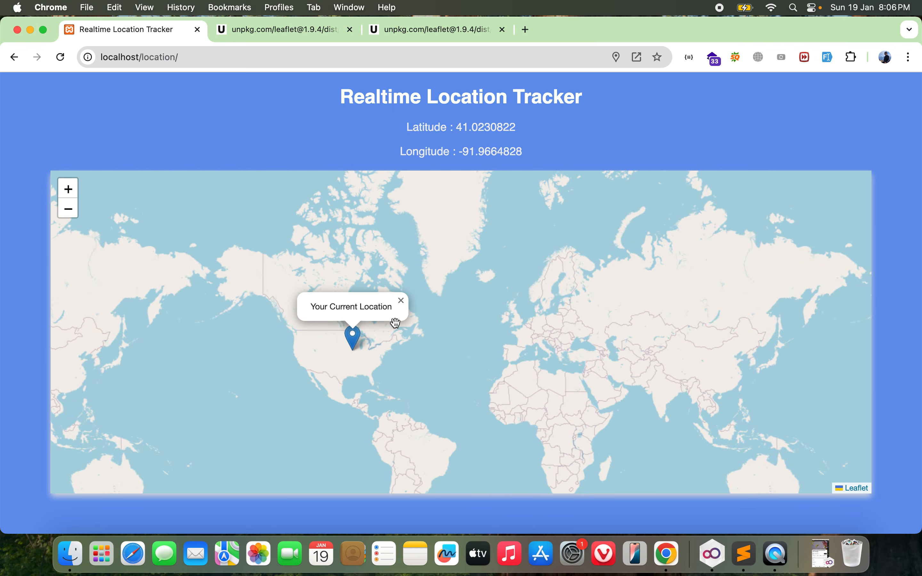
pyautogui.moveTo(353, 323); pyautogui.dragTo(507, 361)
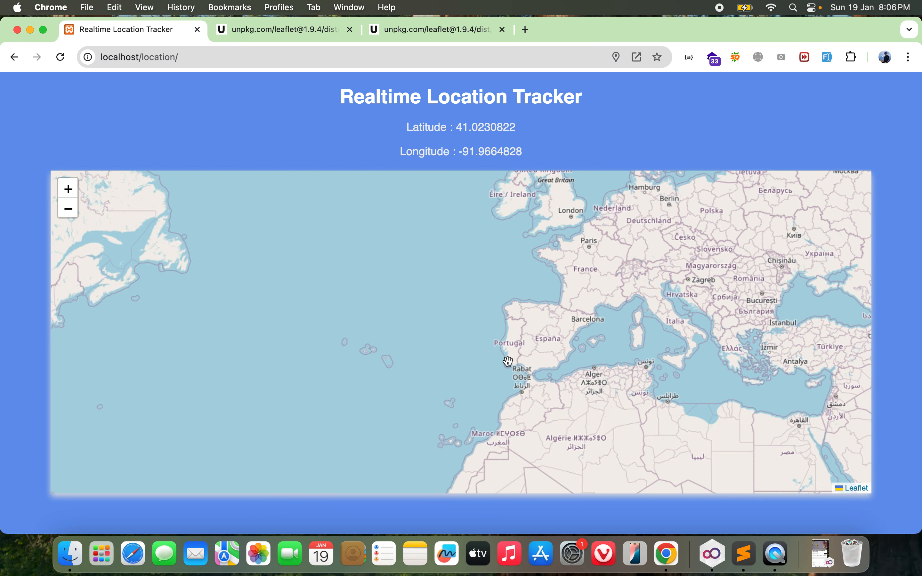
pyautogui.moveTo(508, 362); pyautogui.dragTo(694, 346)
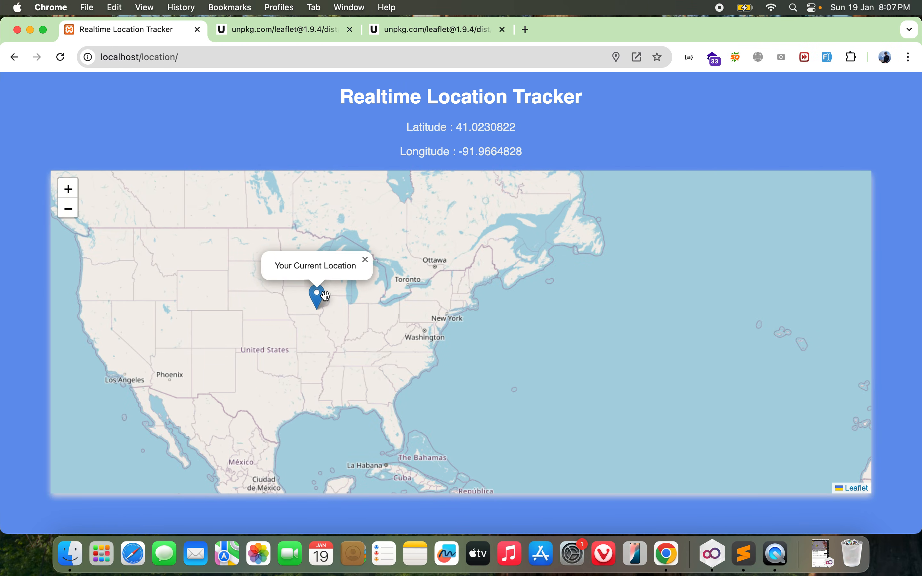
pyautogui.moveTo(324, 305)
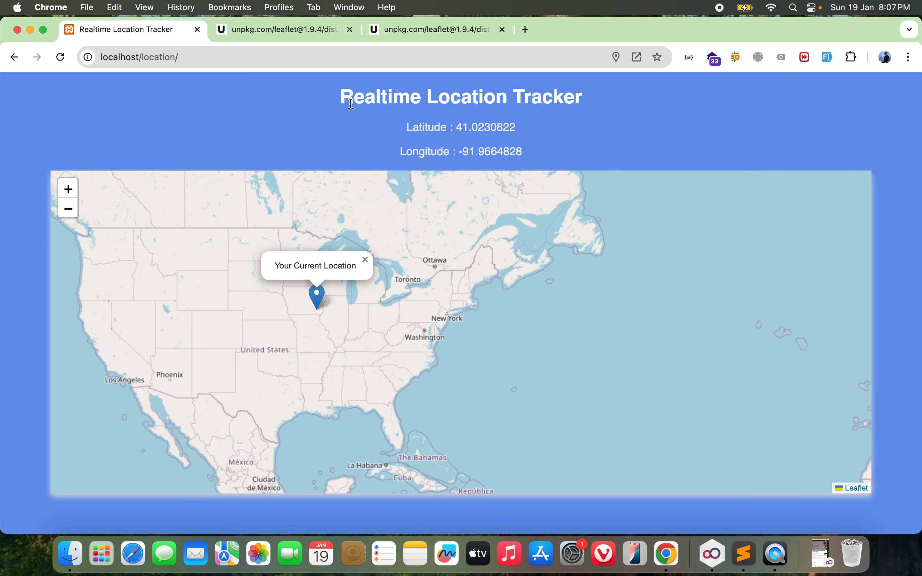
pyautogui.doubleClick(377, 98)
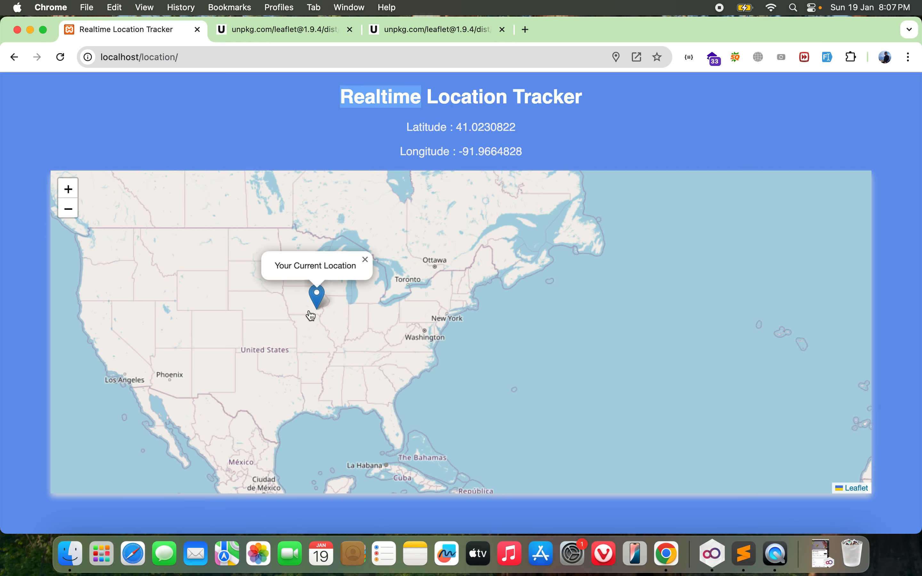
pyautogui.moveTo(335, 269)
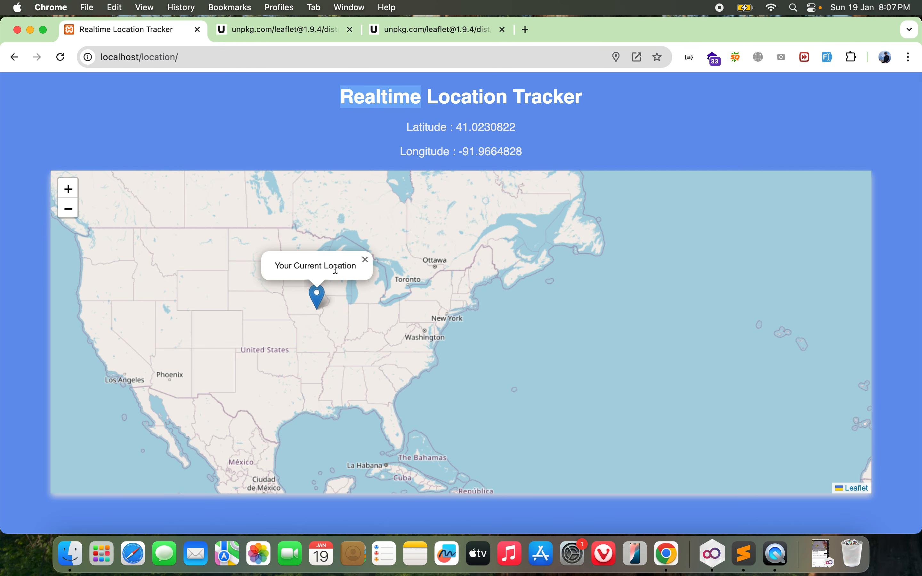
pyautogui.moveTo(319, 304)
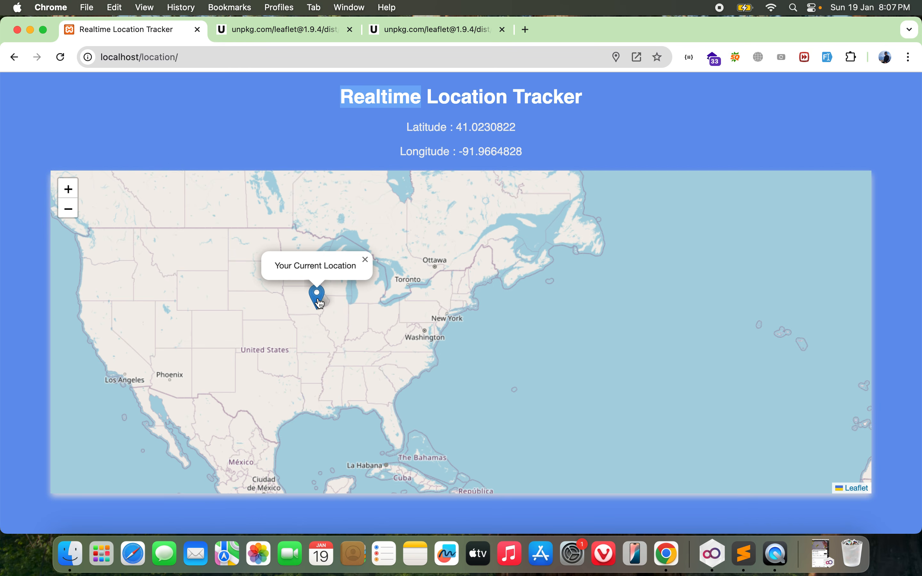
pyautogui.moveTo(451, 315)
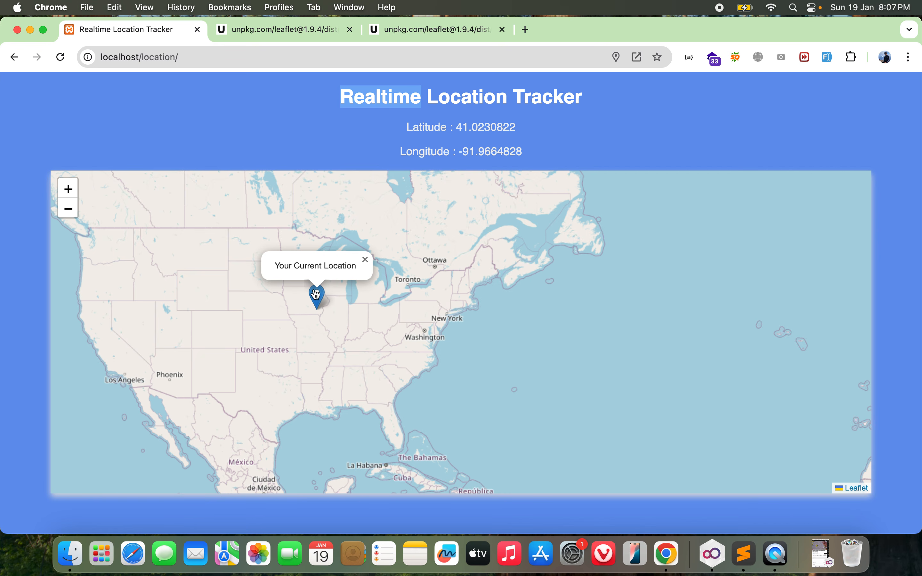
pyautogui.moveTo(326, 297)
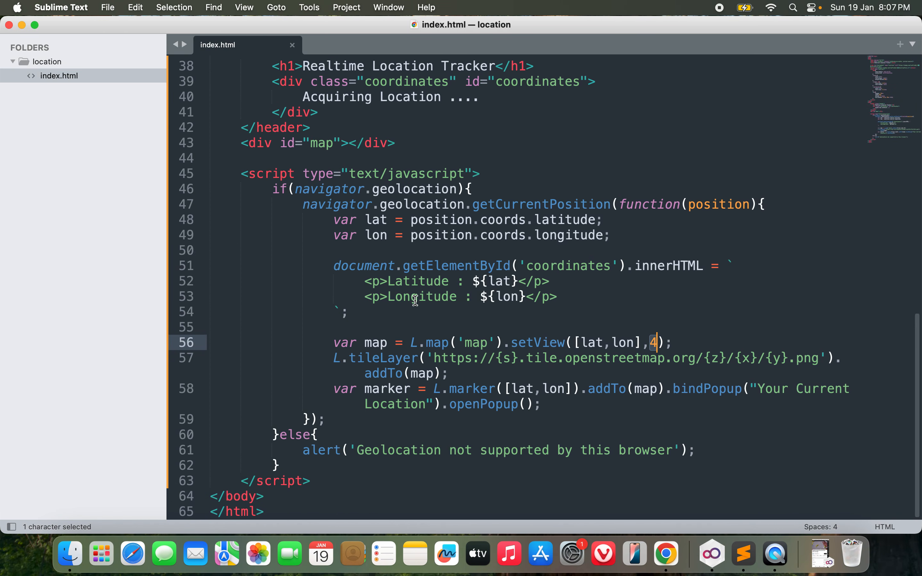
# - Add a navigator.geolocation.watchPosition callback defining newLat and newLon from newPosition.coords
pyautogui.press('enter')
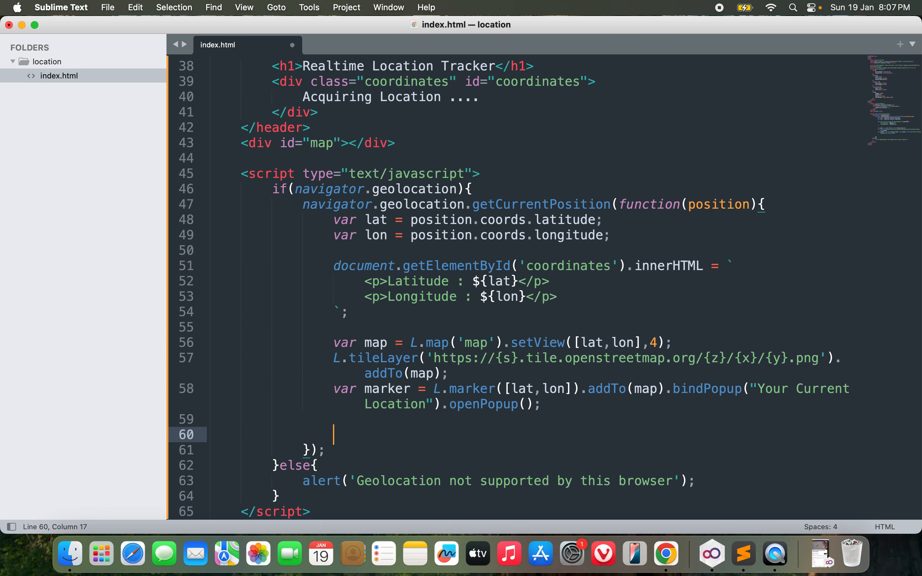
pyautogui.write('nav')
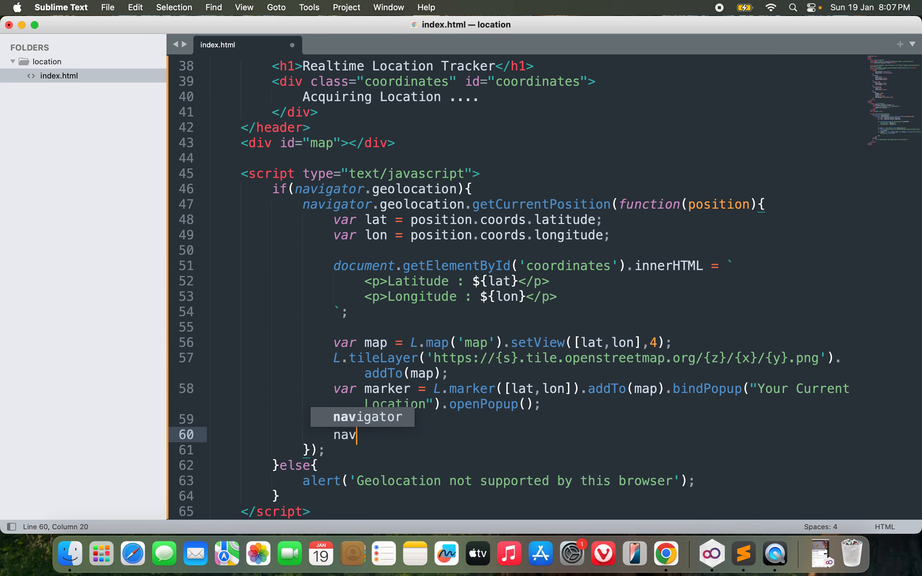
pyautogui.write('igator.getLoca')
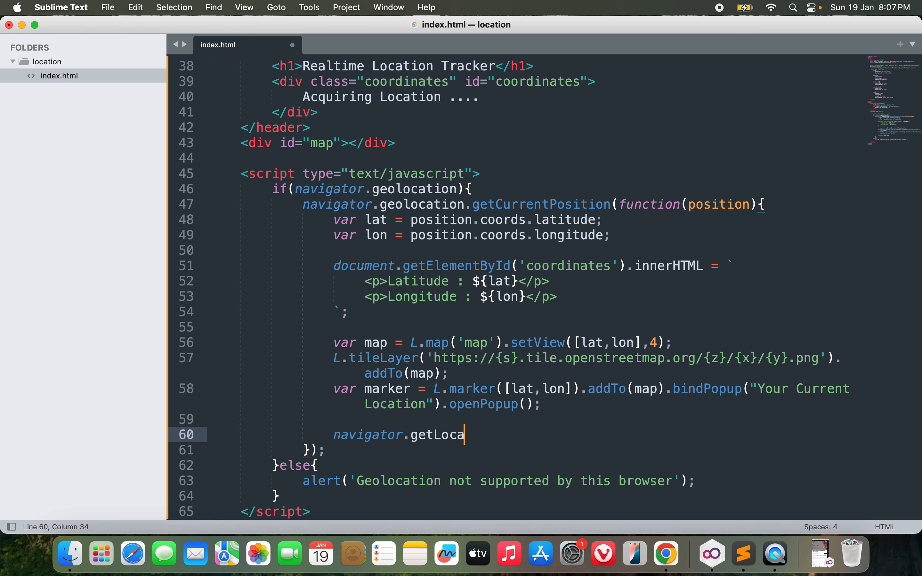
pyautogui.write('tion')
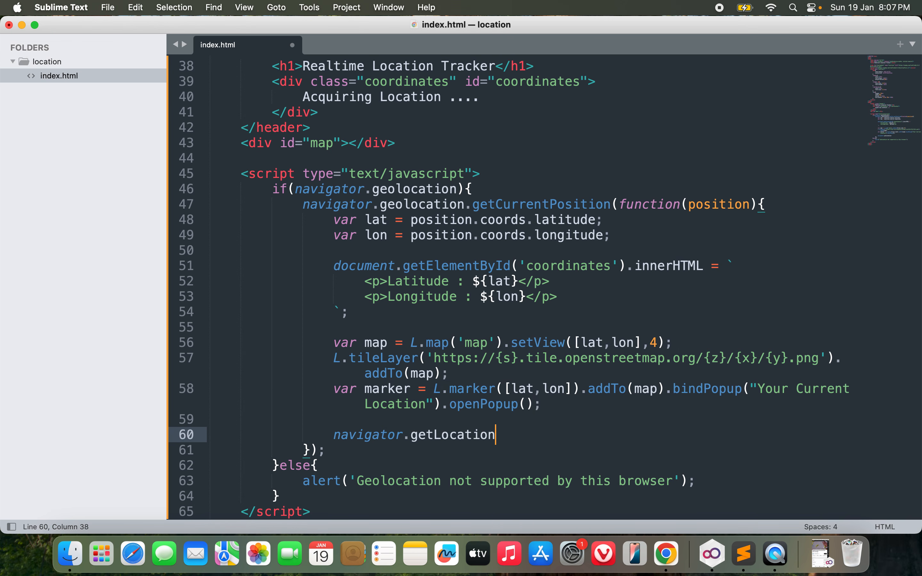
pyautogui.write('.watchPositi')
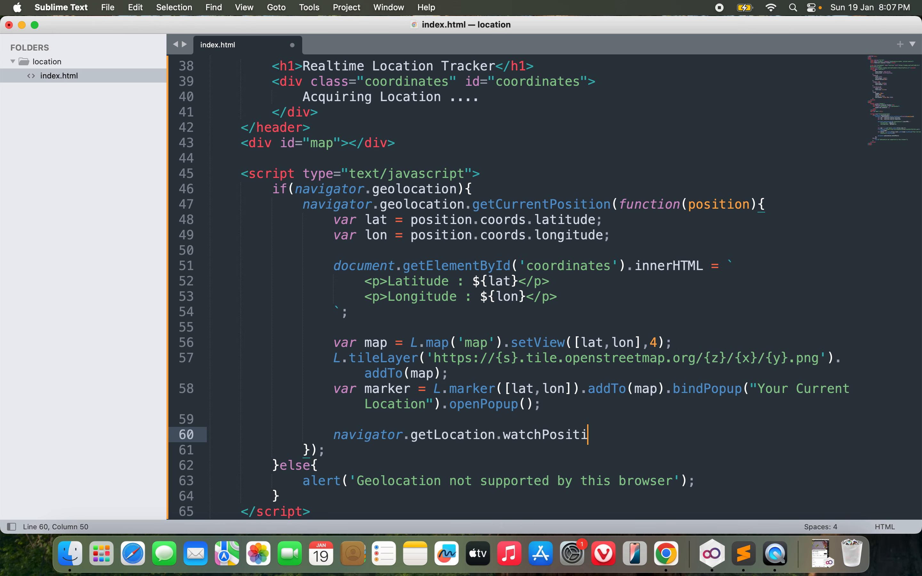
pyautogui.write('on(function(newPosition){')
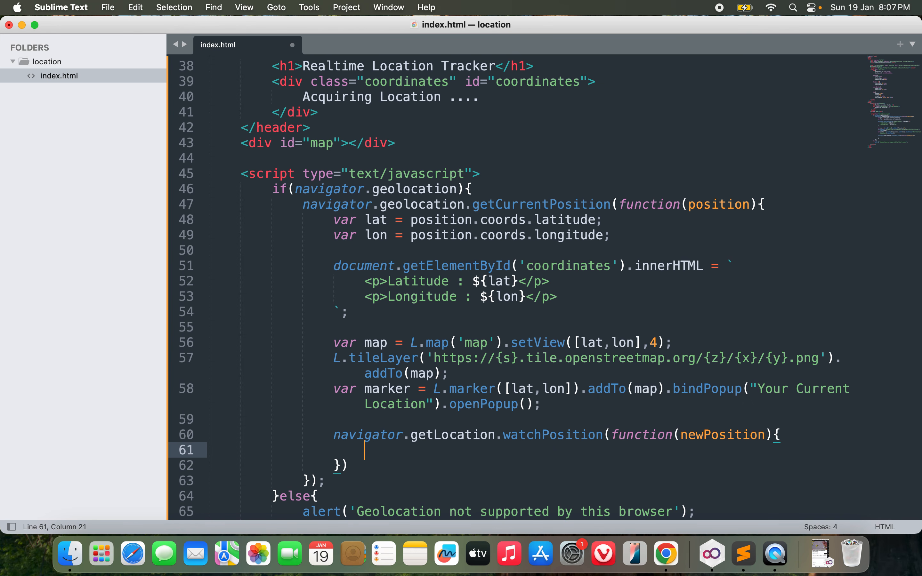
pyautogui.write(';')
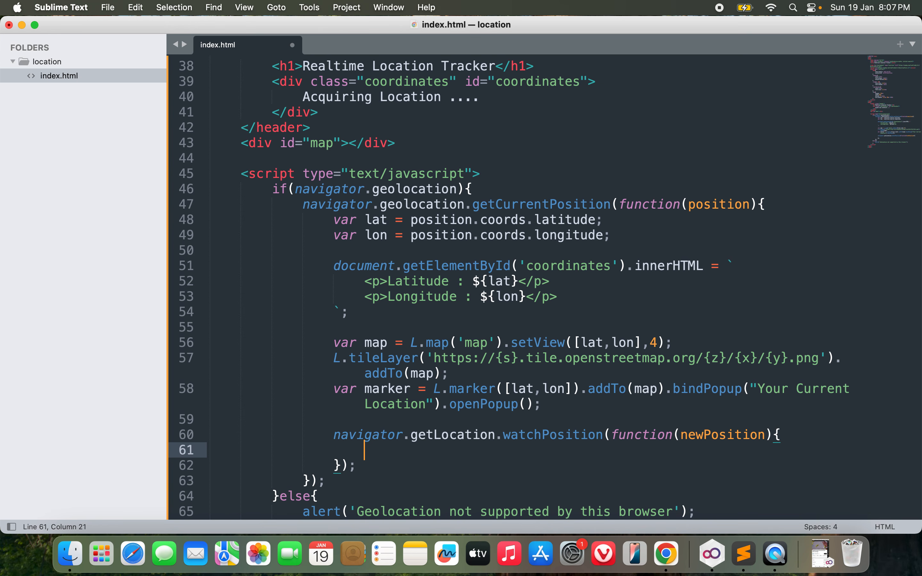
pyautogui.write('var new')
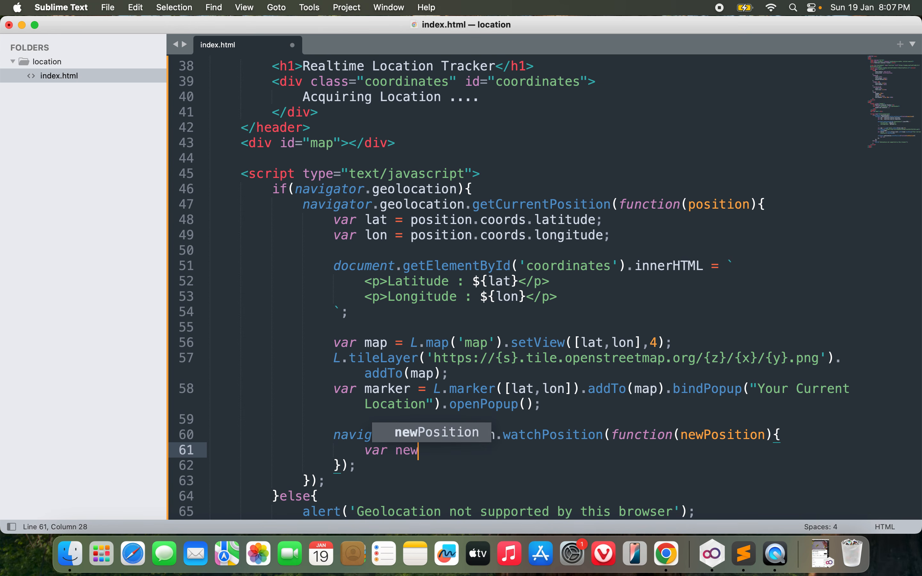
pyautogui.write('Lat')
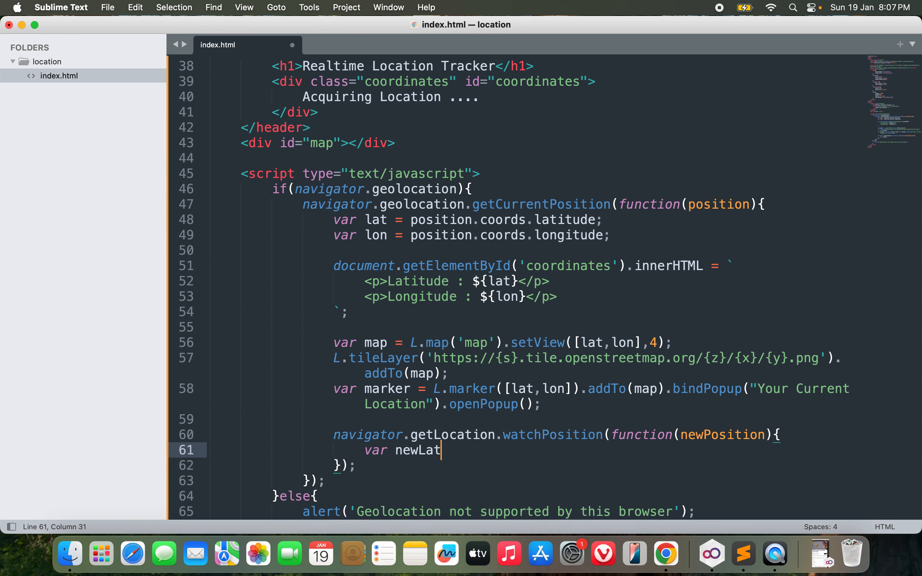
pyautogui.write('= newPosition.')
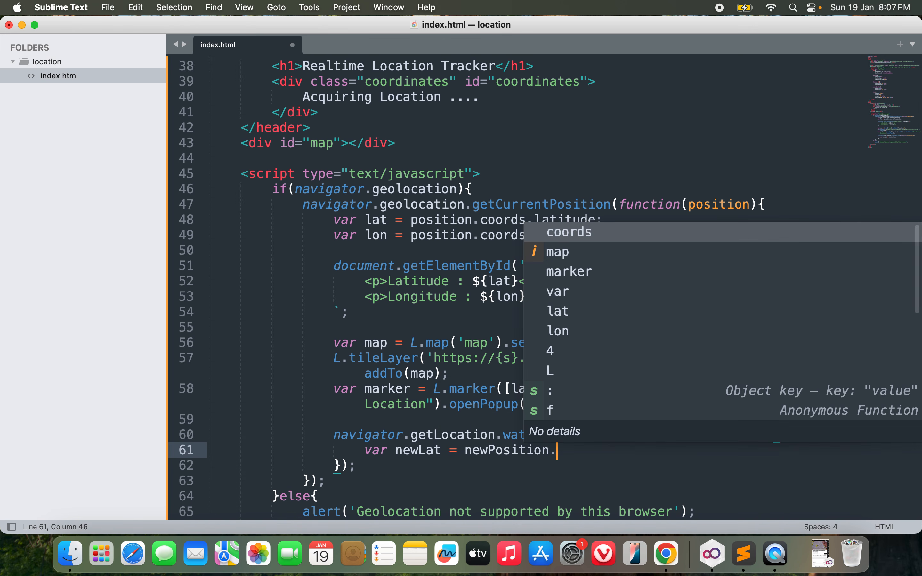
pyautogui.write('coords.latitude;')
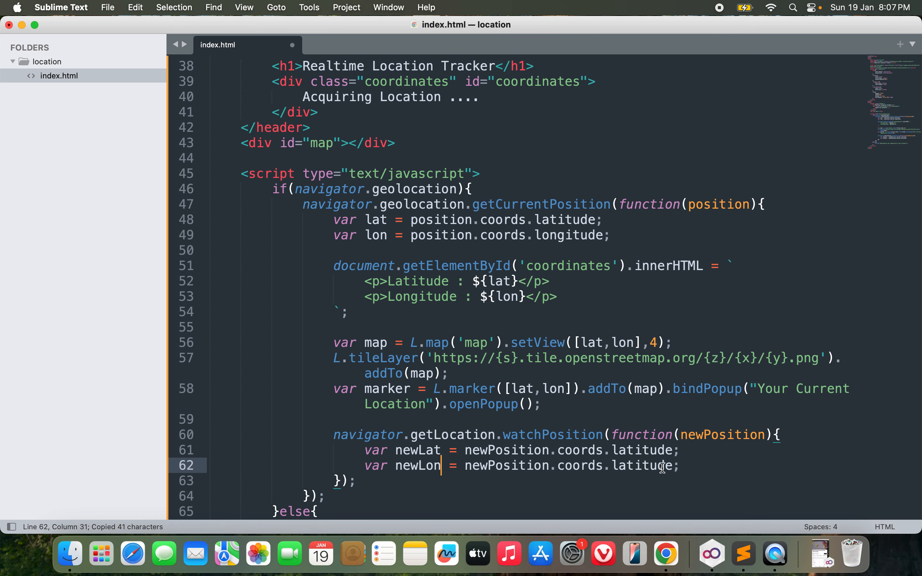
pyautogui.write('longitude')
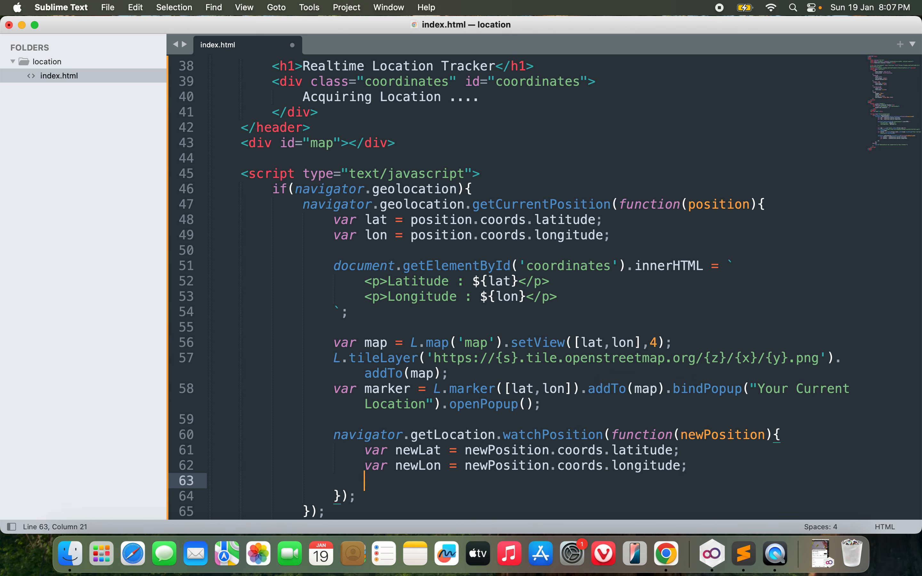
# - Inside it, move the marker with setLatLng([newLat,newLon]) and recentre the map with setView
pyautogui.write('marker')
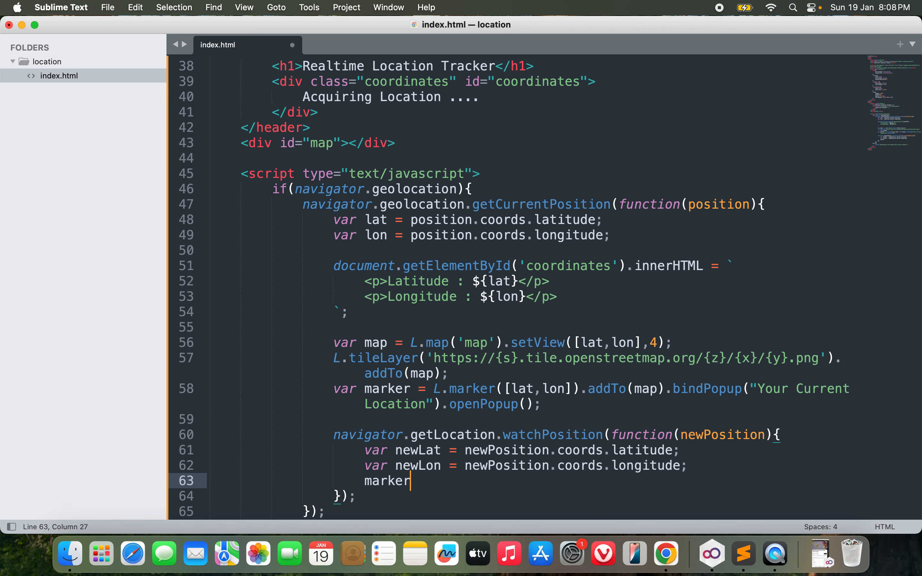
pyautogui.write('.setLatLng([')
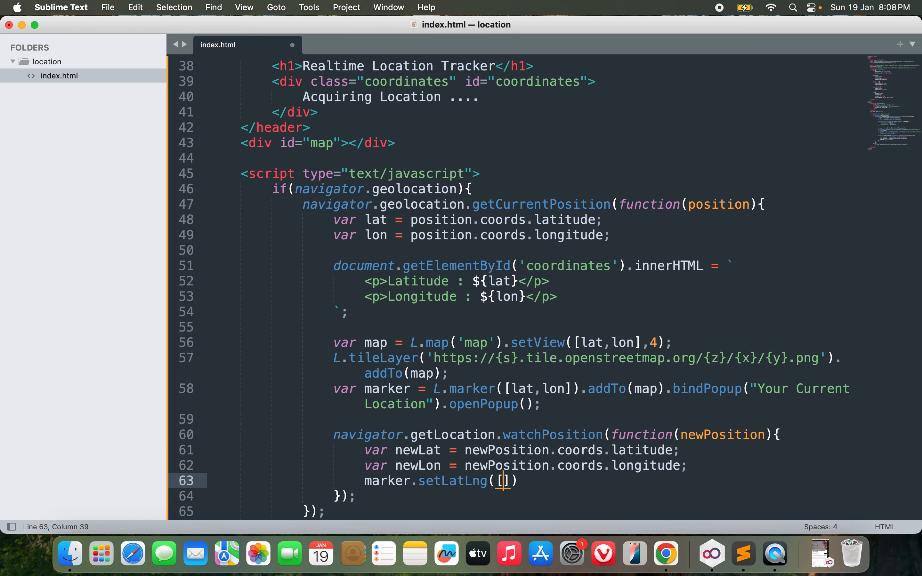
pyautogui.write('newLat')
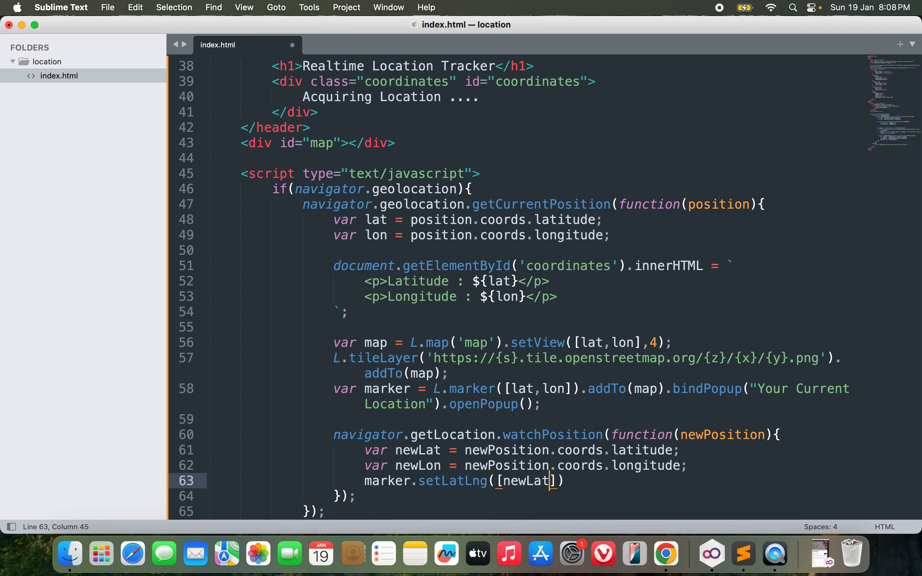
pyautogui.write(',newLn')
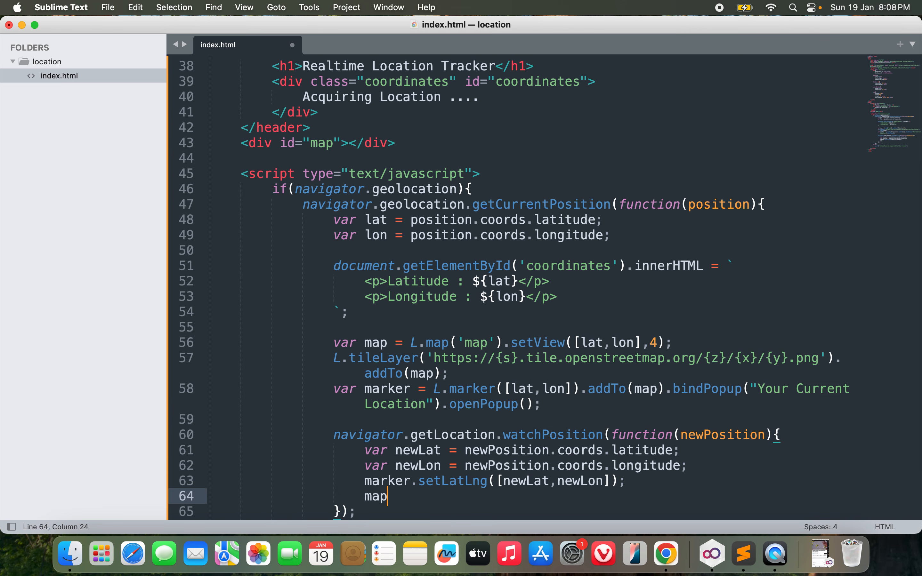
pyautogui.write('(se')
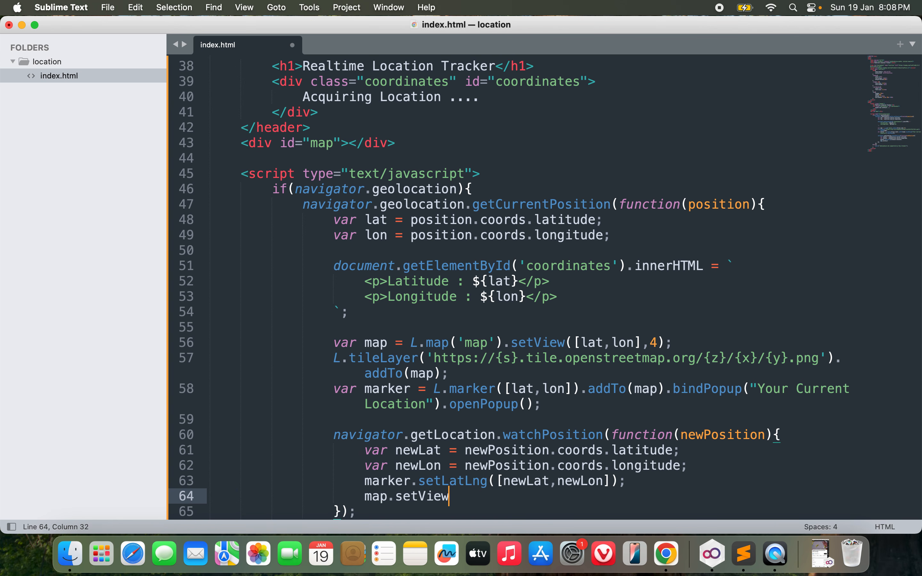
pyautogui.write('([])')
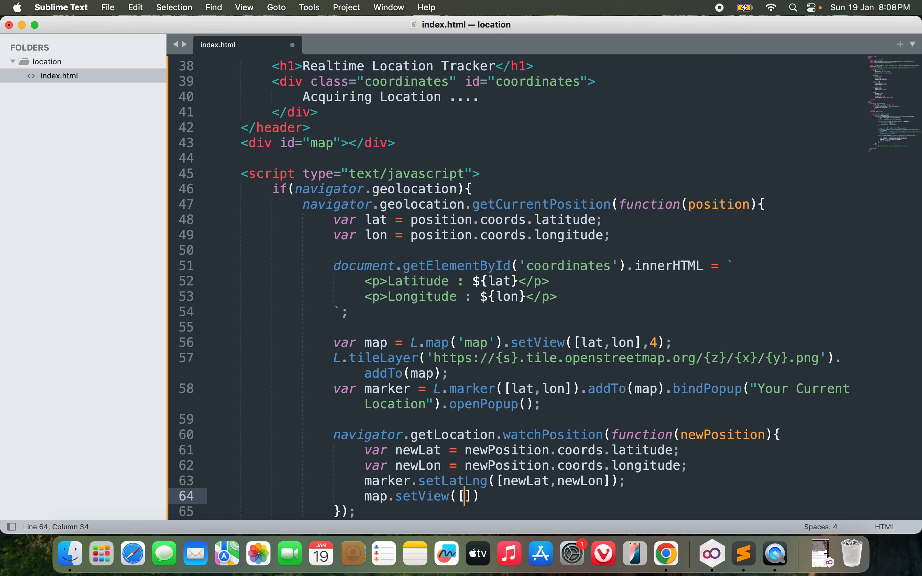
pyautogui.write('newAt')
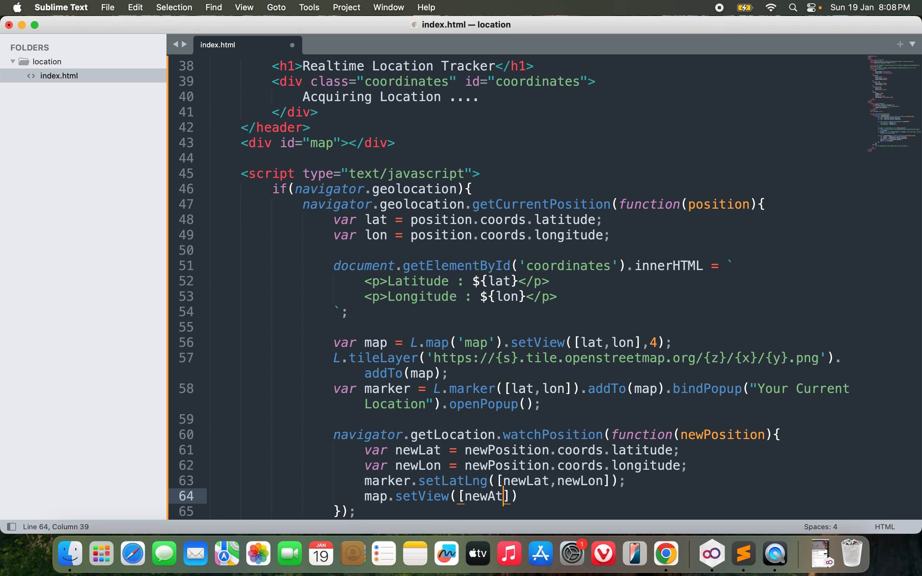
pyautogui.write('newLon')
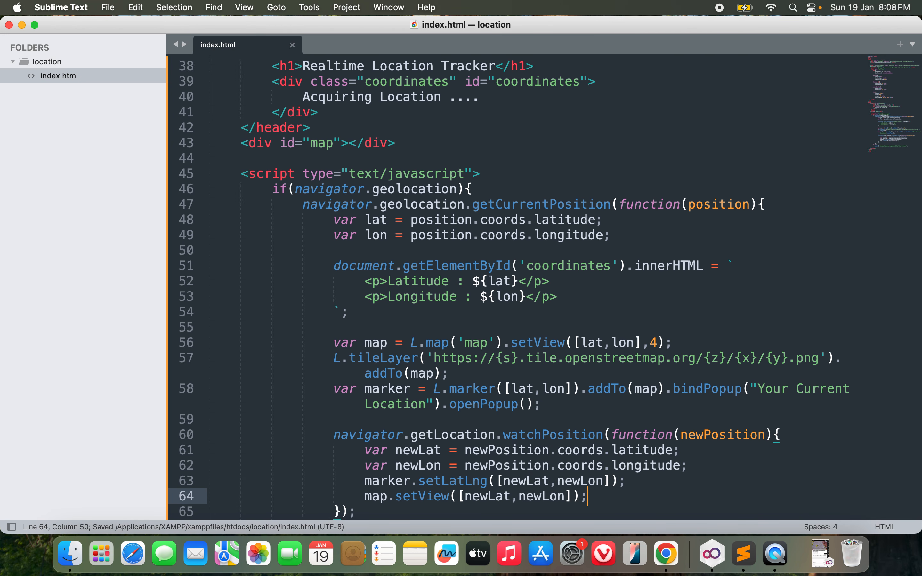
pyautogui.scroll(-3)
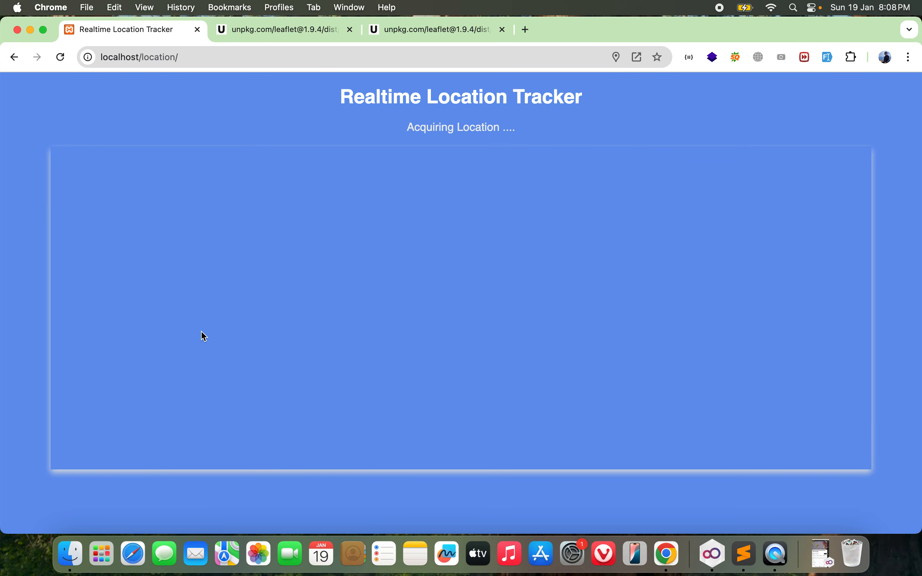
pyautogui.moveTo(210, 337)
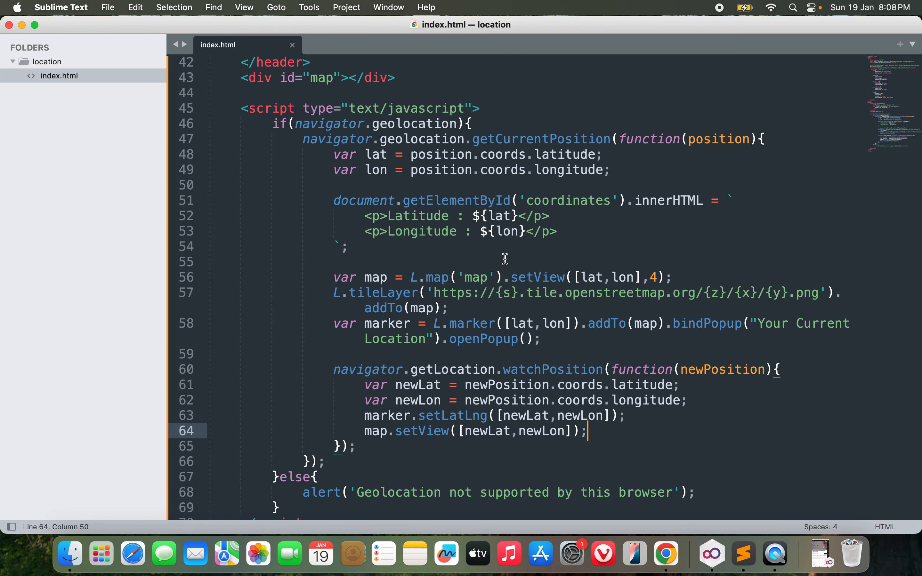
# - Scroll the reloaded tracker page to view the map with the live coordinates
pyautogui.scroll(3)
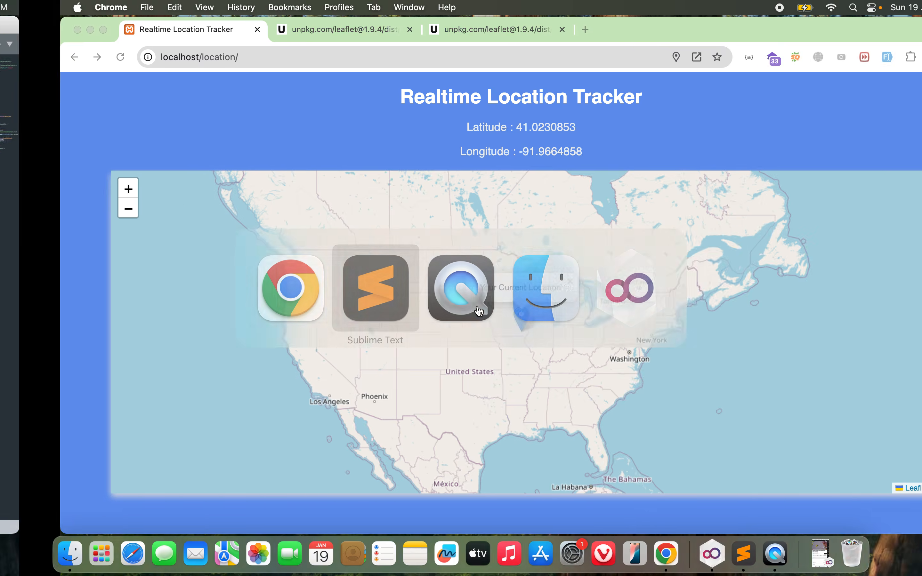
# - After the coordinate variables, override lat = 51.1657; and lon = 10.4515;
pyautogui.click(375, 290)
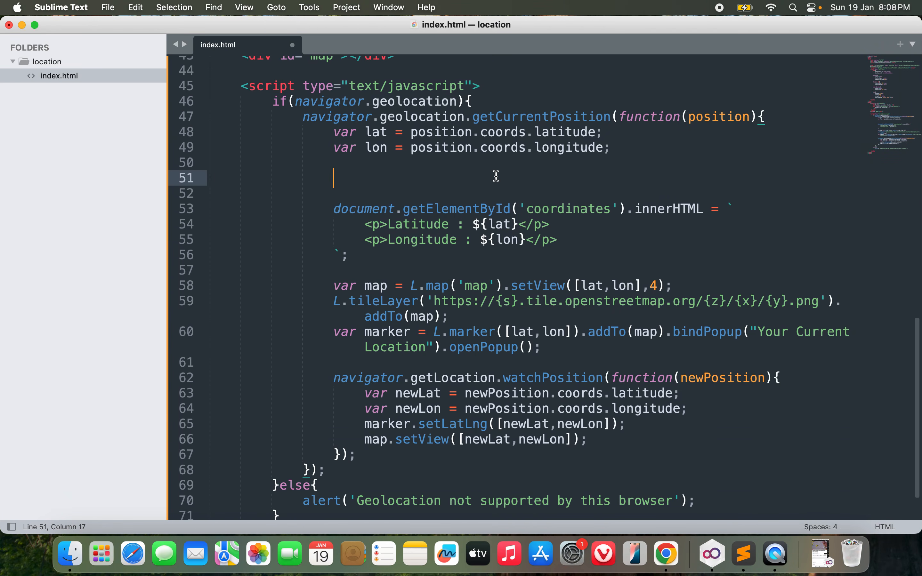
pyautogui.write('lat =')
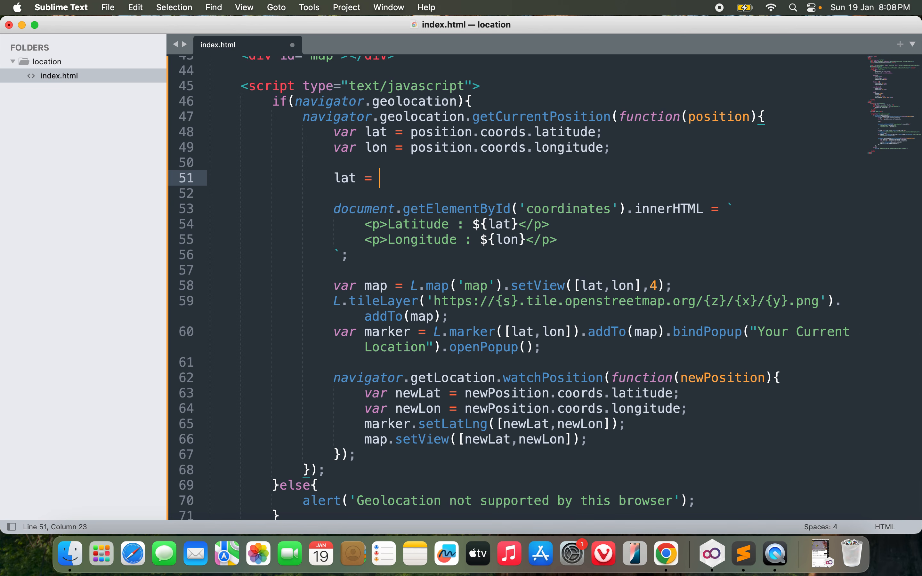
pyautogui.write("'';")
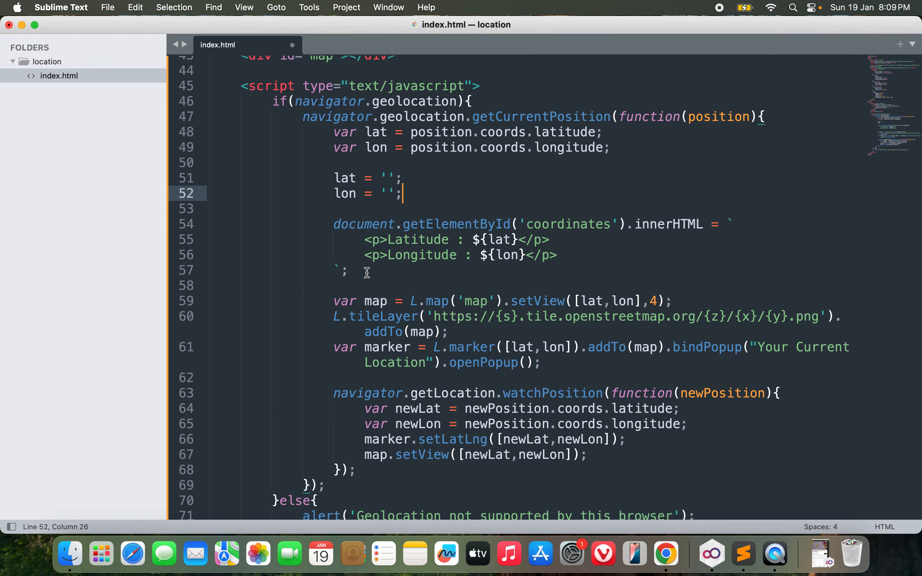
pyautogui.write('51.1657')
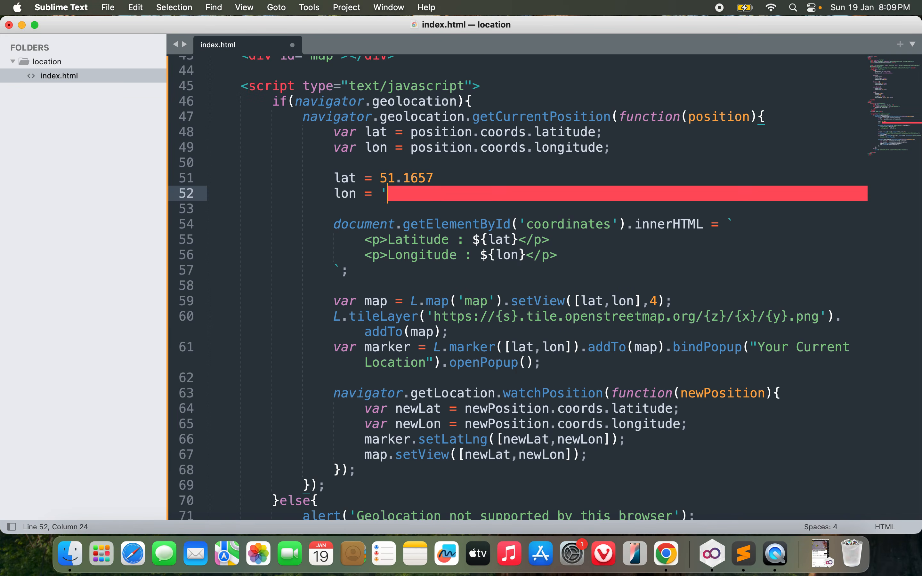
pyautogui.write('10.4515;')
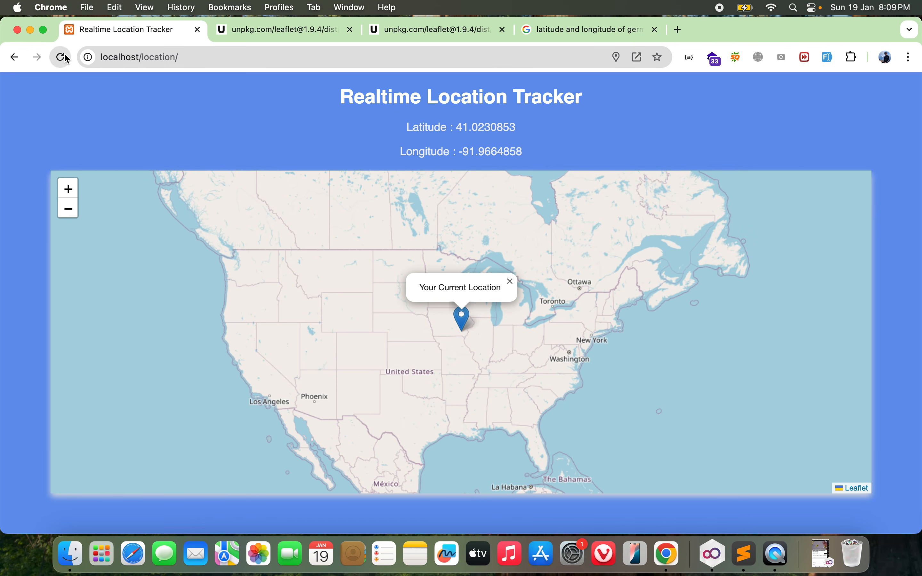
# - Reload the page to show latitude 51.1657, longitude 10.4515, then pan the map west
pyautogui.click(61, 57)
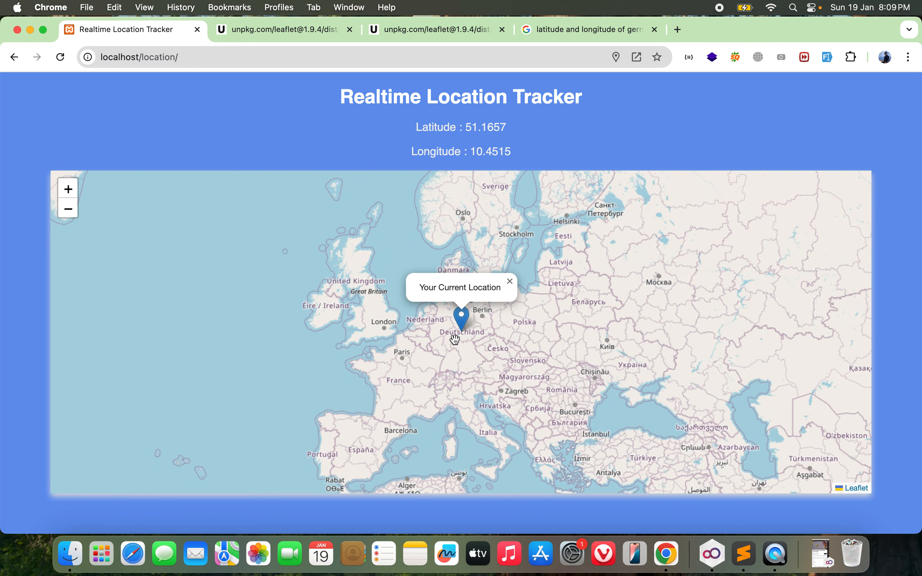
pyautogui.moveTo(454, 335)
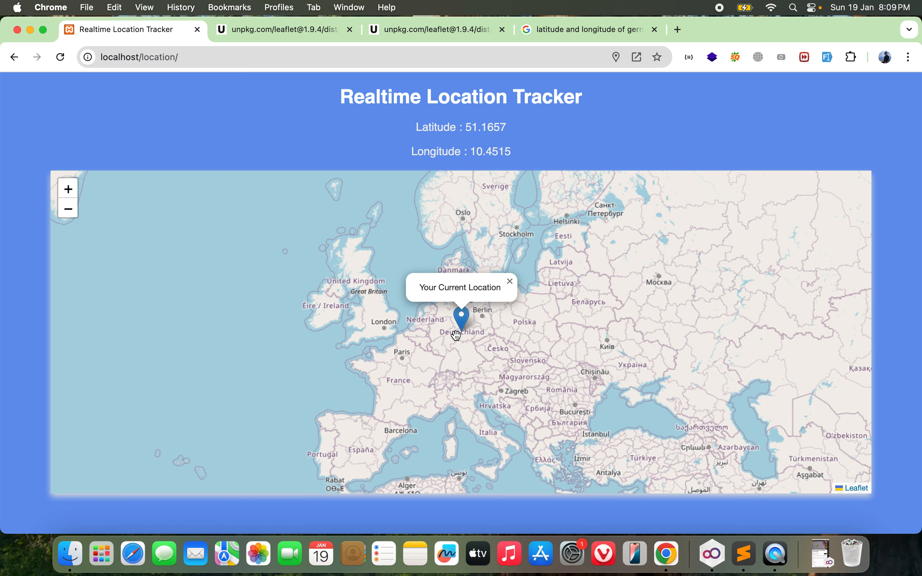
pyautogui.moveTo(375, 324)
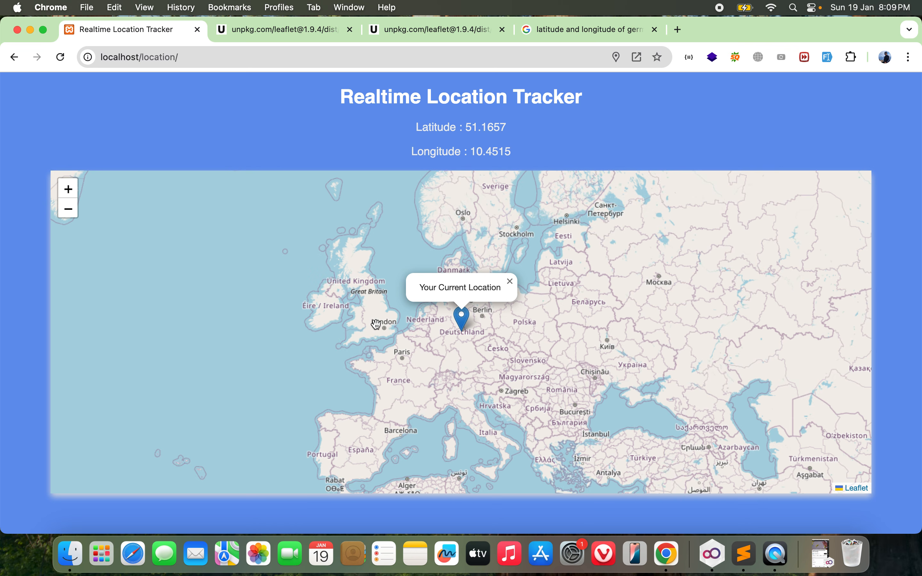
pyautogui.moveTo(377, 324); pyautogui.dragTo(500, 308)
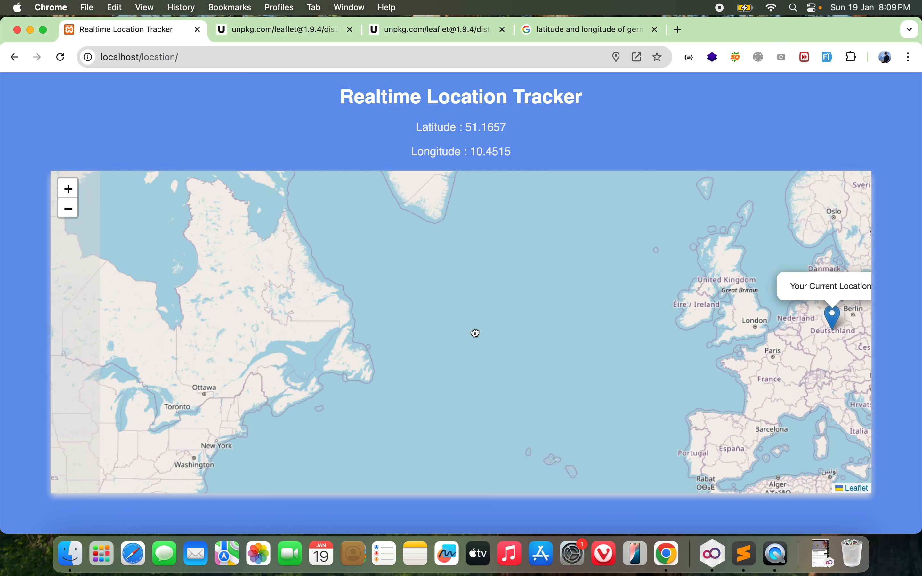
# - Inspect the page and select the script element in the Elements panel
pyautogui.rightClick(474, 334)
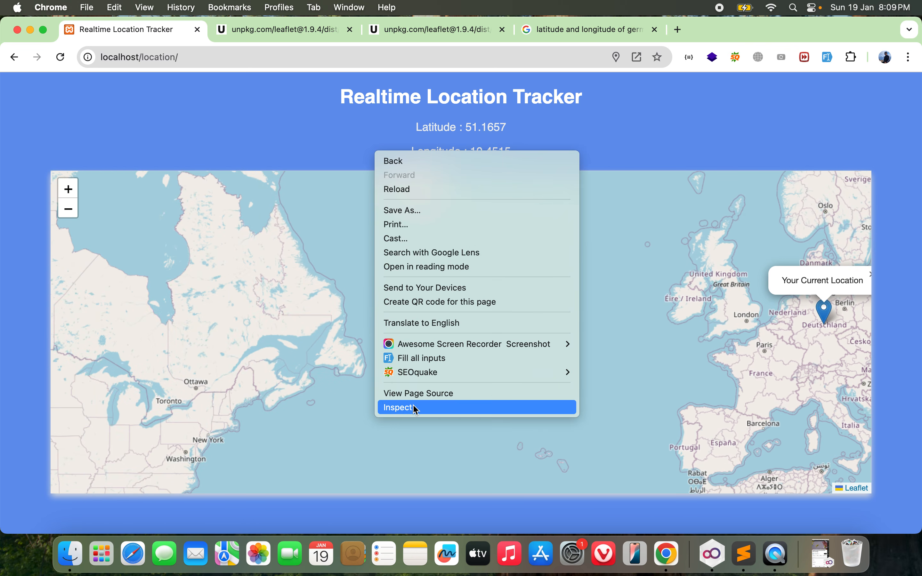
pyautogui.click(399, 407)
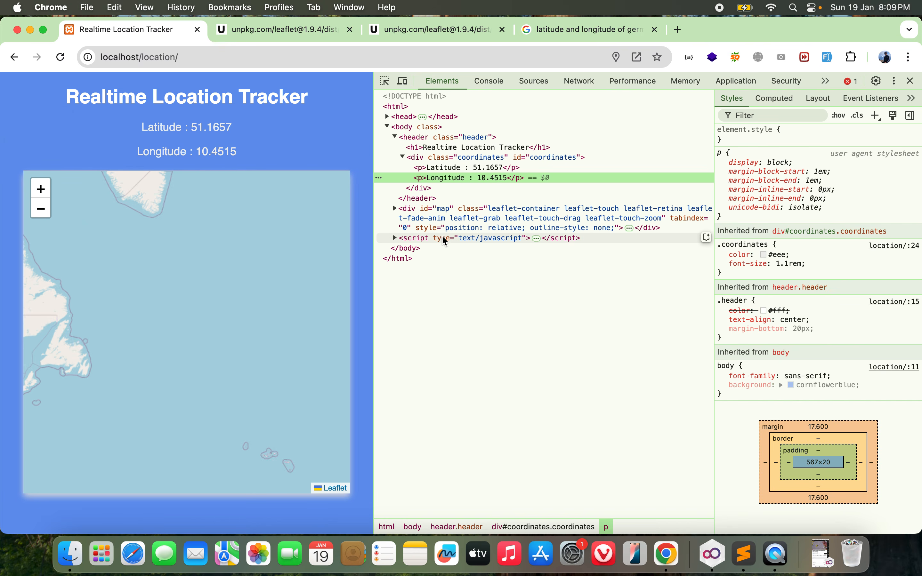
pyautogui.click(488, 81)
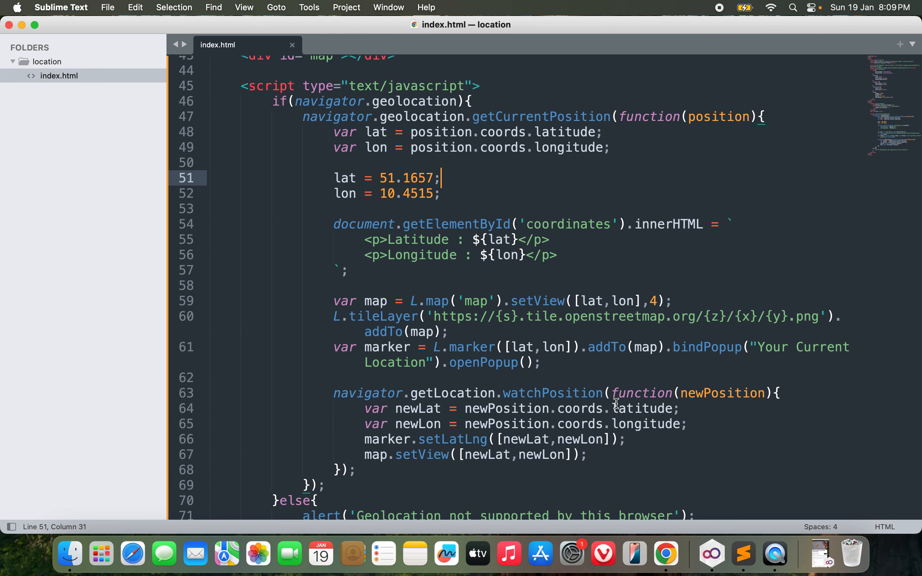
pyautogui.doubleClick(551, 392)
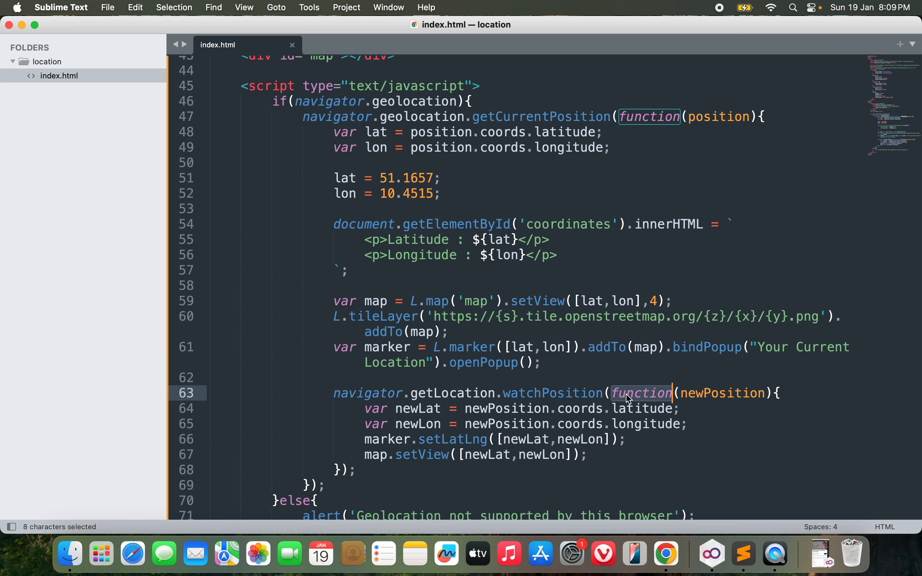
pyautogui.doubleClick(722, 392)
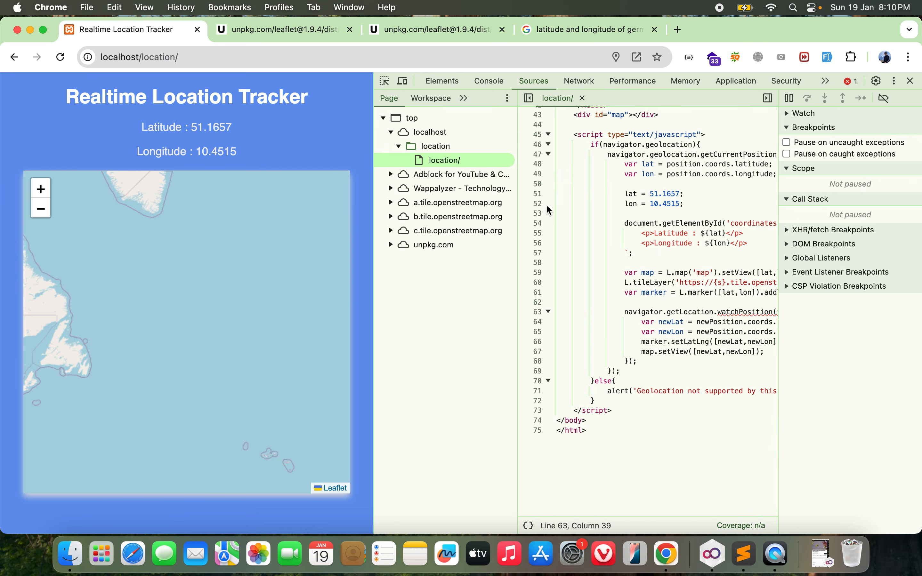
# - View the Console, then close DevTools to see the marker back over North America
pyautogui.click(488, 80)
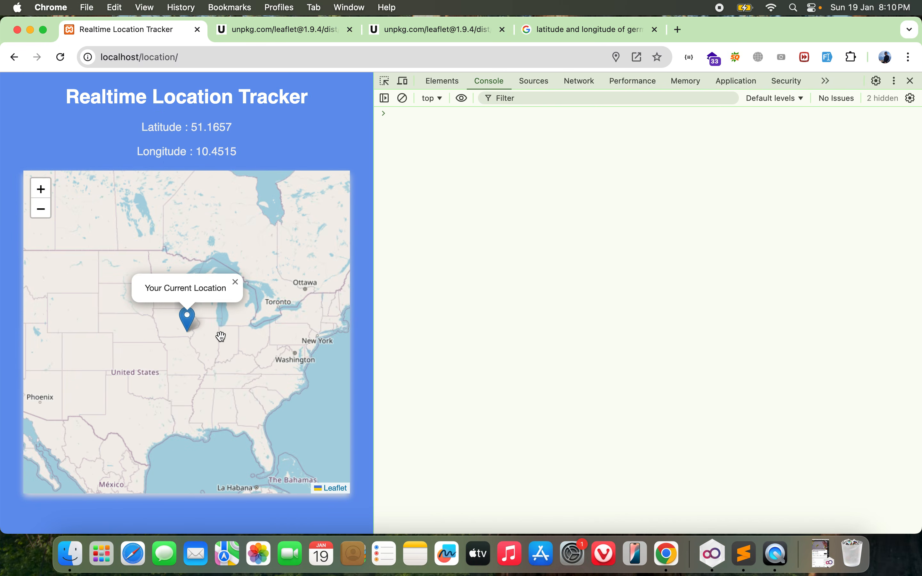
pyautogui.click(910, 81)
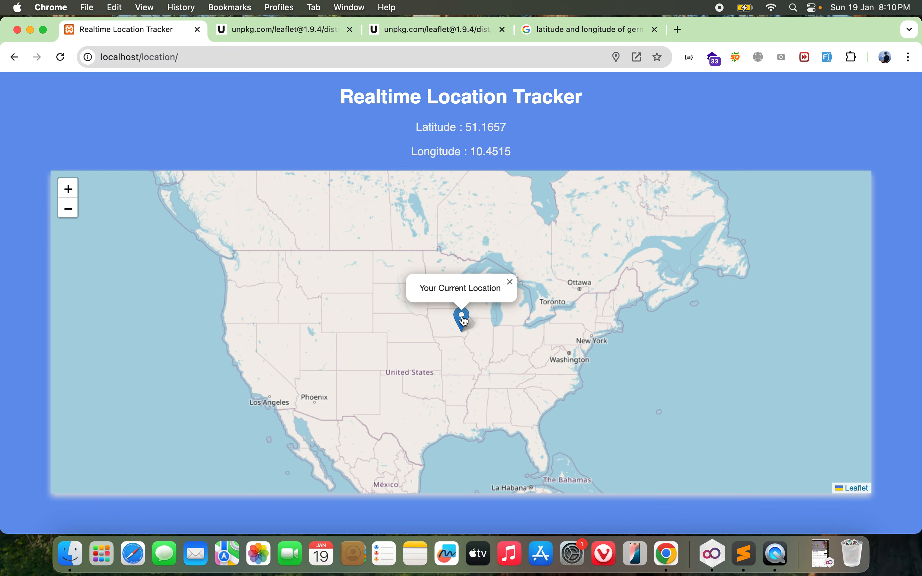
pyautogui.moveTo(513, 366)
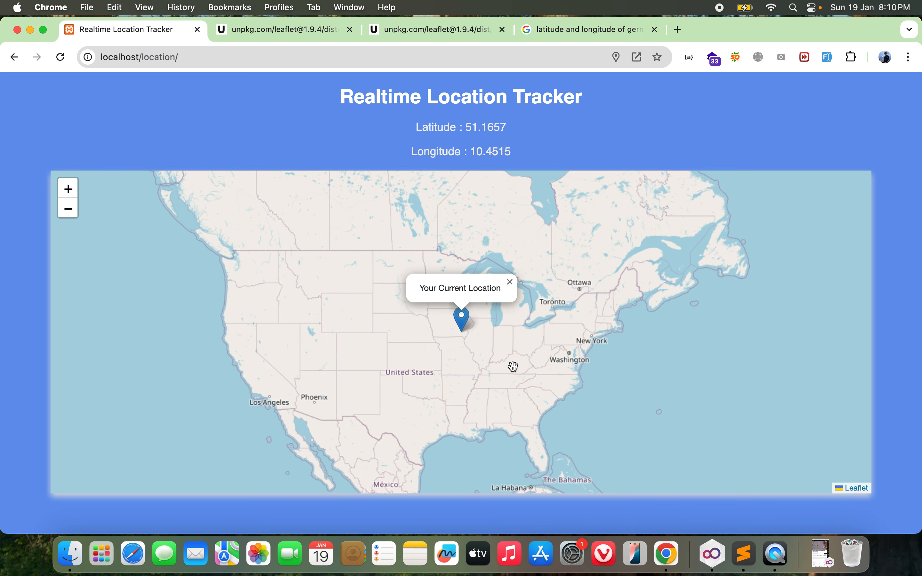